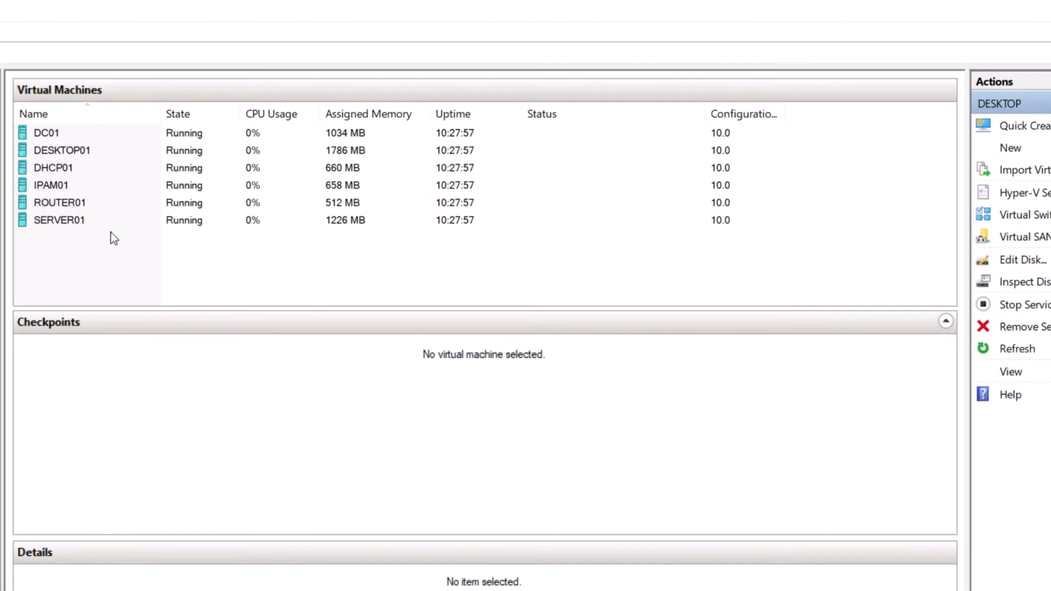
Step: Connect to the SERVER01 virtual machine console from Hyper-V Manager
left_click(57, 220)
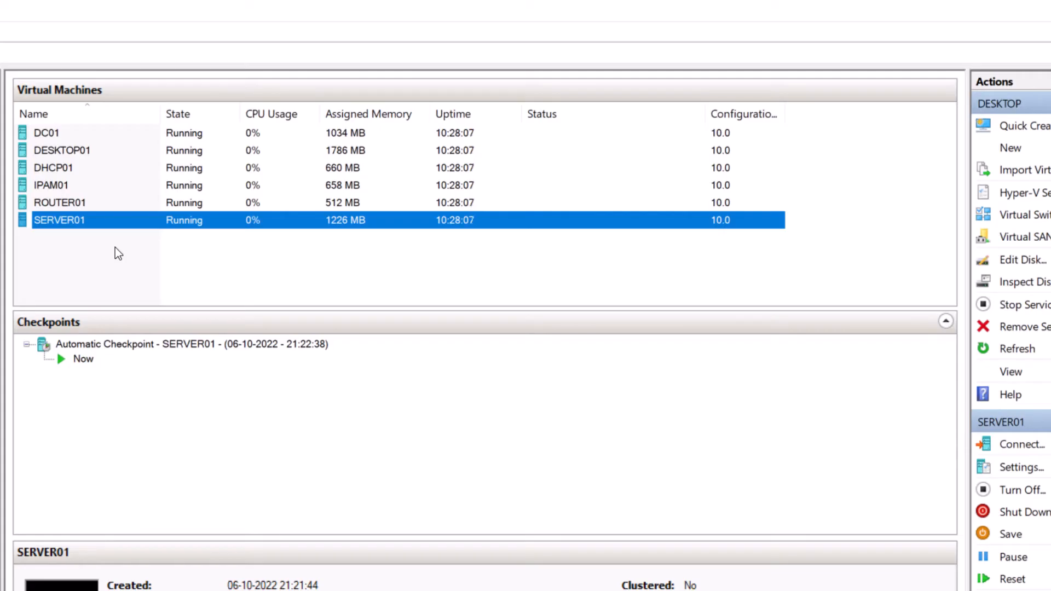
left_click(59, 150)
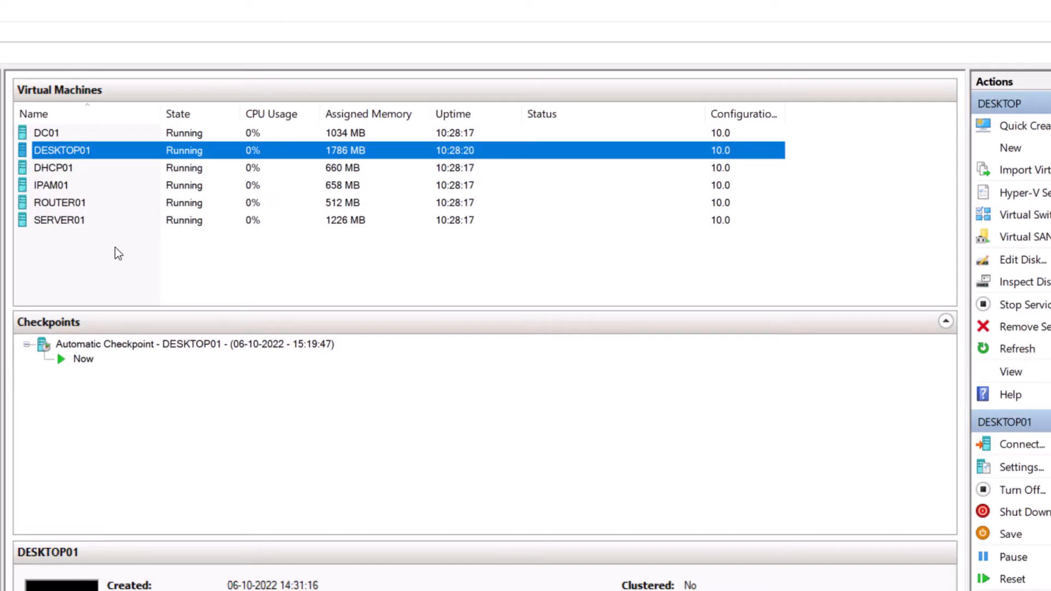
mouse_move(120, 239)
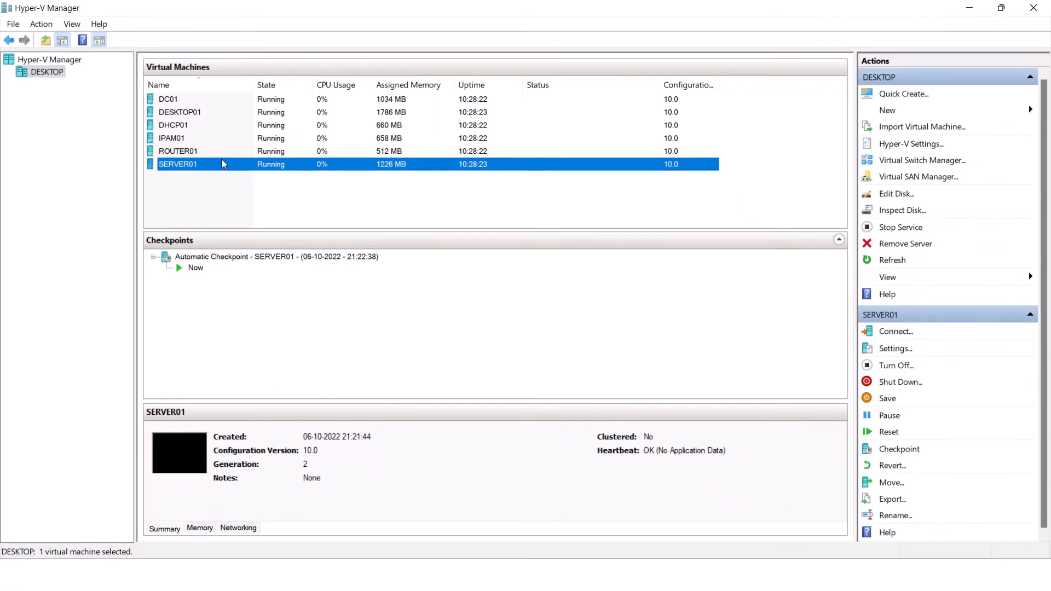
left_click(180, 112)
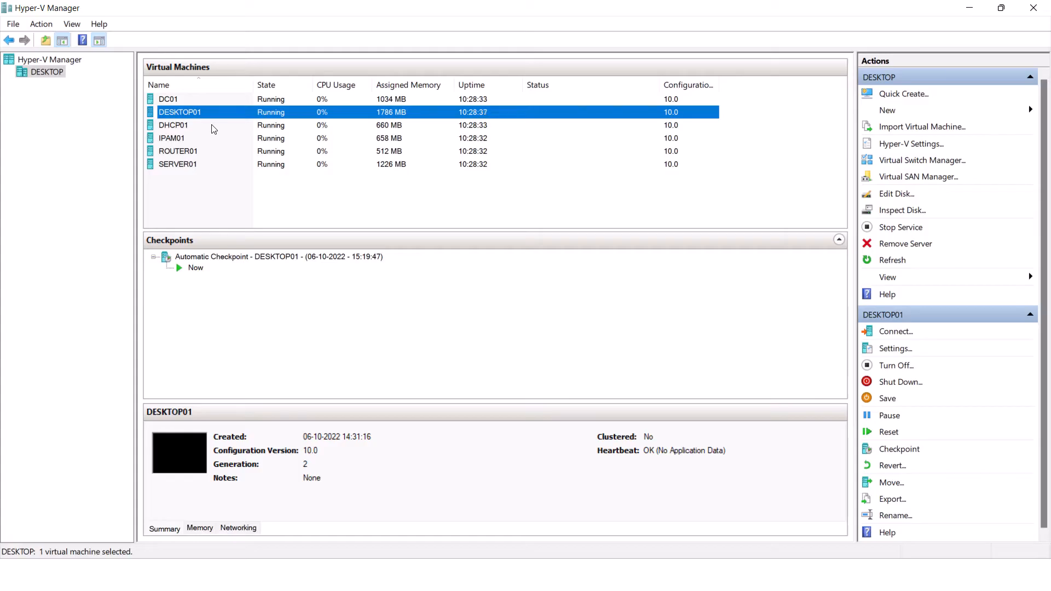
right_click(177, 164)
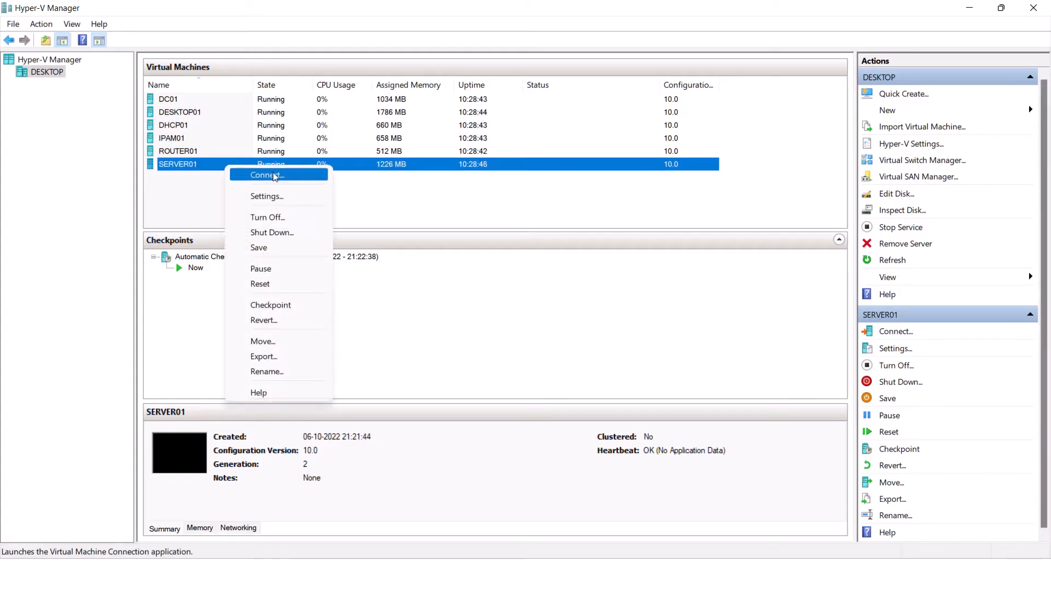
left_click(267, 174)
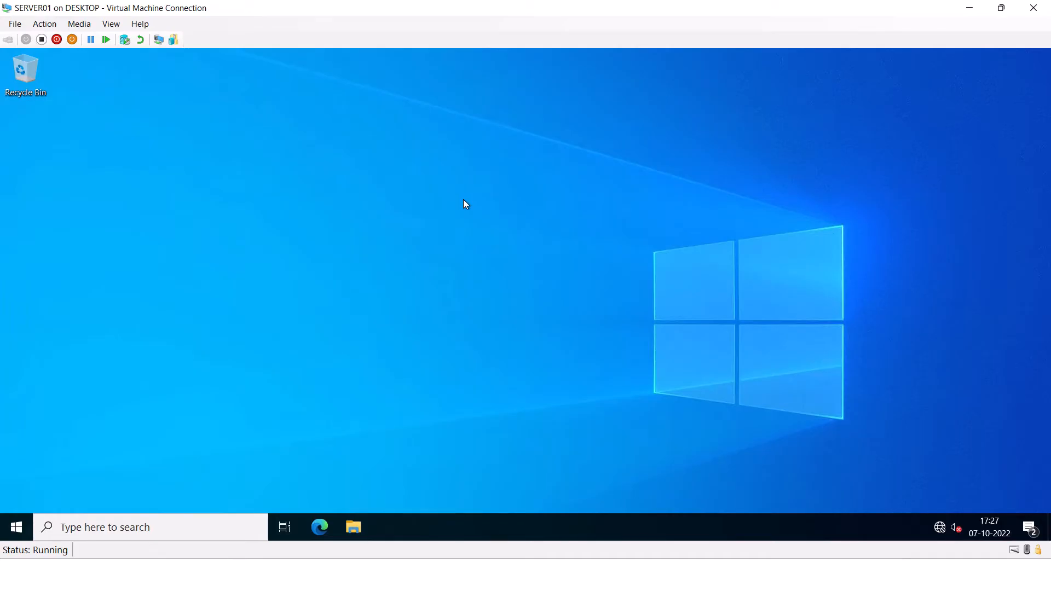
mouse_move(353, 261)
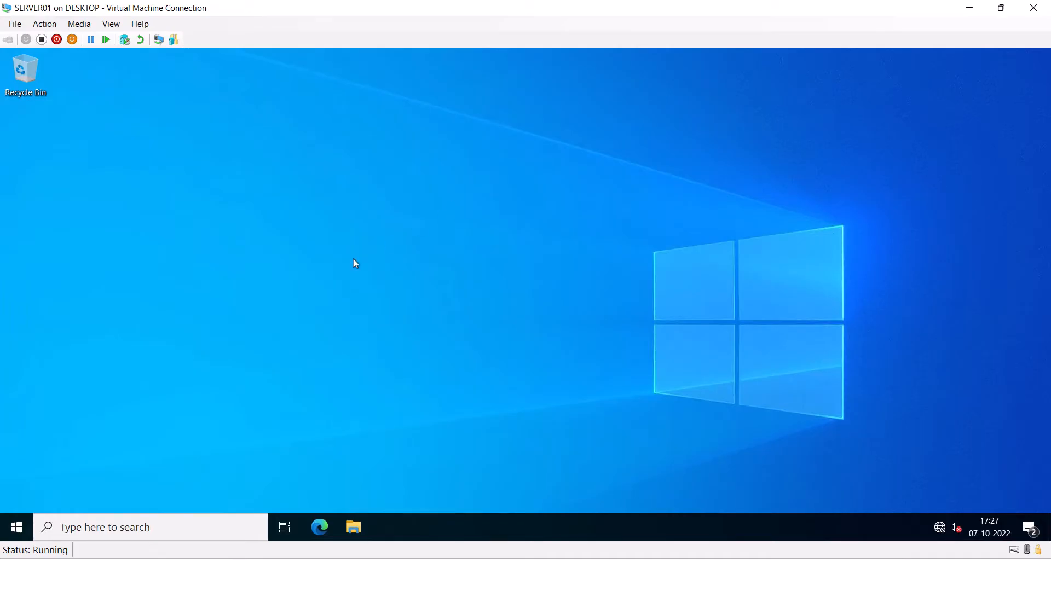
mouse_move(57, 423)
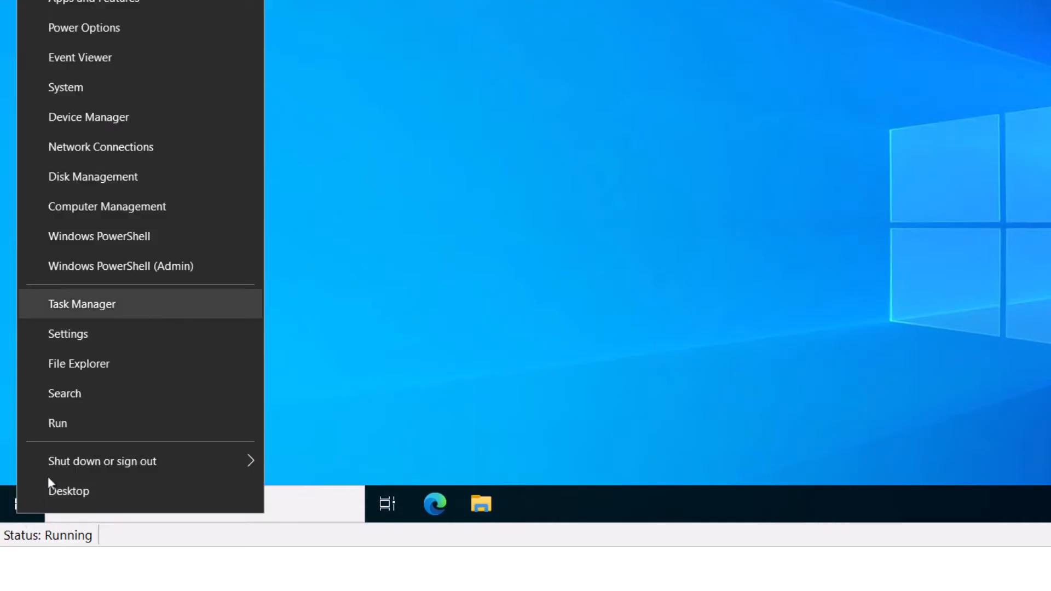
mouse_move(225, 270)
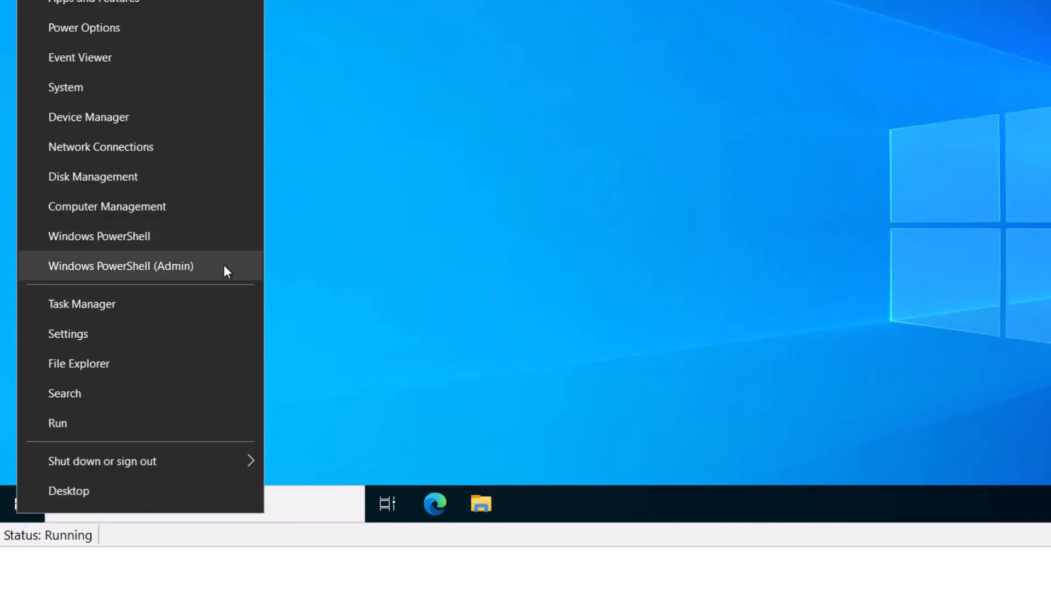
Step: Start an administrator Windows PowerShell session from the power-user menu
left_click(120, 266)
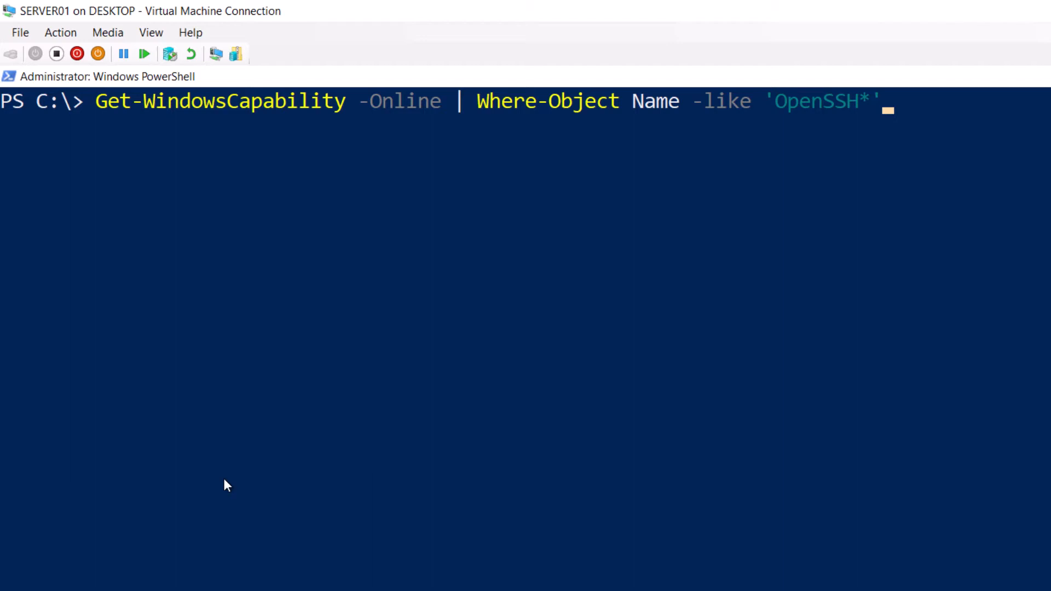
mouse_move(862, 123)
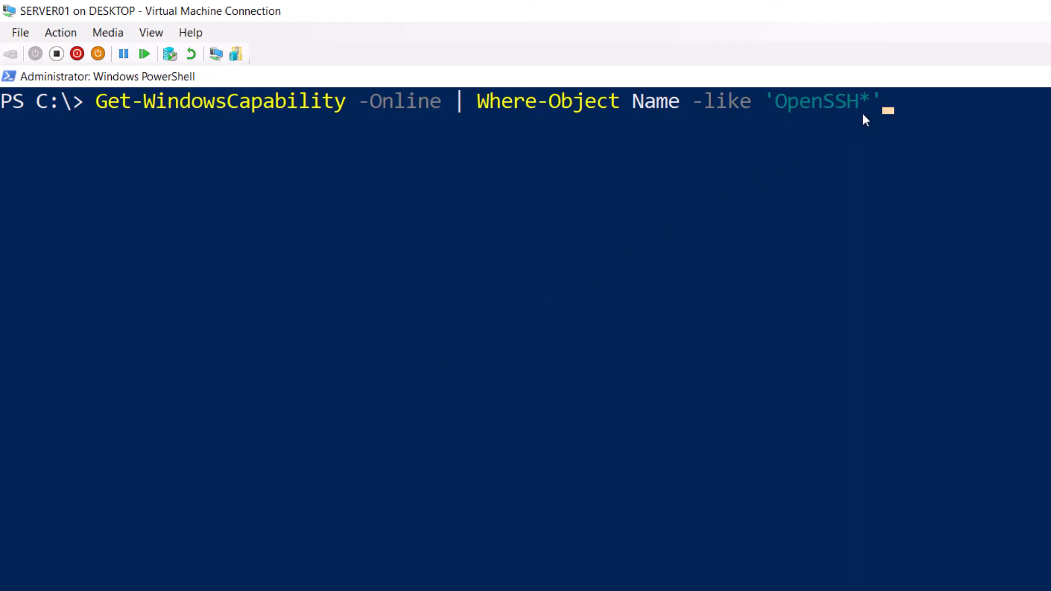
mouse_move(925, 109)
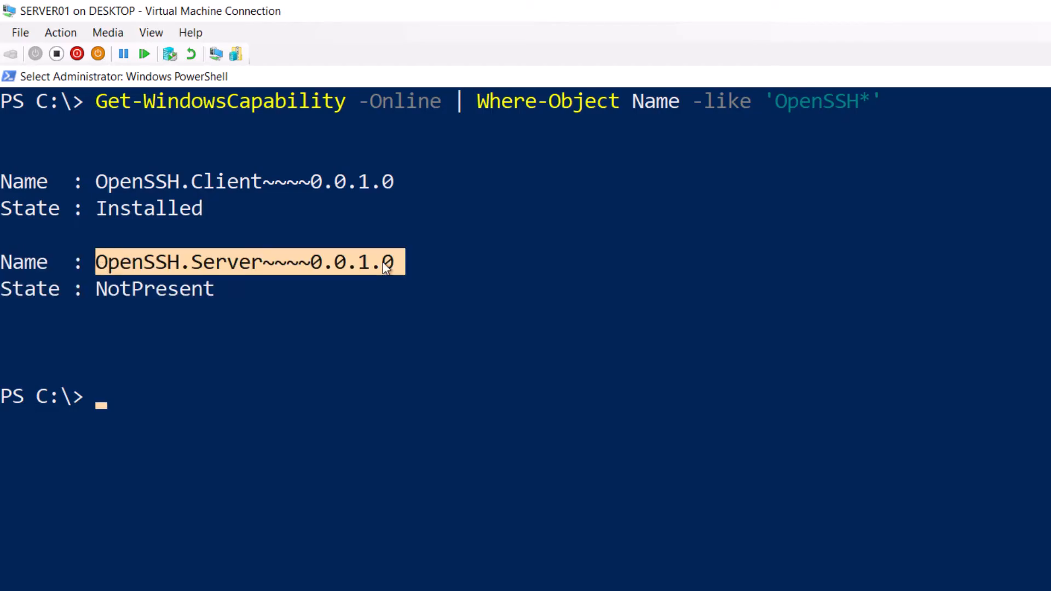
mouse_move(506, 366)
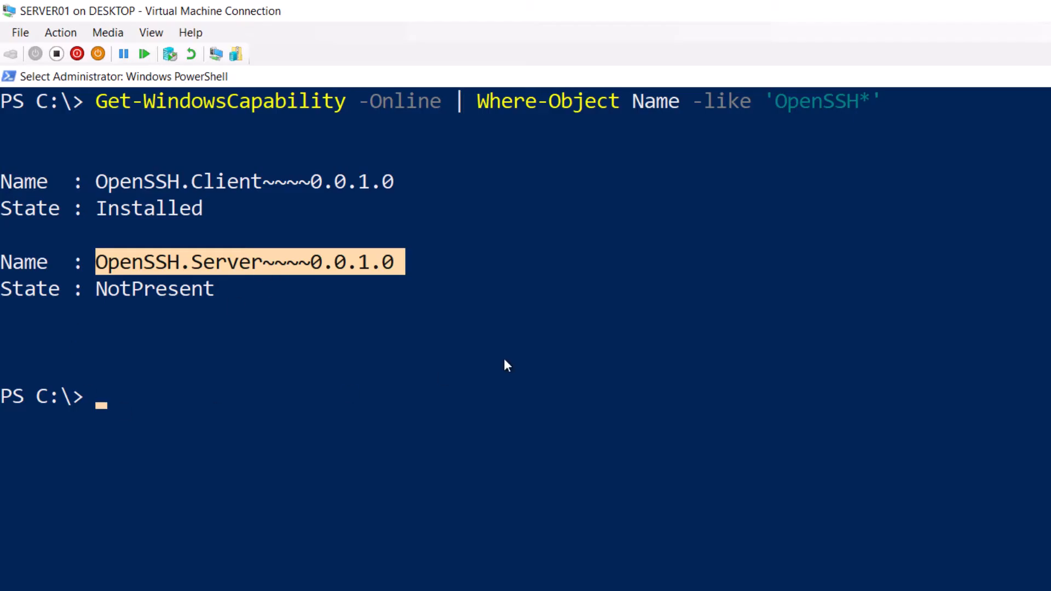
Step: Run Add-WindowsCapability -Online to install the OpenSSH.Server capability
type("Add-W")
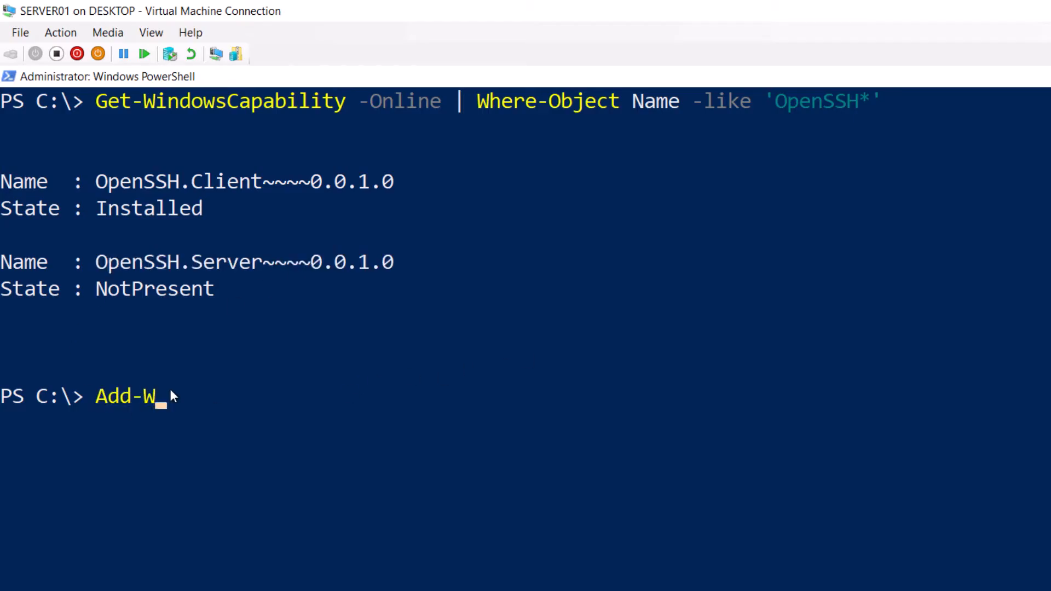
type("indowsCap")
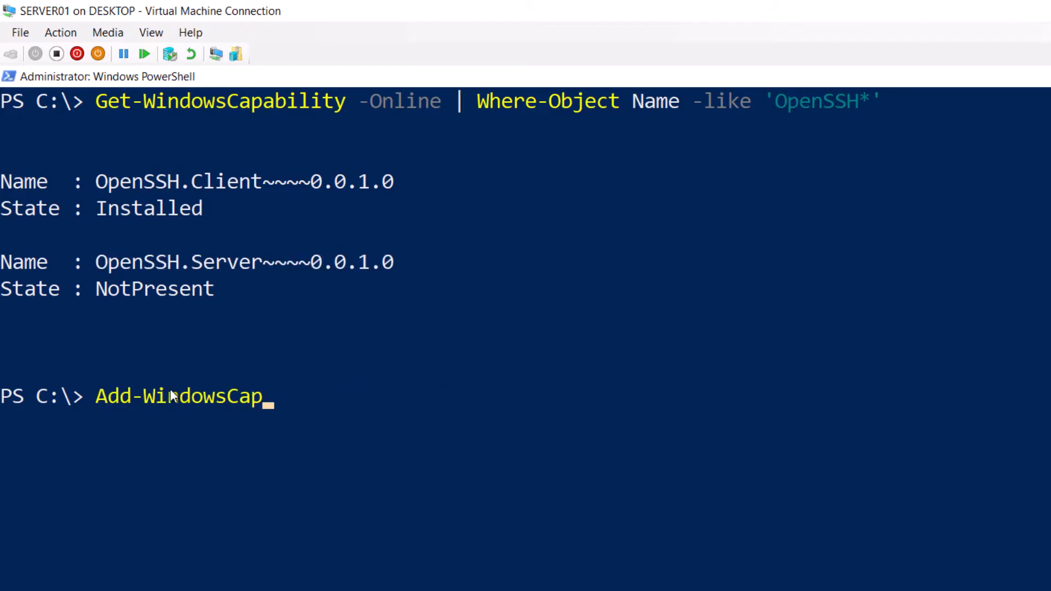
type("ability -Online -Name OpenSSH.Server~~~~0.0.1.0")
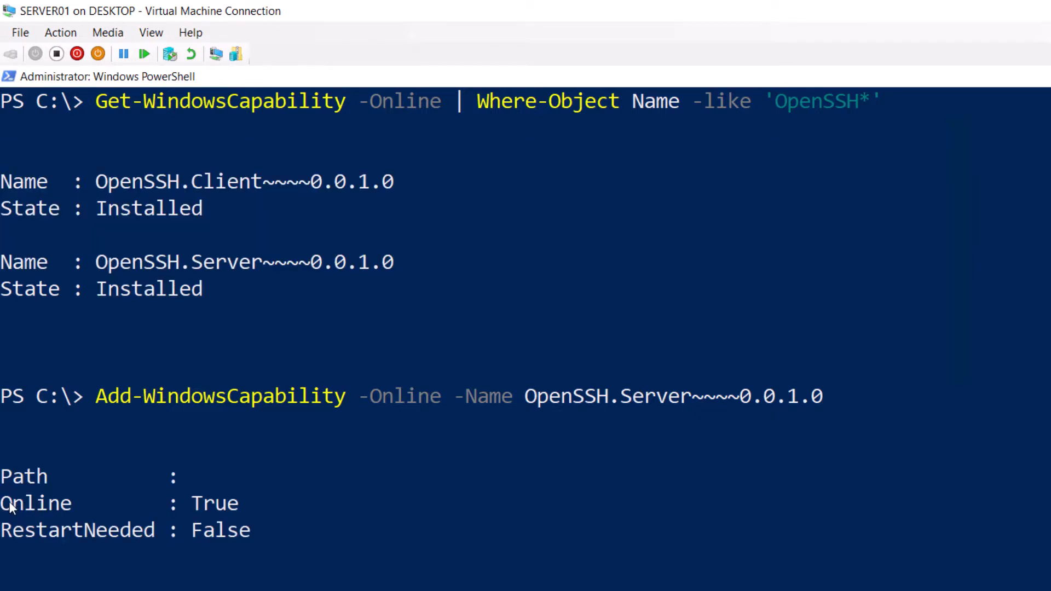
mouse_move(4, 517)
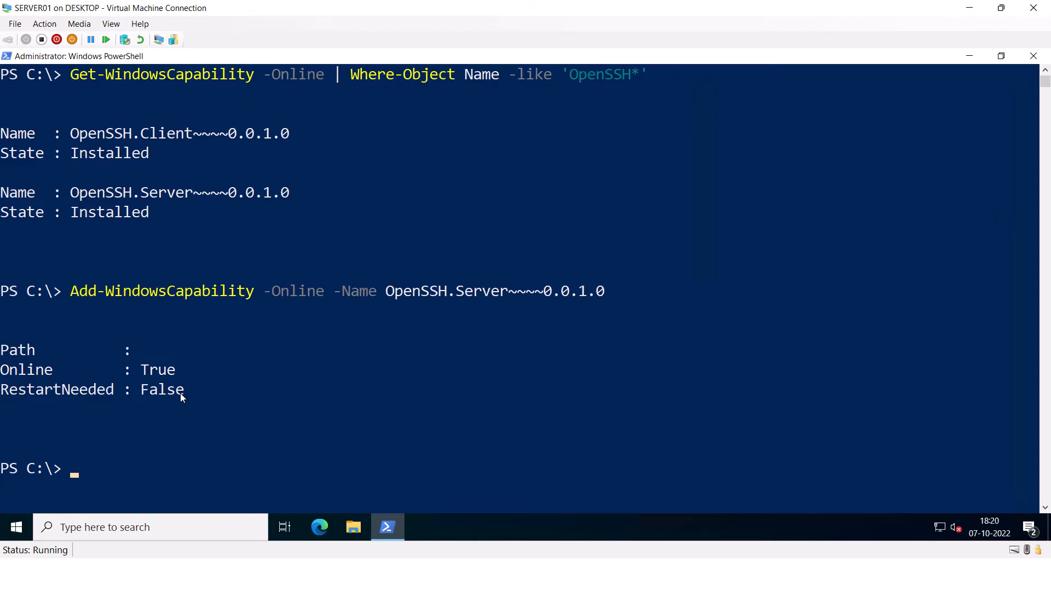
Step: Set the sshd service to Automatic startup and start it with Get-Service | Set-Service | Start-Service
type("Get-Serv")
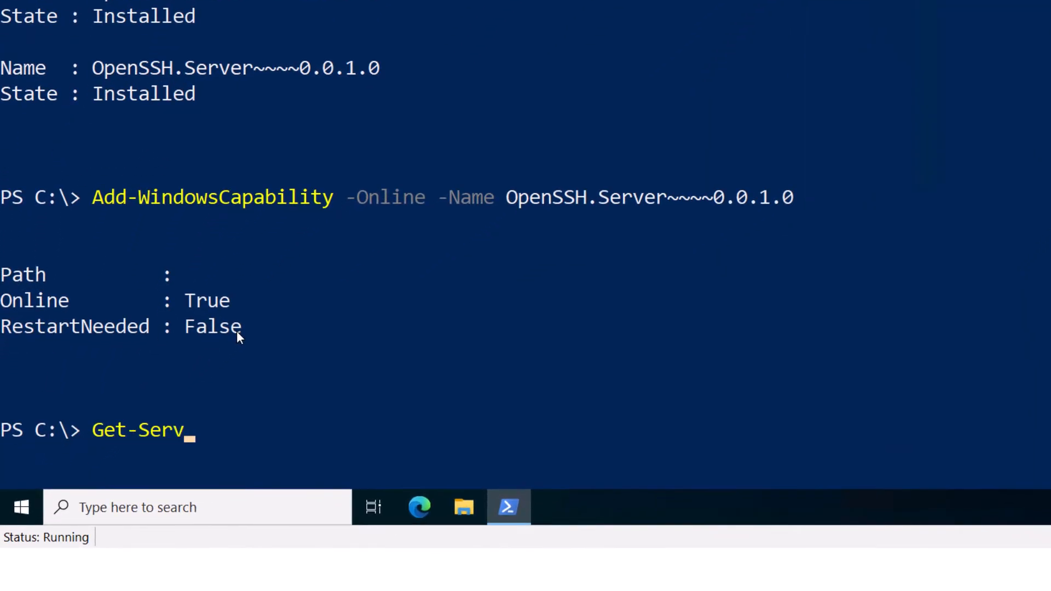
type("ice -Name")
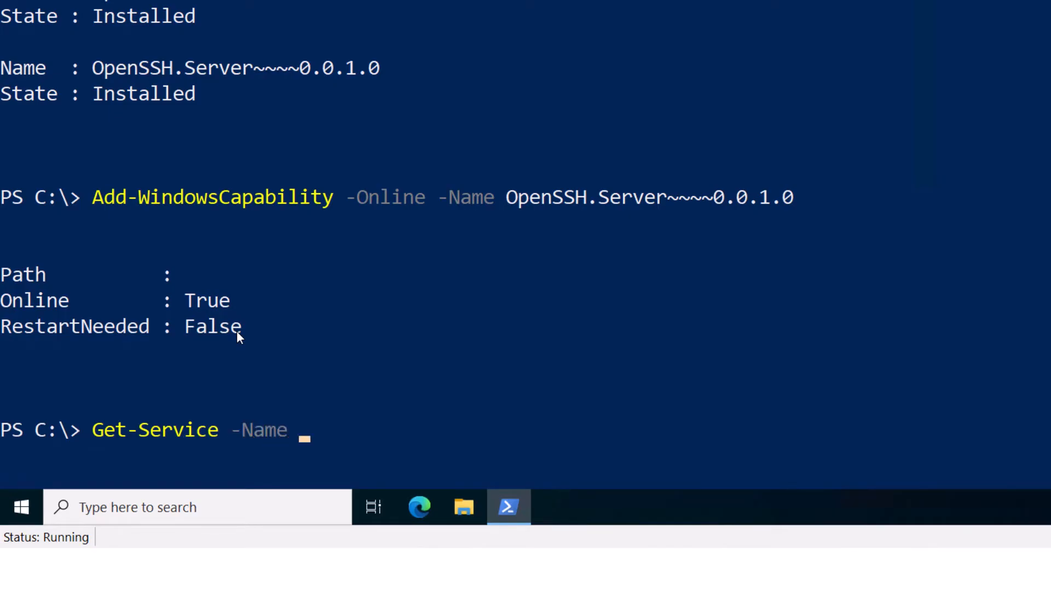
type("\"sshD")
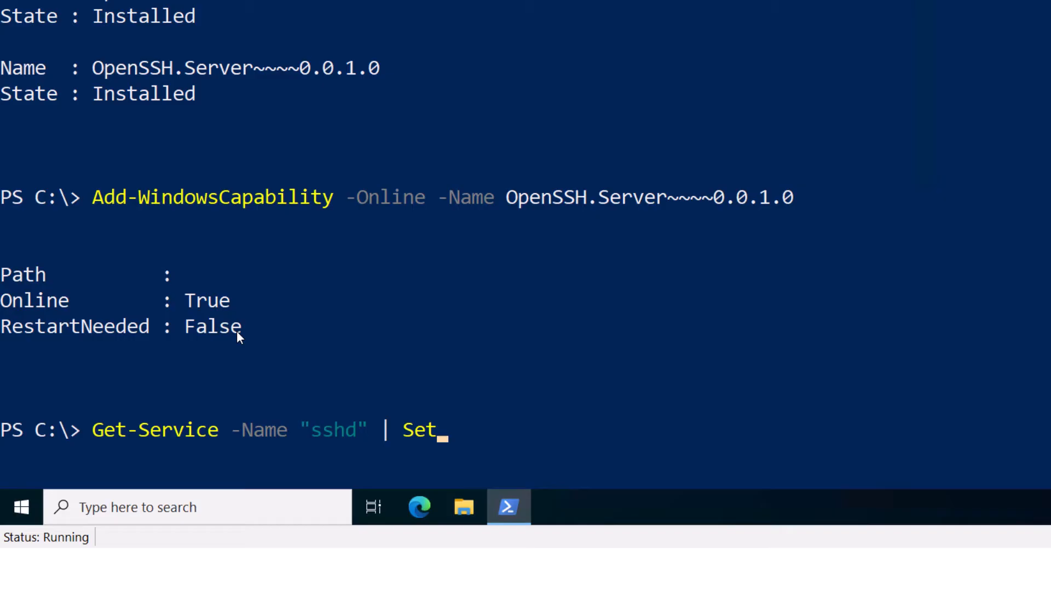
type("-Service")
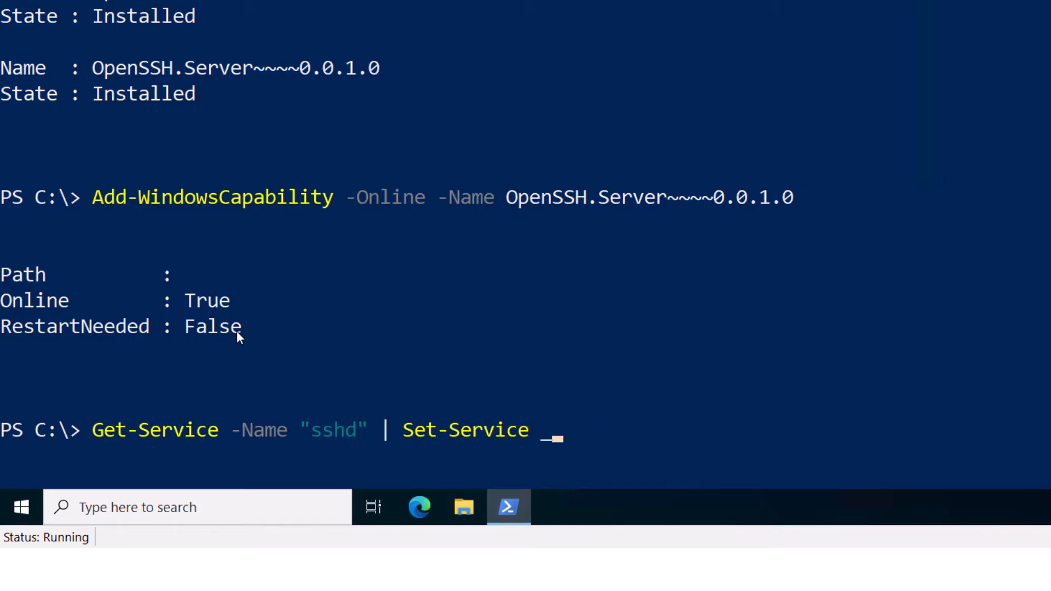
type("-Startup \"Automatic\"")
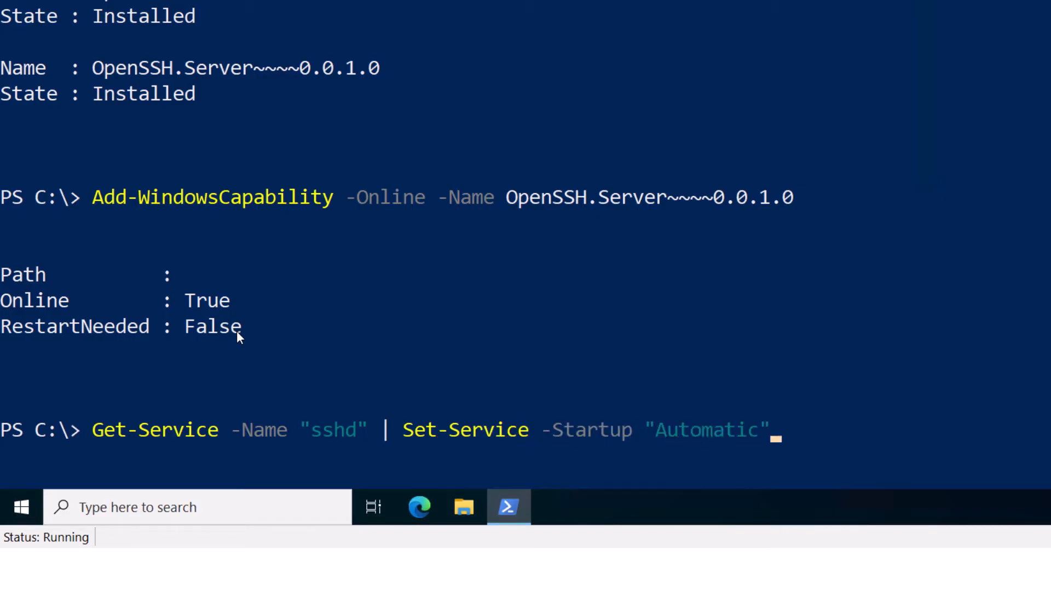
type("-PassThru | Start")
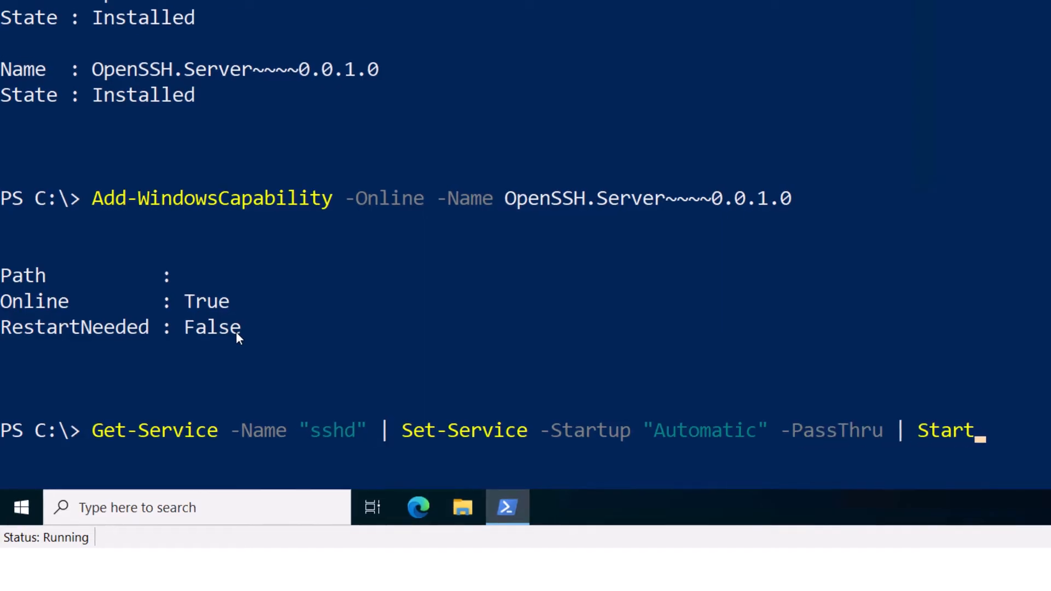
type("-Service -Pass")
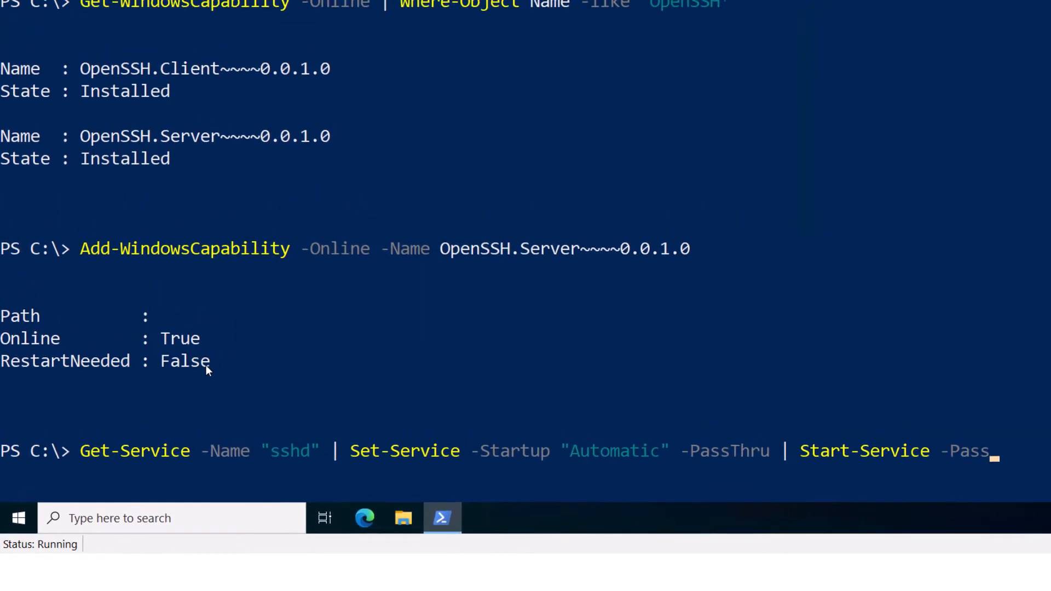
type("Thru")
type("%programdata%\\ssh\\")
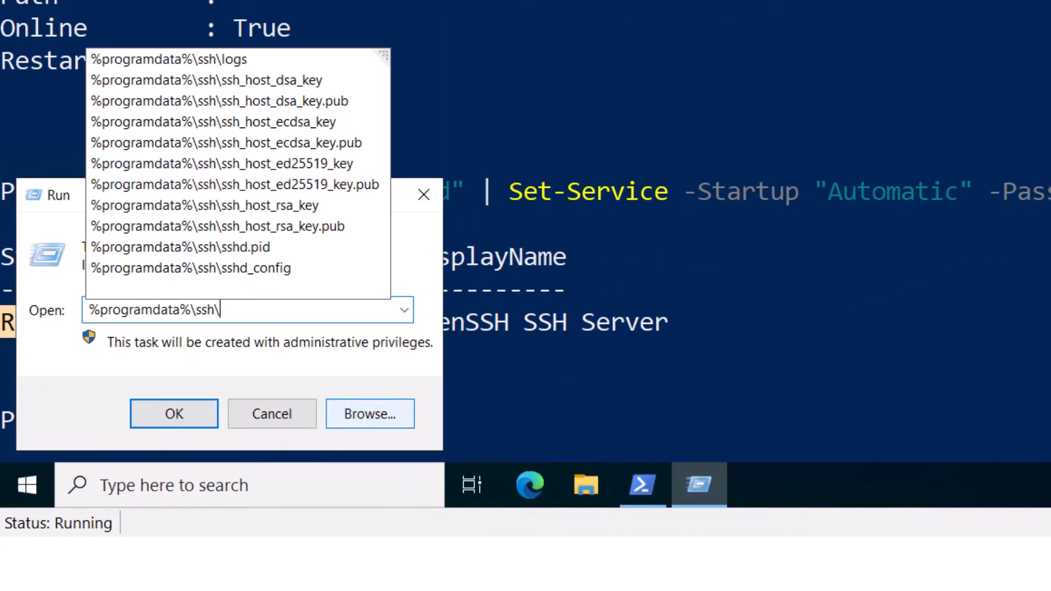
Step: Enter the %userprofile%\.ssh\config and %programdata%\ssh\sshd_config paths in the Run dialog
left_click(190, 267)
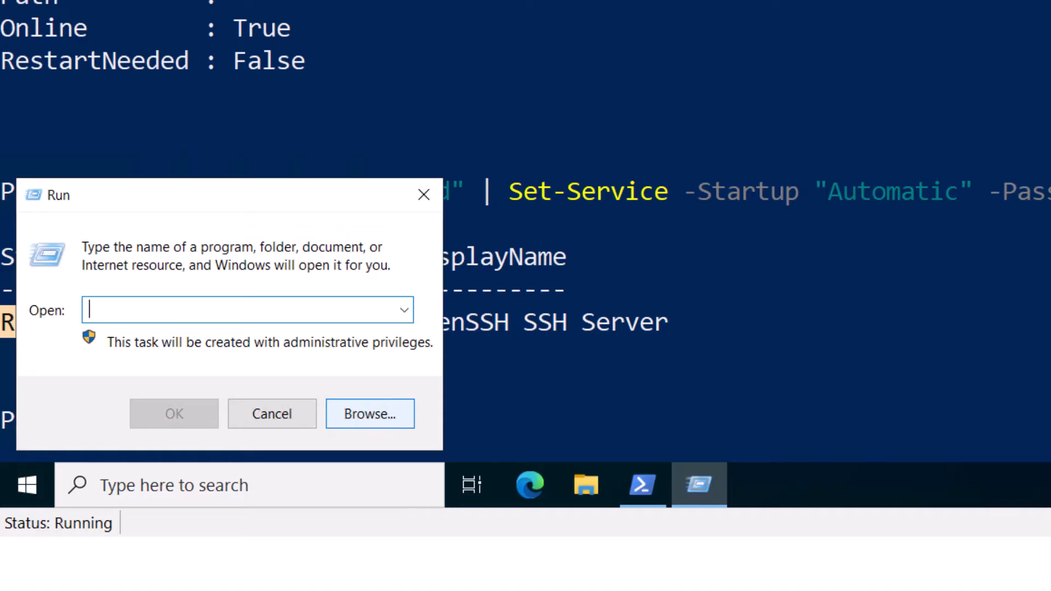
type("%")
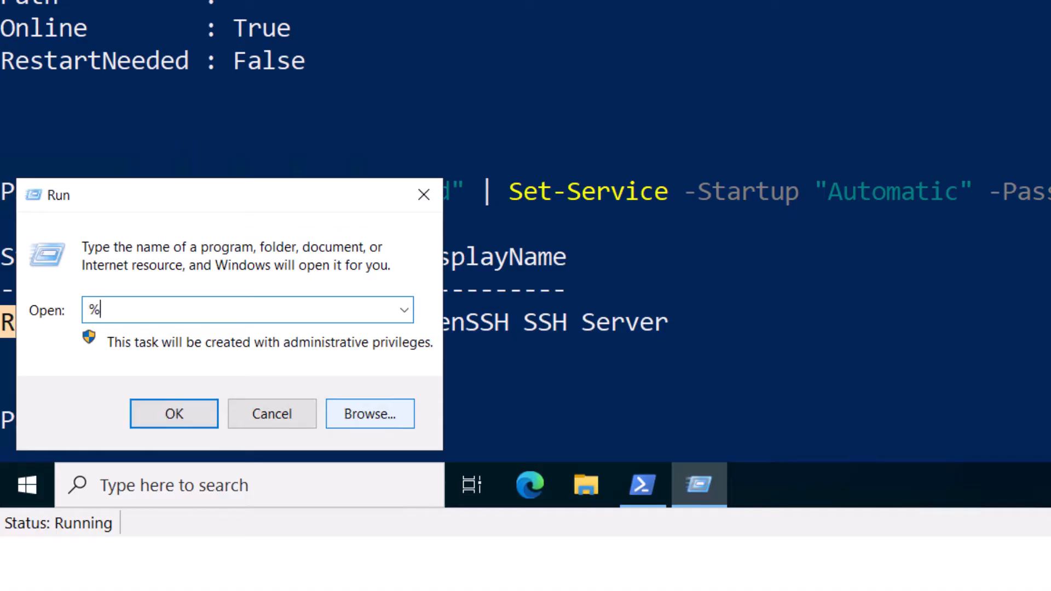
type("userpfo")
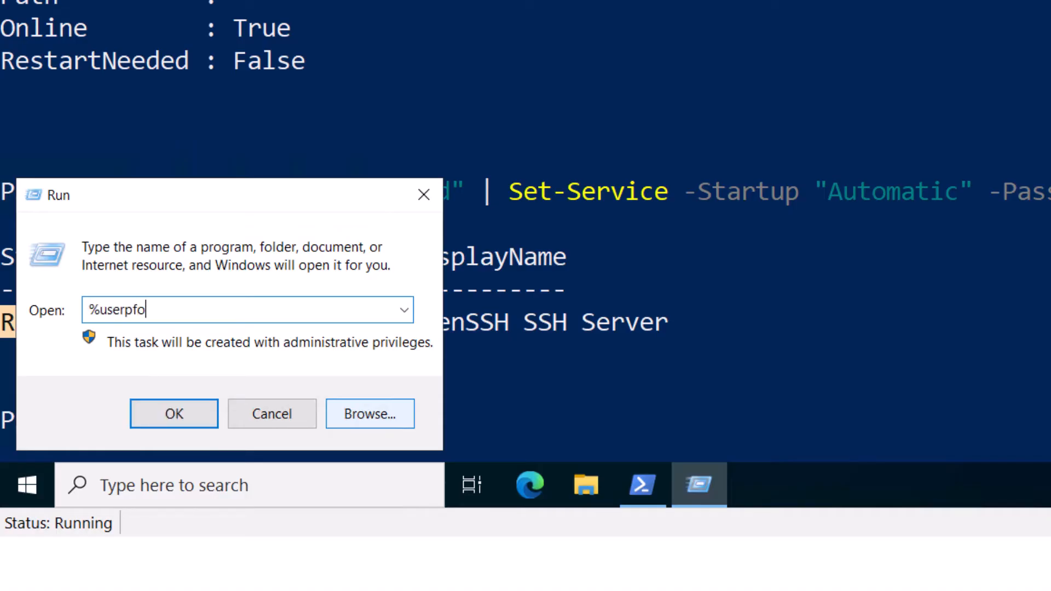
type("rofile$\\.ssh")
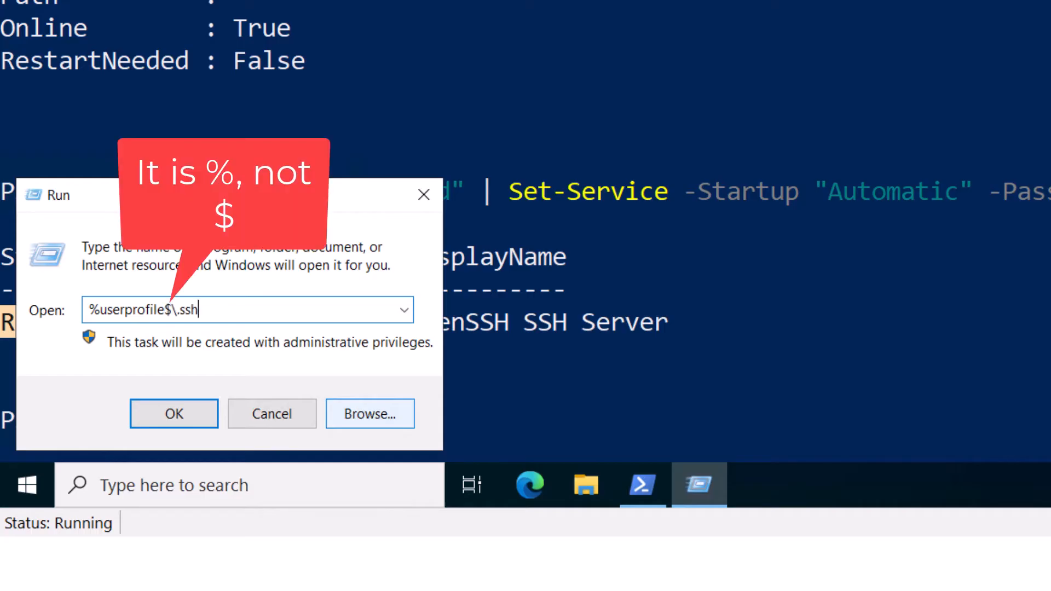
type("\\config")
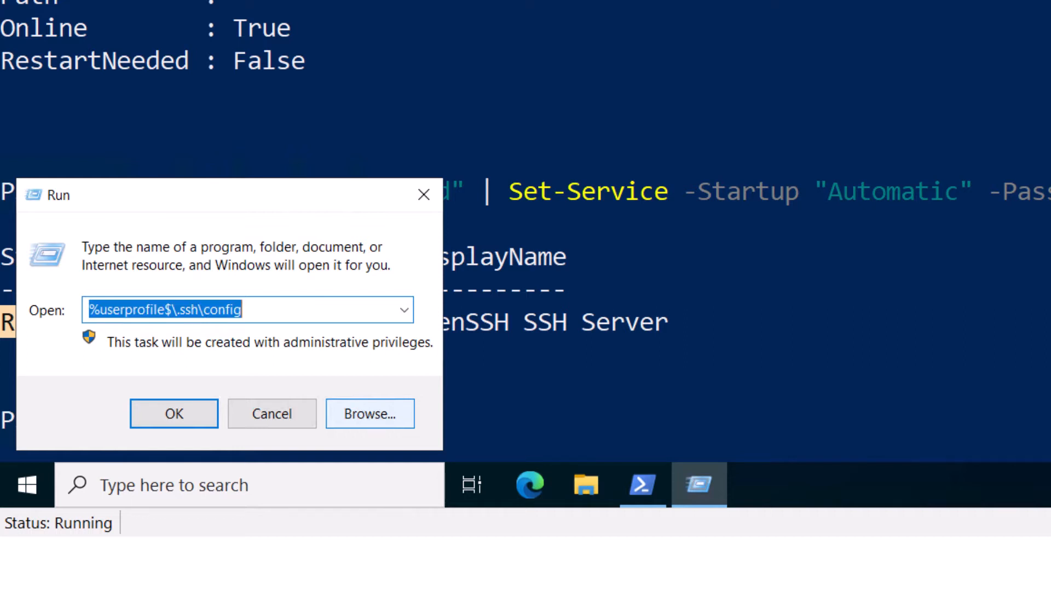
type("%programdata%\\ssh\\sshd_config")
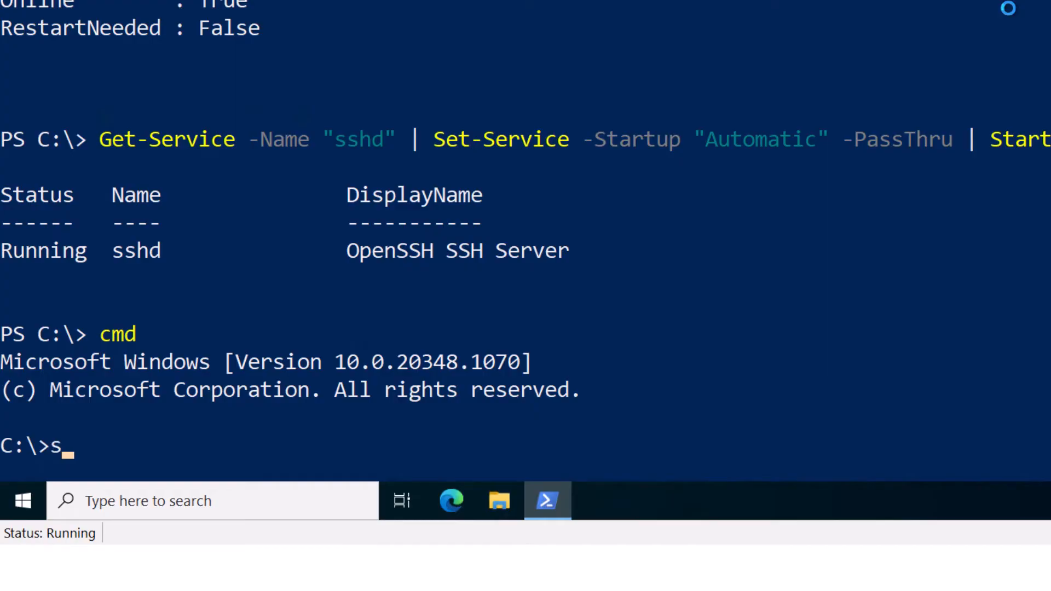
Step: Launch sshd.exe -f "C:\ssh\custom_config" from Command Prompt
type("shd.e")
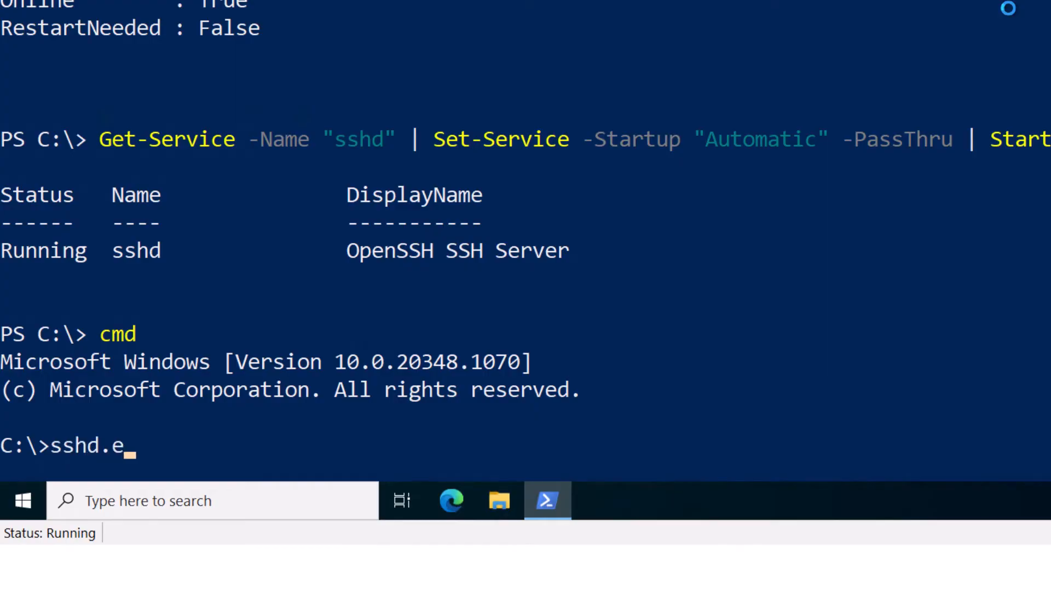
type("xe -")
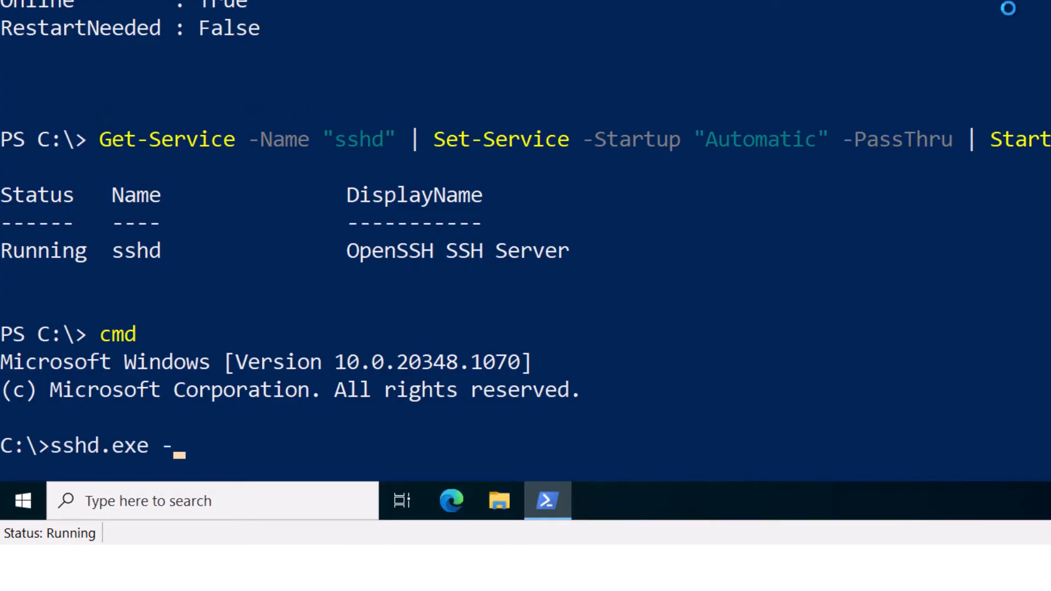
type("f \"C")
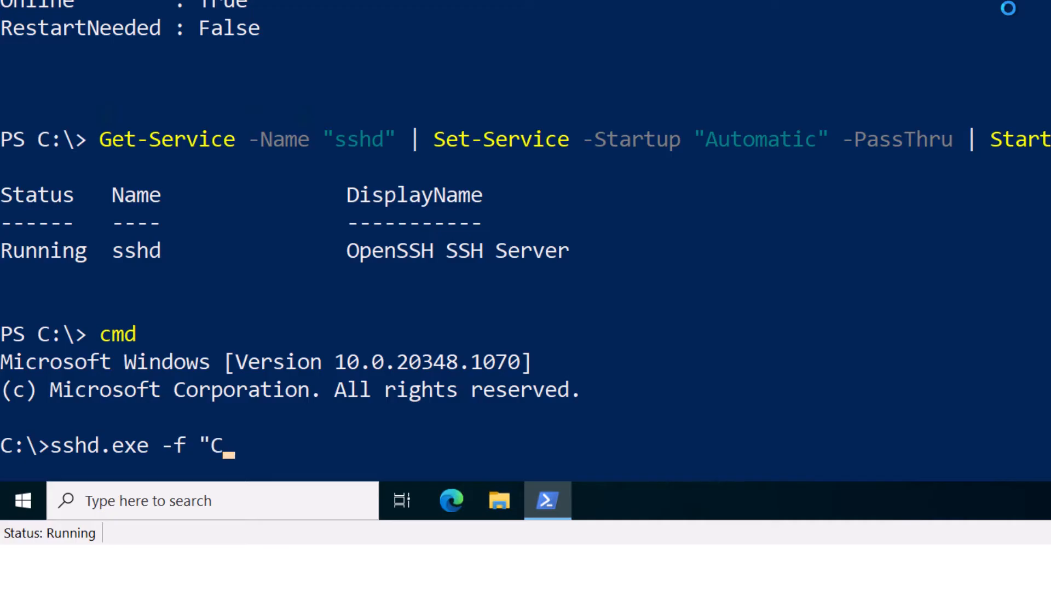
type(":\\c")
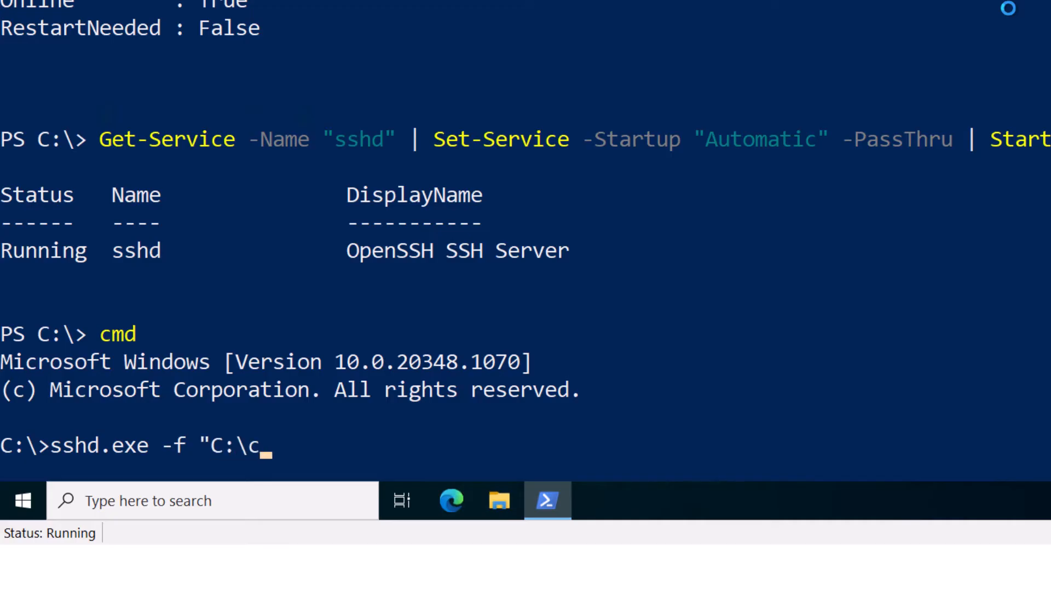
type("ss")
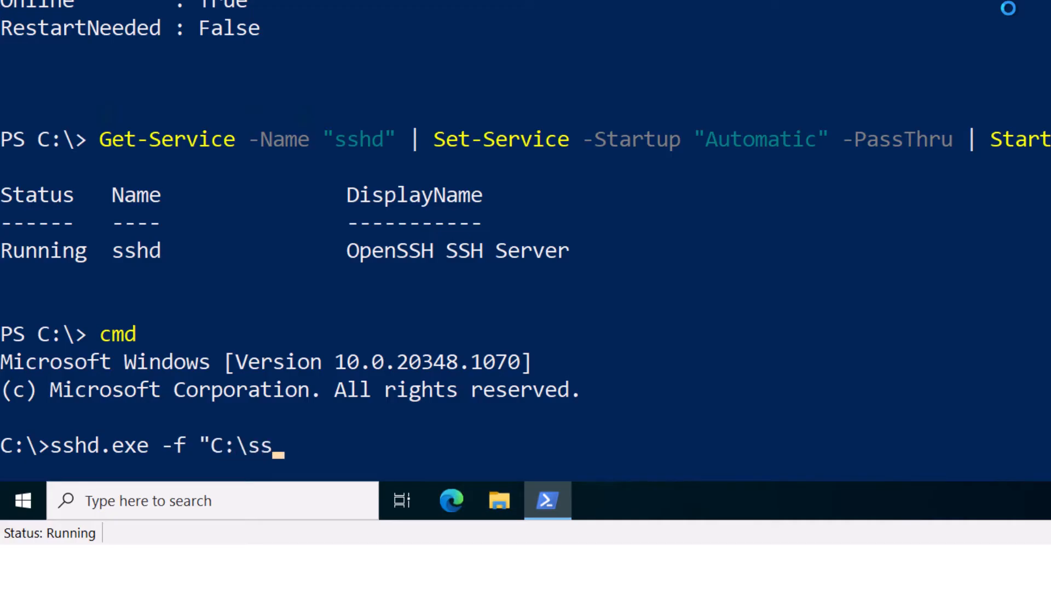
type("h\\")
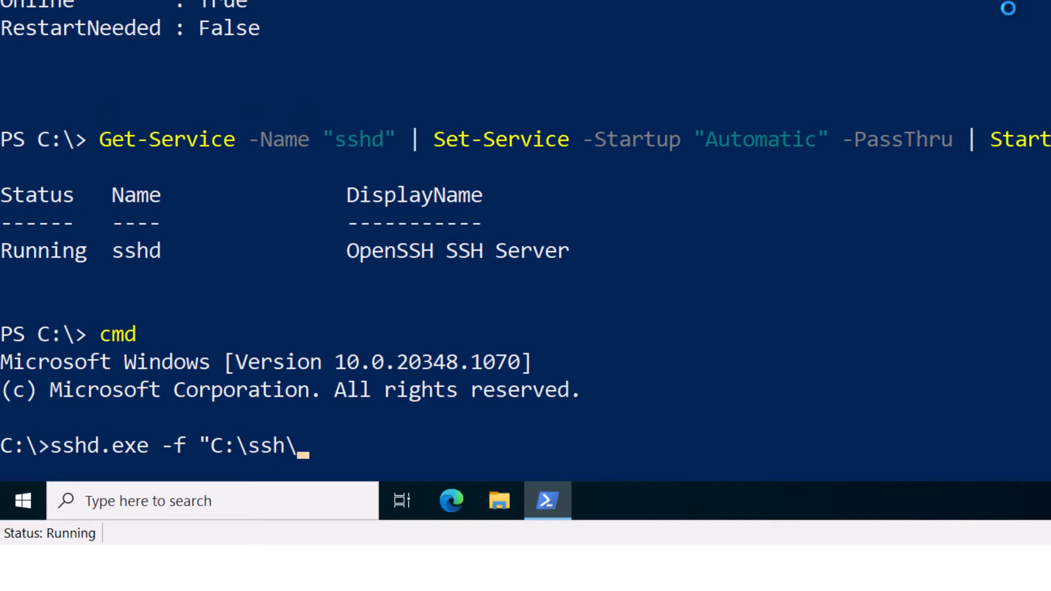
type("custom_config")
type("PowerShell")
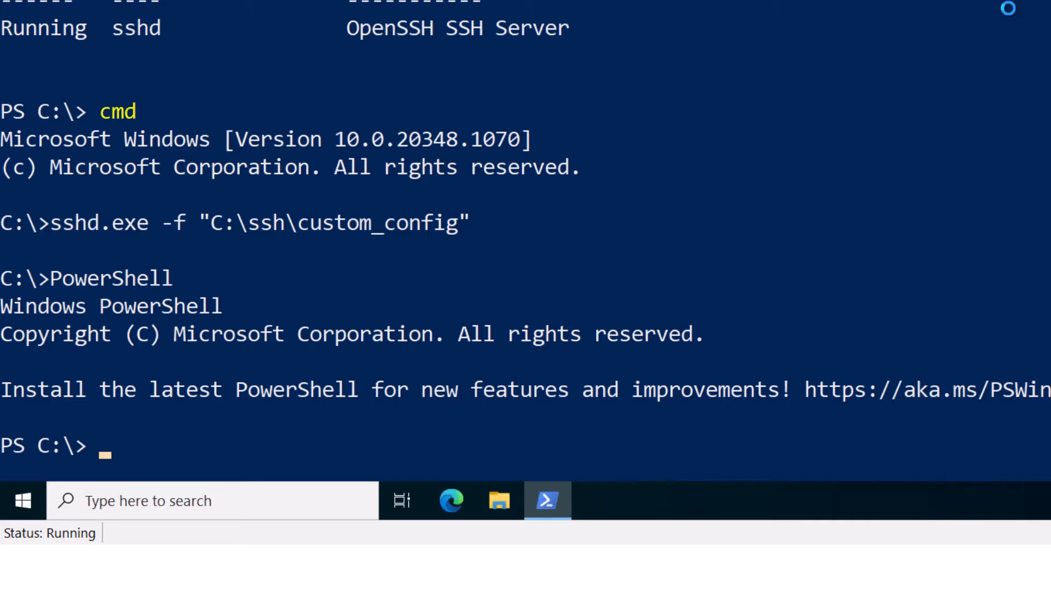
Step: Read C:\ProgramData\ssh\sshd_config with Get-Content and start a replace on it
type("Get-")
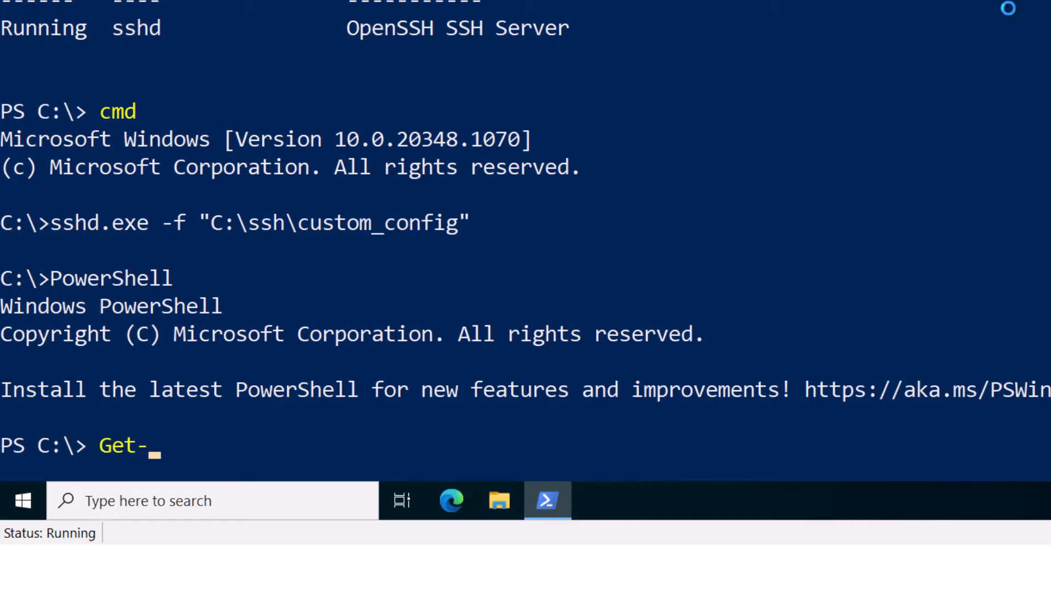
type("Content \"C:")
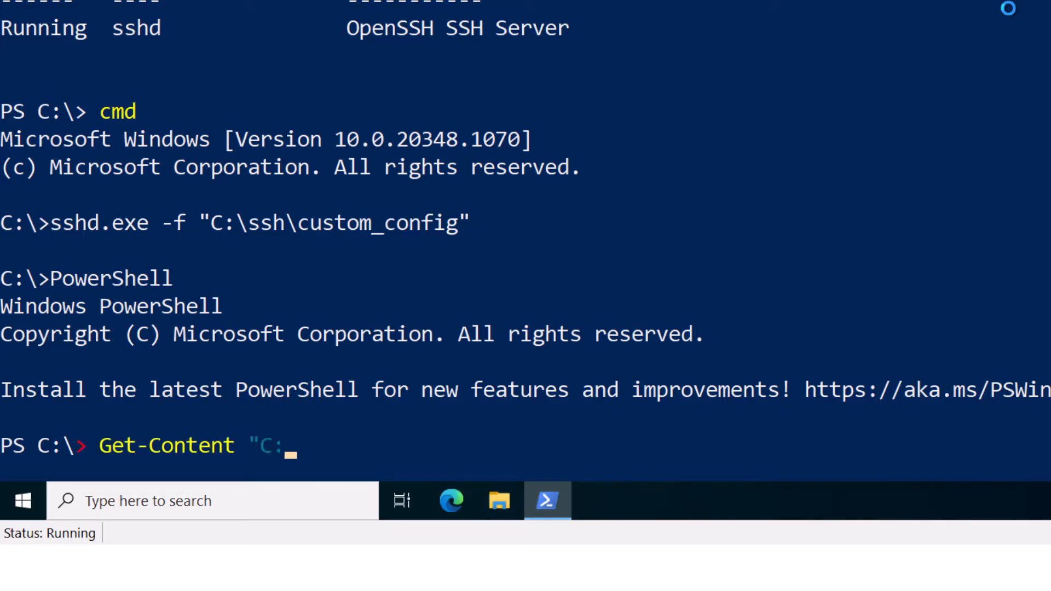
type("\\ProgramD")
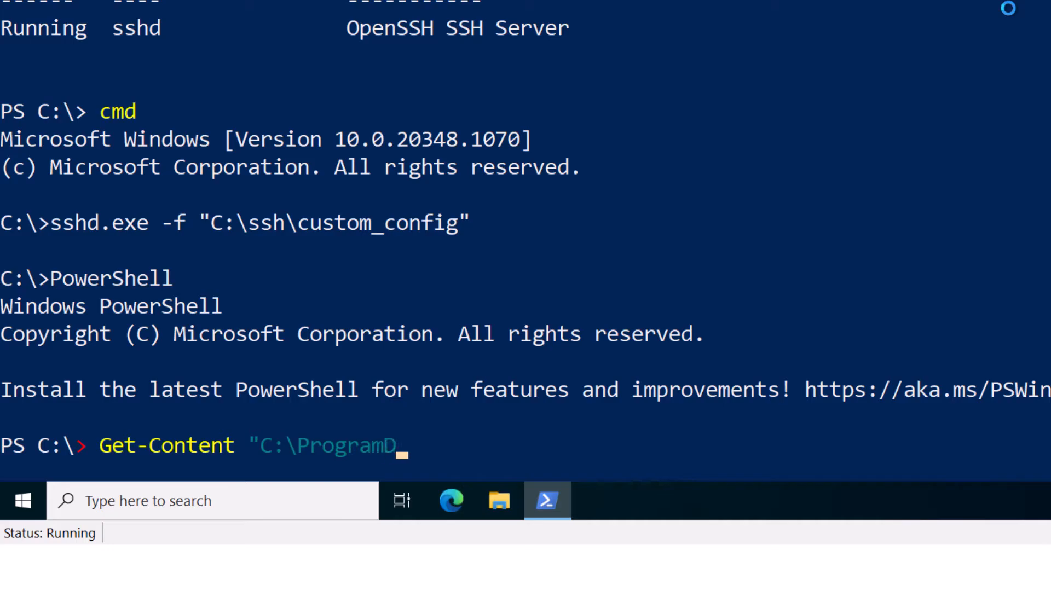
type("ata\\ssh\\sshd_")
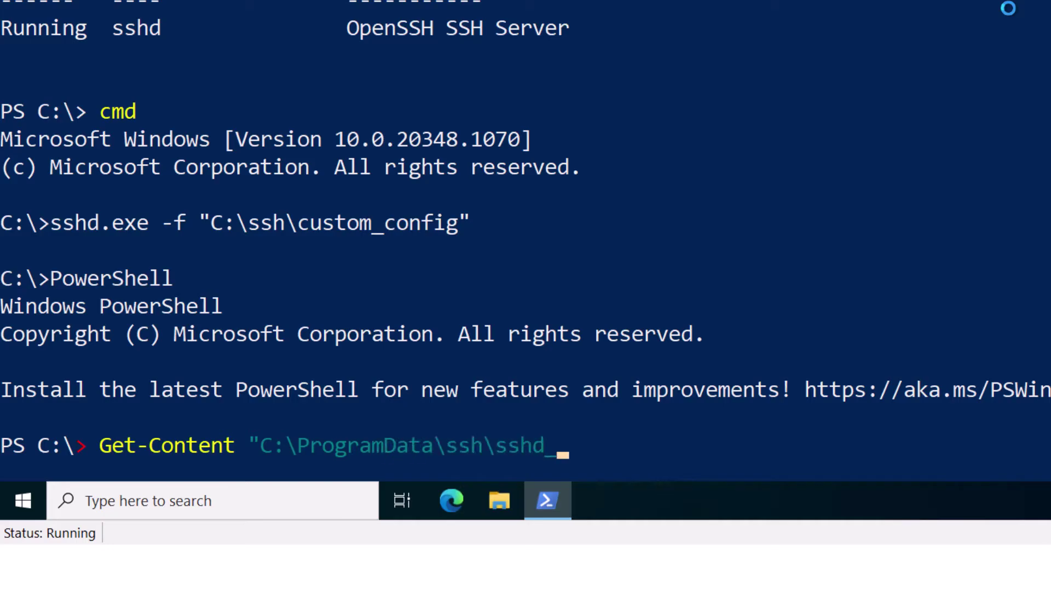
type("config\").")
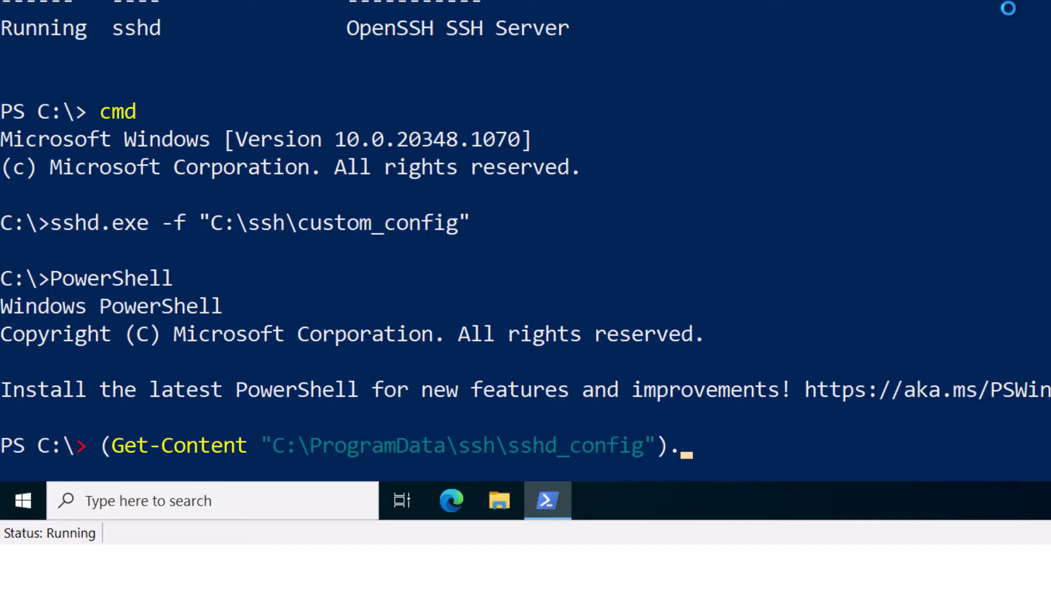
type("replace")
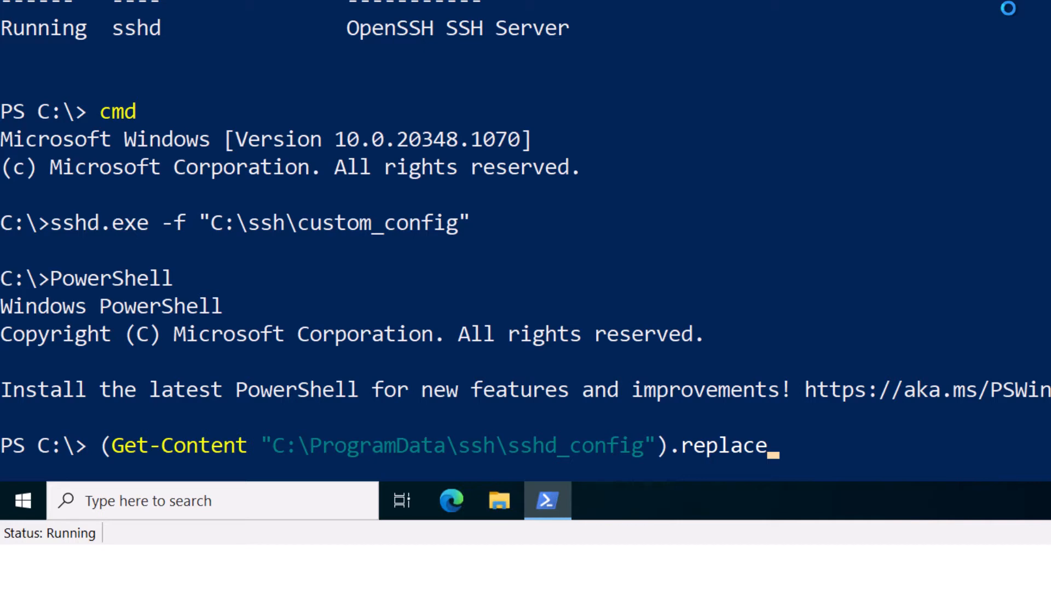
Step: Replace "#Port 22" with "Port 2223" and write it back to sshd_config with Set-Content
type("(#Port 22\", \"Por")
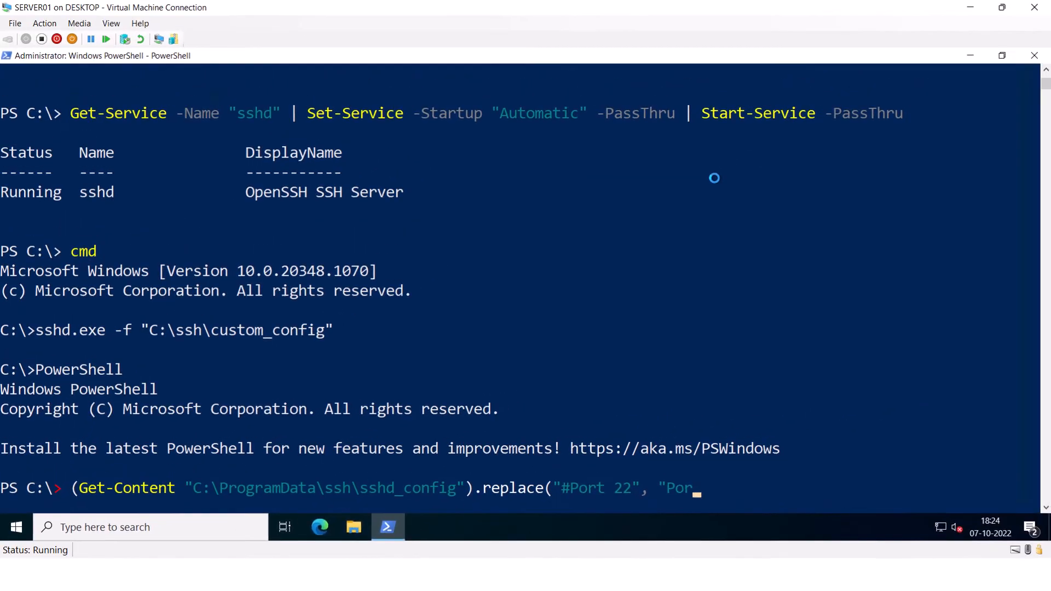
type("t 2223\") | Set-Con")
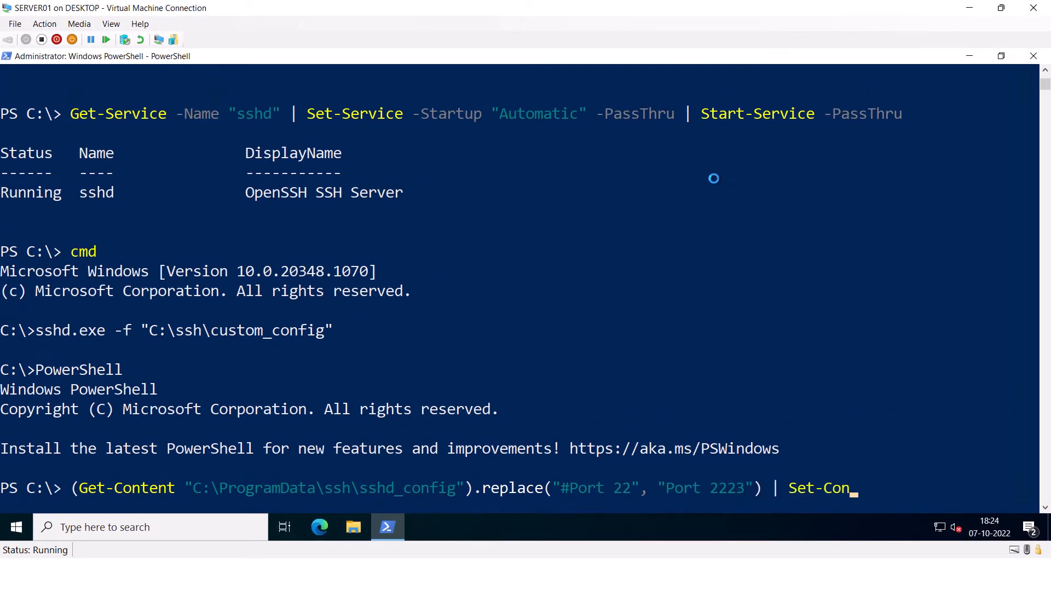
type("tent C:\\ProgramData")
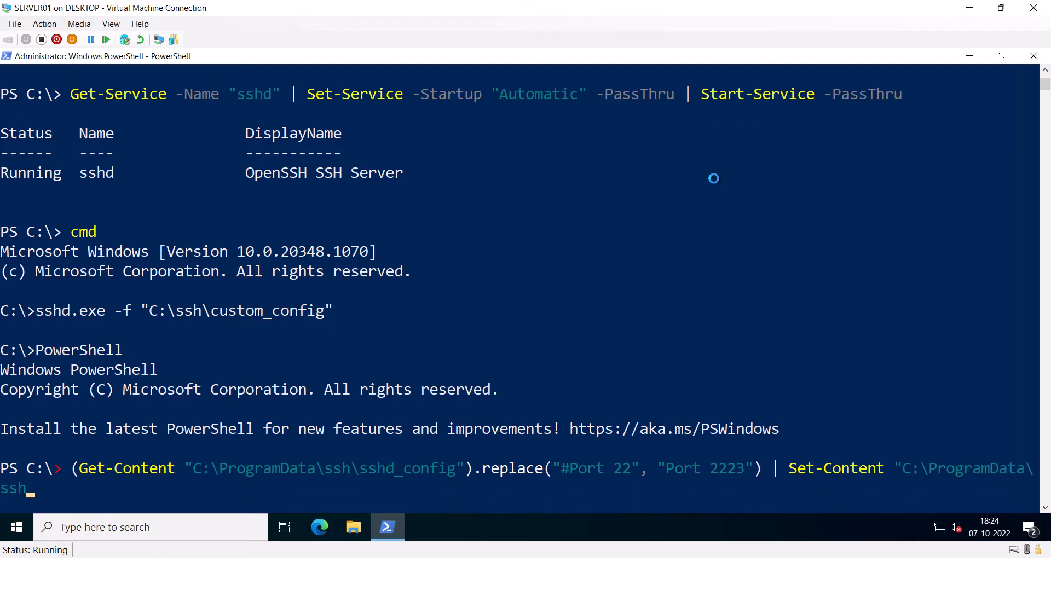
type("\\sshd_")
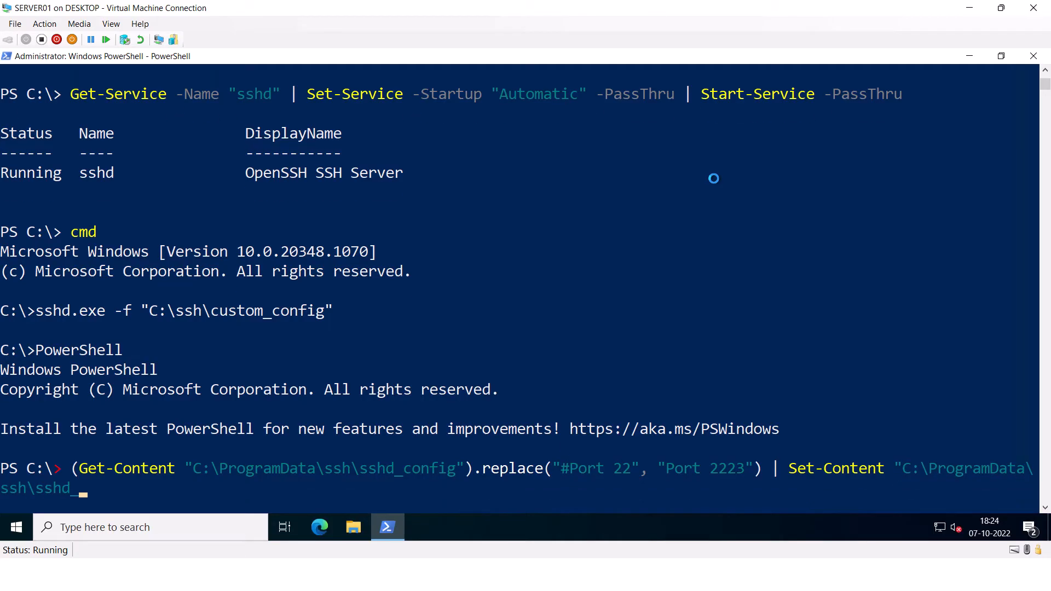
type("config\"")
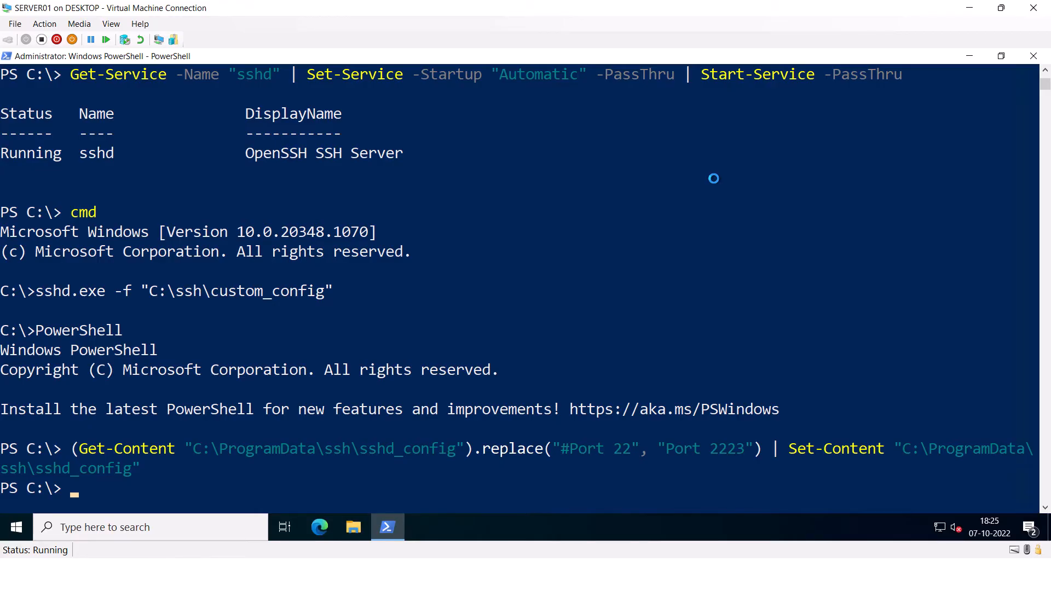
Step: Restart the SSHD service with Restart-Service so port 2223 takes effect
type("Restar")
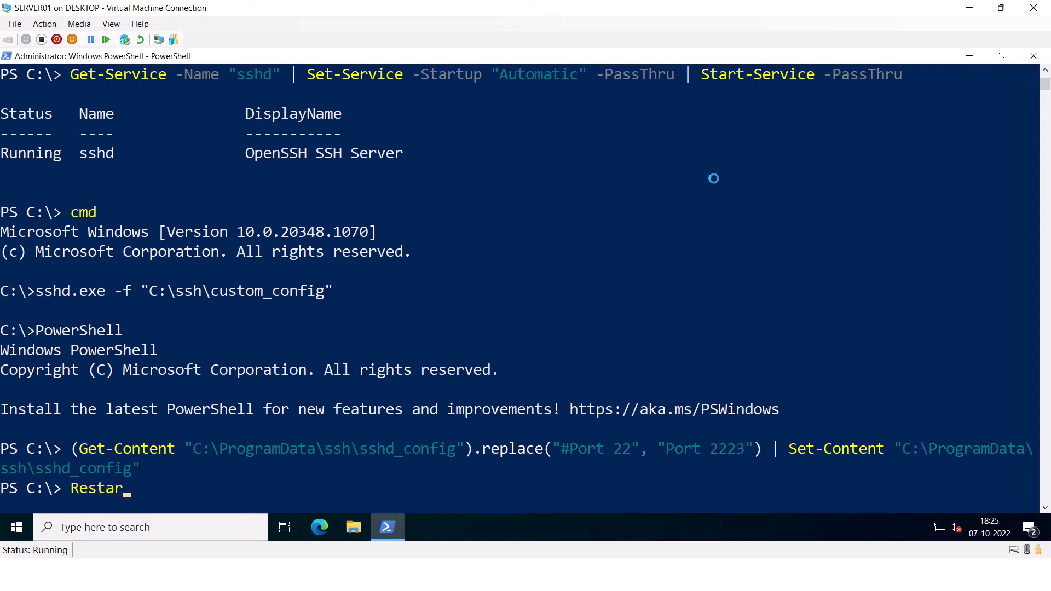
type("t-Serv")
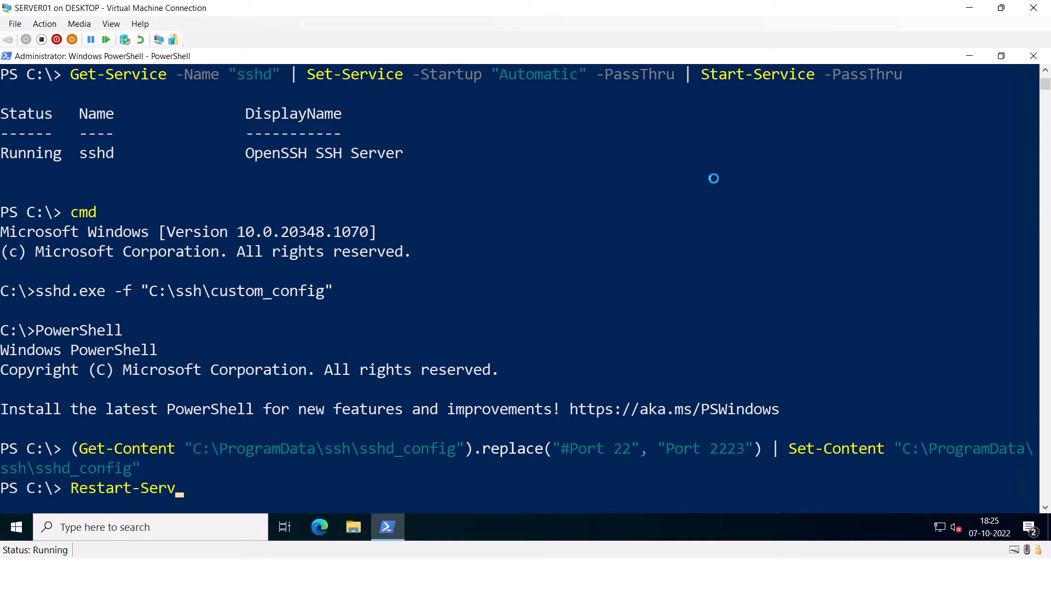
type("ice \"SSHD\"")
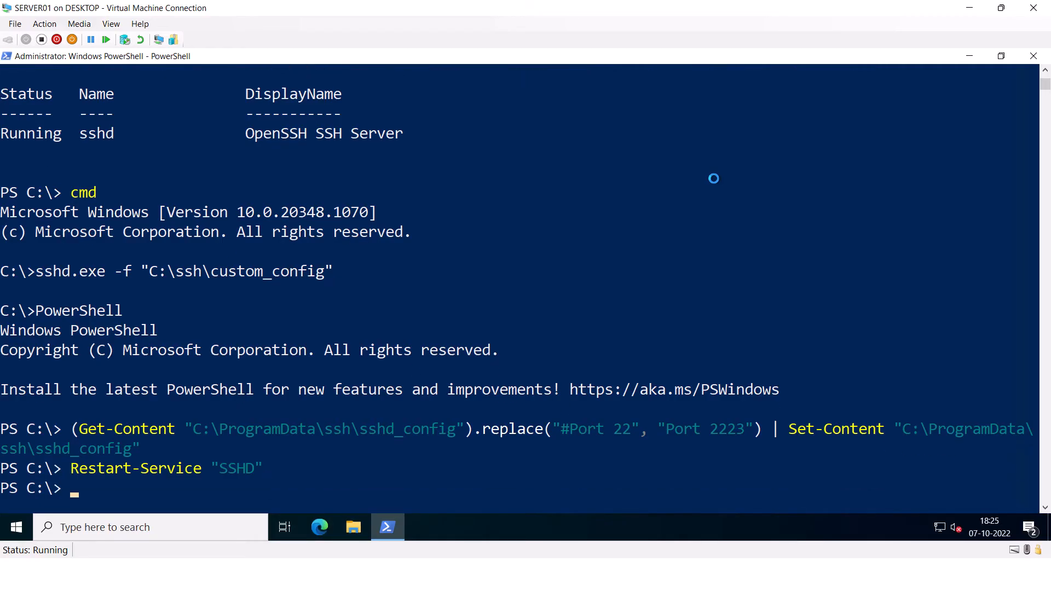
type("Get-Net")
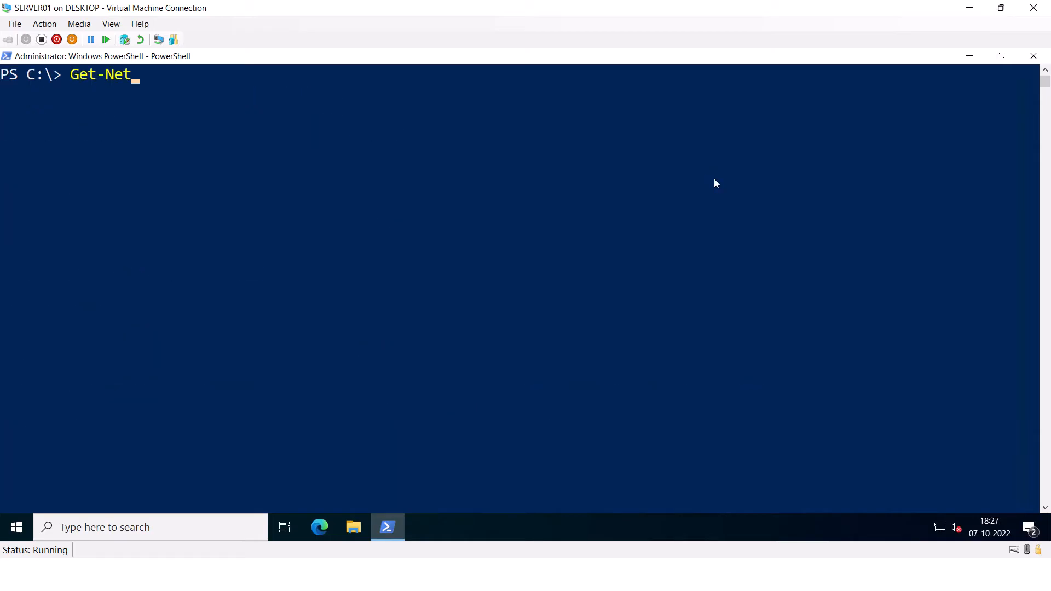
Step: List connections on local port 2223 with Get-NetTCPConnection, showing ProcessName and ProcessPath
type("TCPConnection")
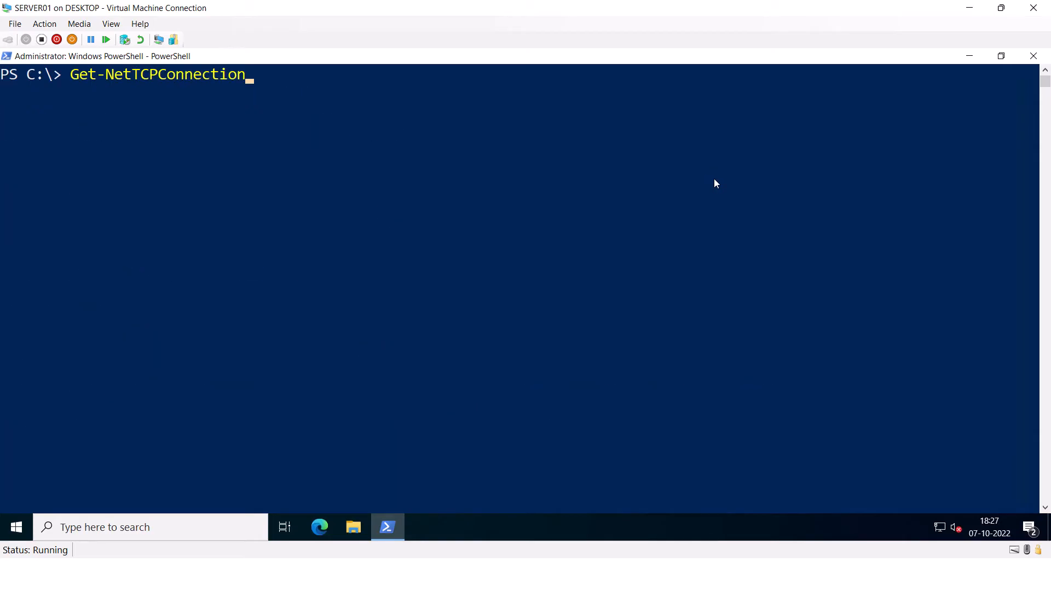
type("-LocalPort")
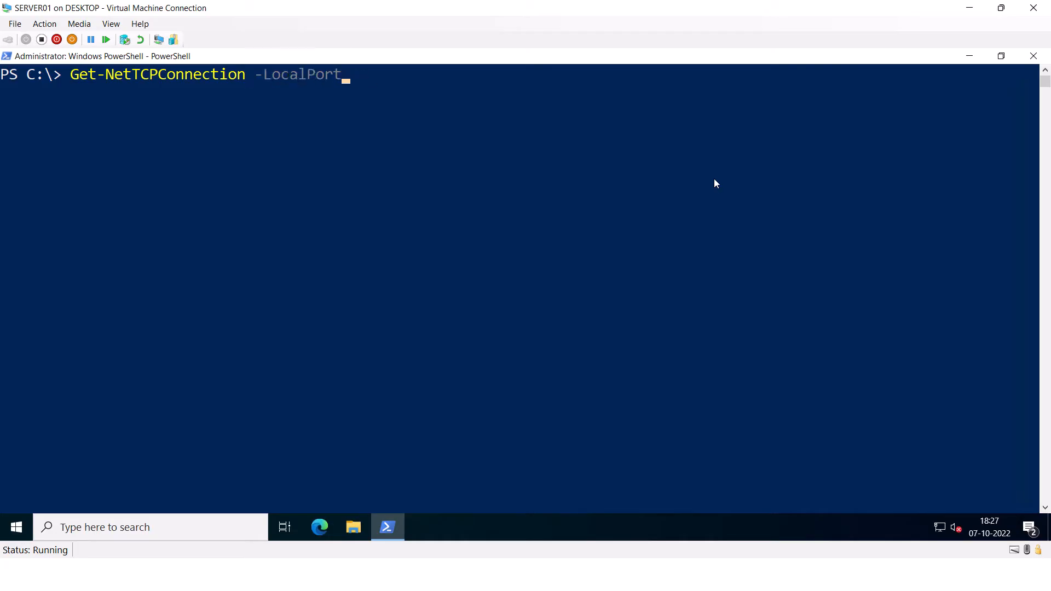
type("2223 | Select Local*, State,")
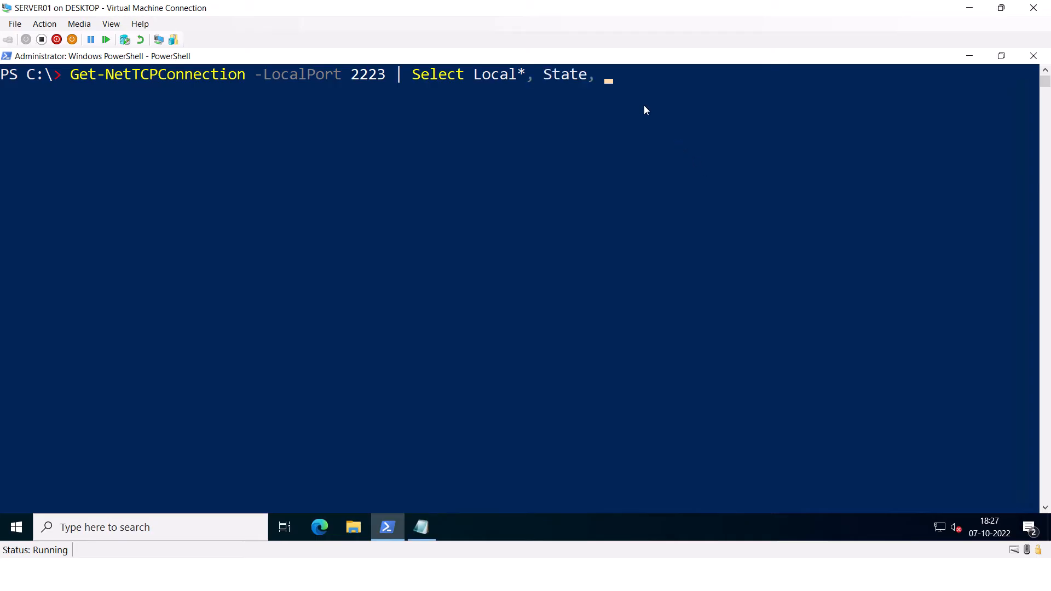
type("@{n=\"ProcessName\";e={(Get-Process -Id $_.OwningProcess).ProcessName}},@{n=\"ProcessPath\";e={(Get-Process -Id $_.OwningProcess).Path}} | ft -Auto")
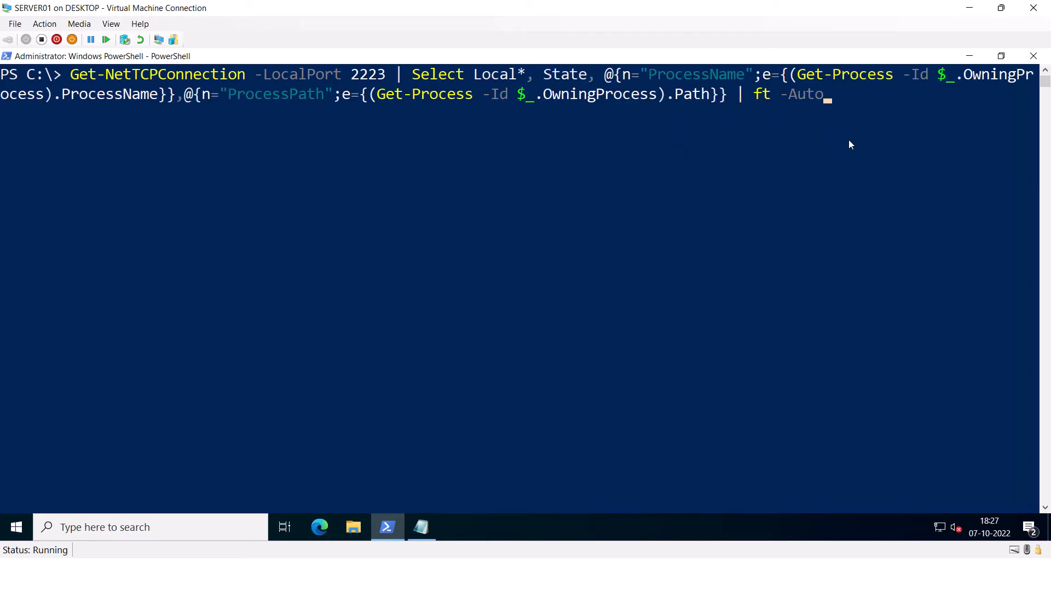
key("Enter")
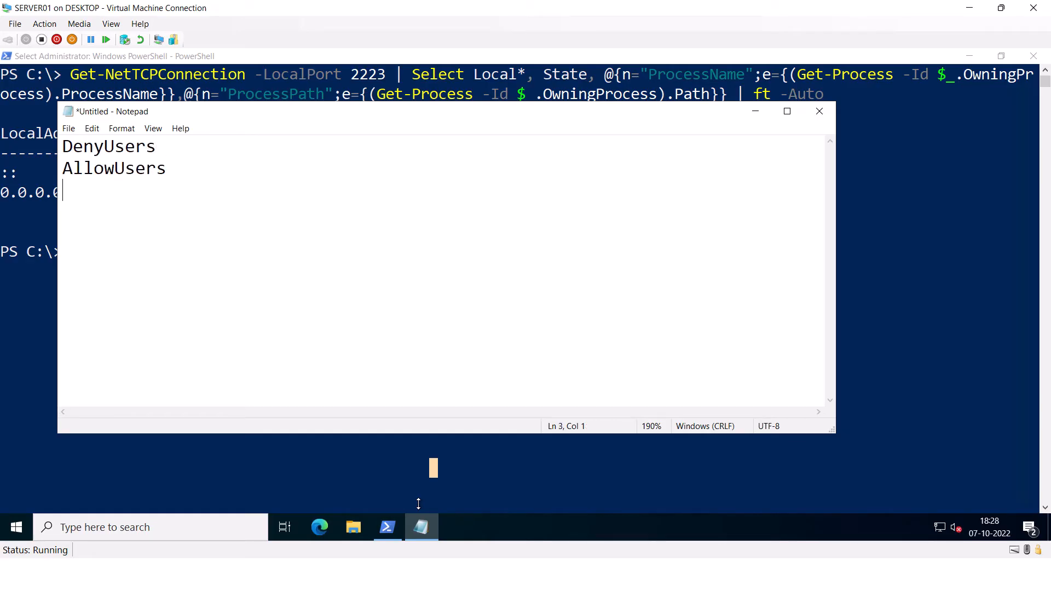
Step: Add the DenyGroups line to the Notepad list of user/group access directives
type("DenyG")
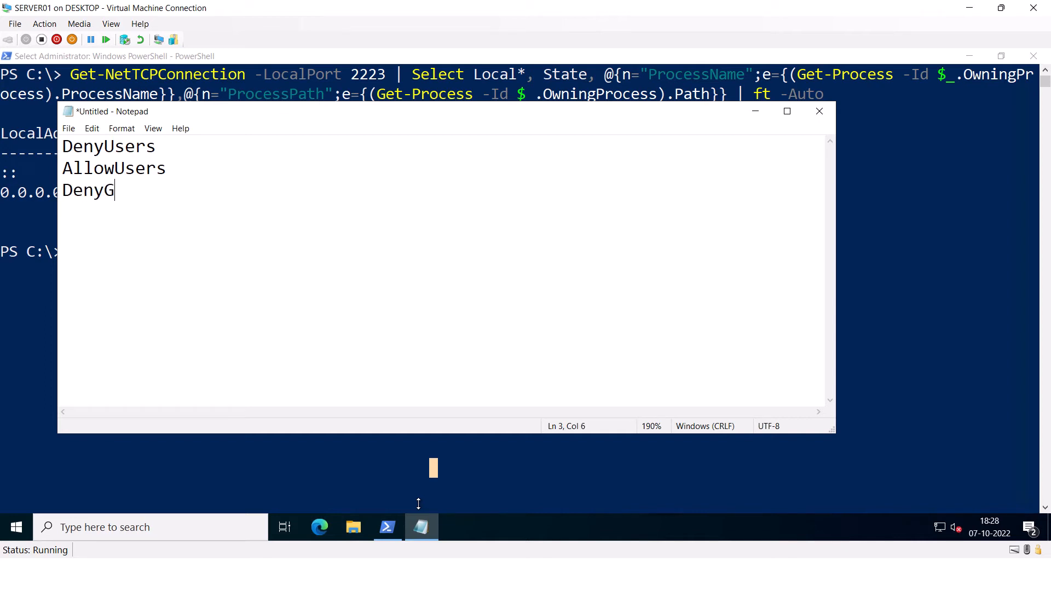
type("roup")
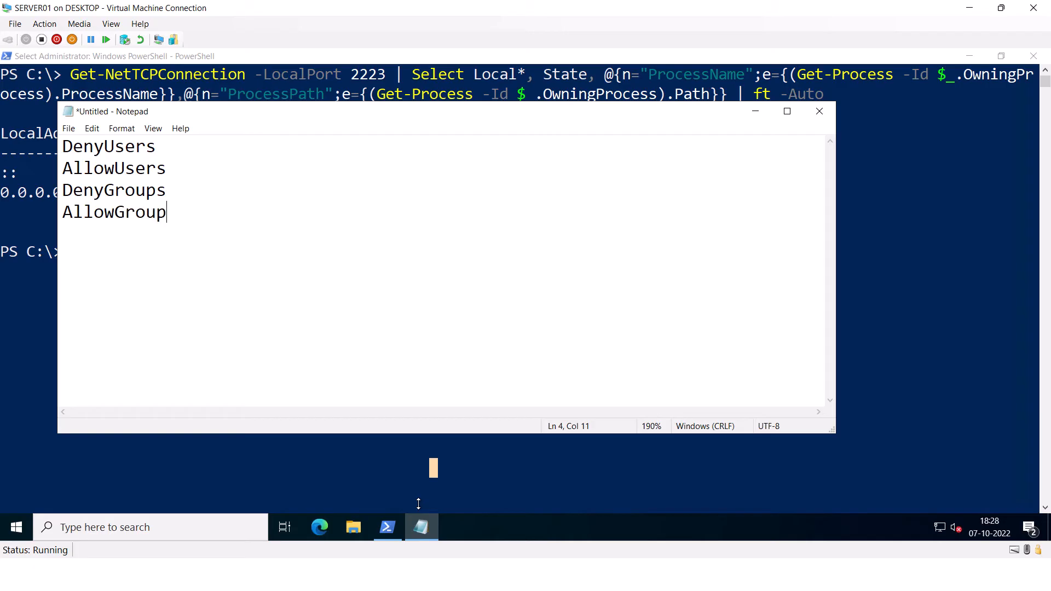
type("s")
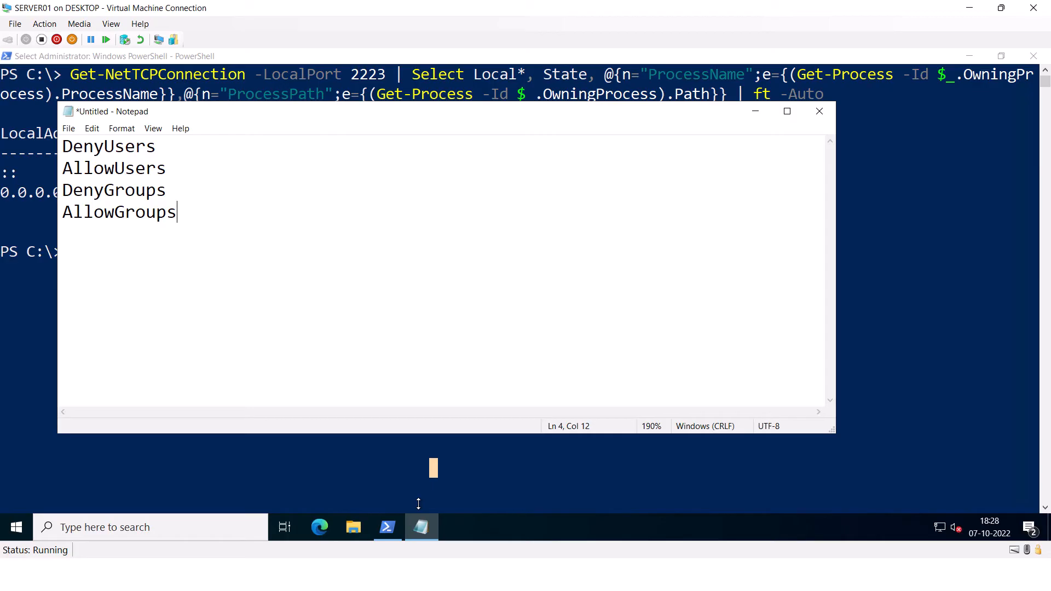
left_click(388, 527)
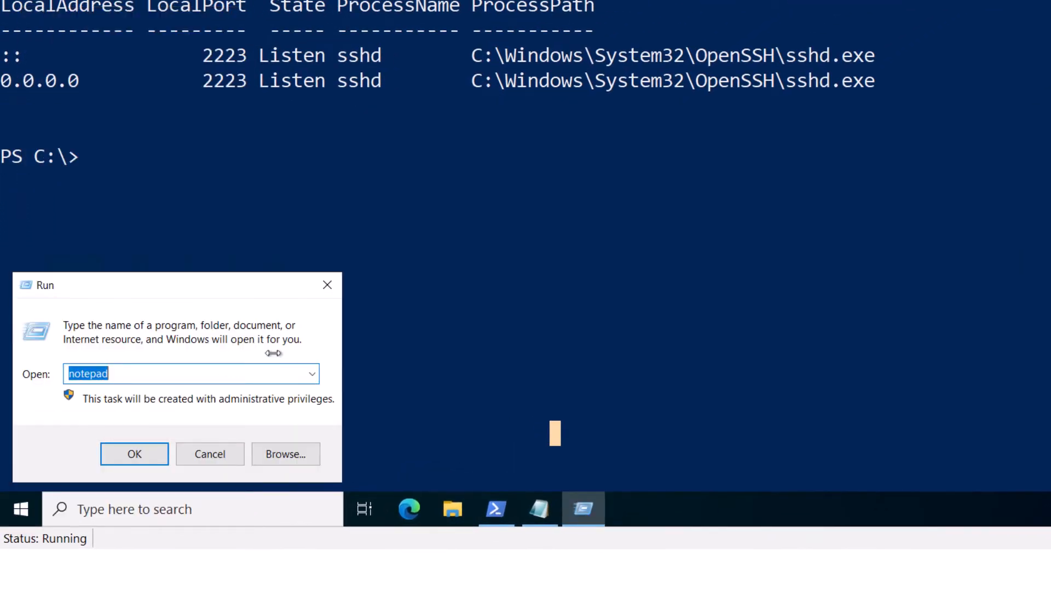
Step: Open %programdata%\ssh\sshd_config from the Run dialog in Notepad
type("%programd")
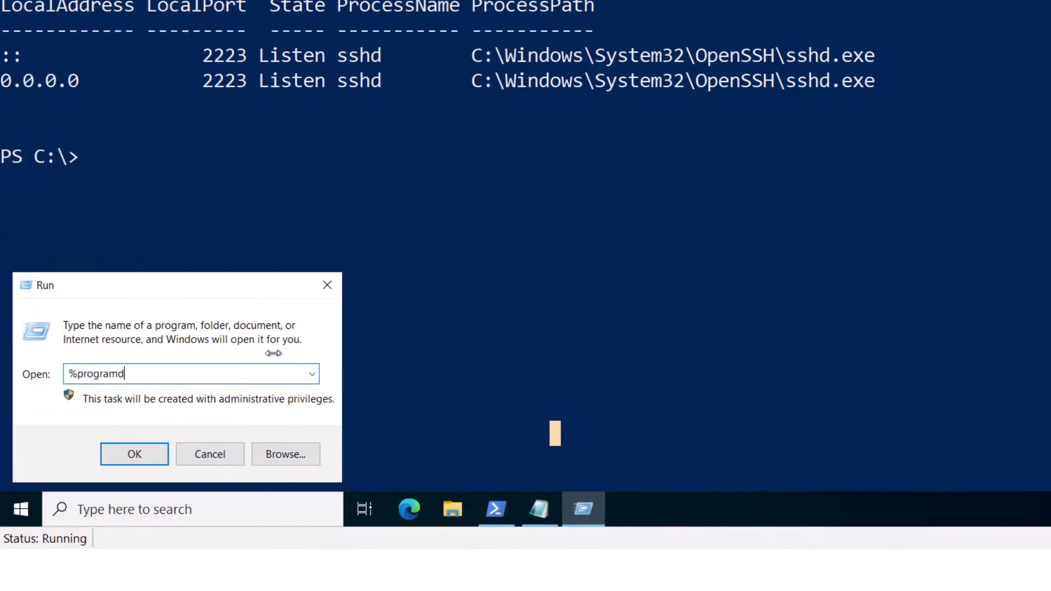
type("ata%\\ssh\\sshd_config")
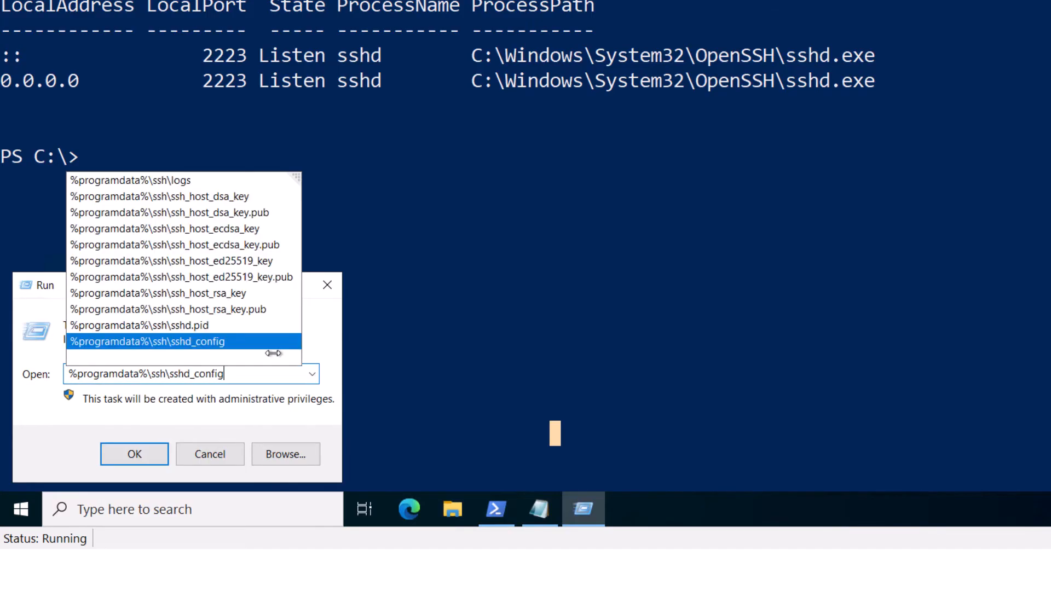
left_click(135, 454)
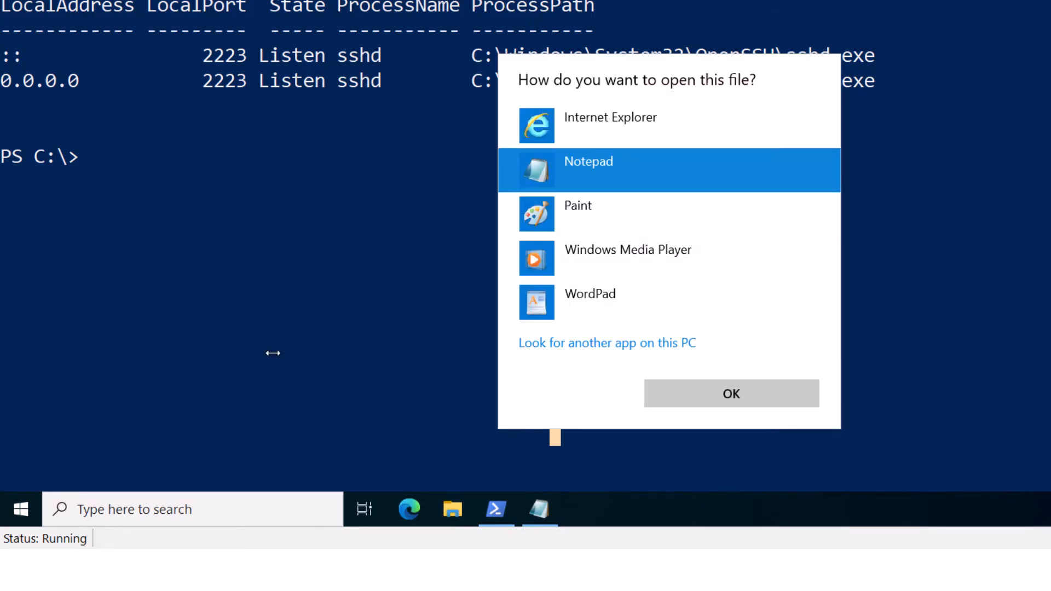
left_click(731, 394)
type("#Allow")
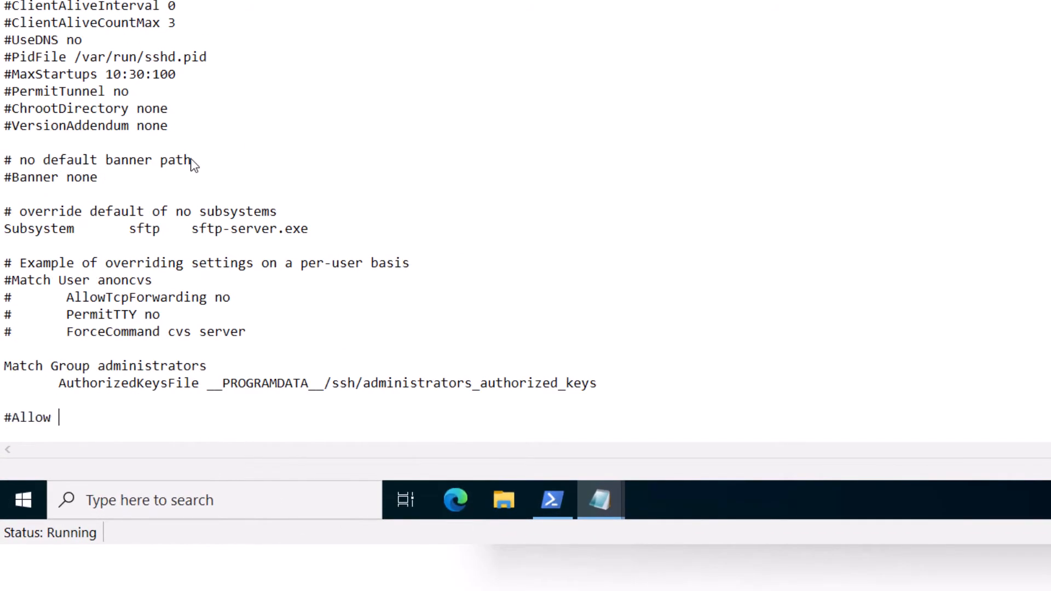
Step: Add the '#Allow or deny users and groups' comment and an AllowGroups line for tastybiryani\administrators, tastybiryani\ssh_admins
type("or deny users")
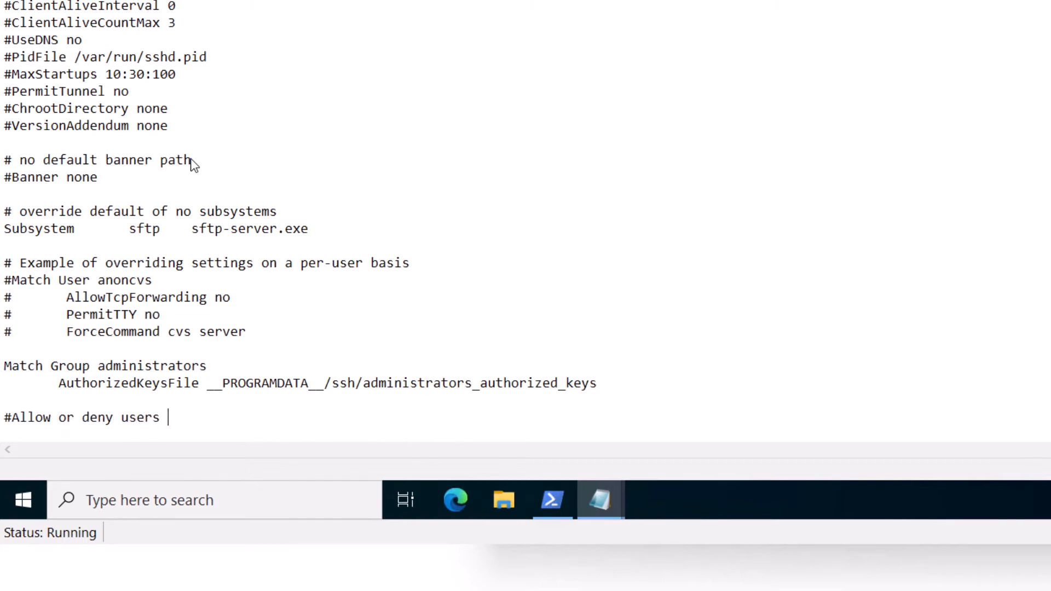
type("and groups")
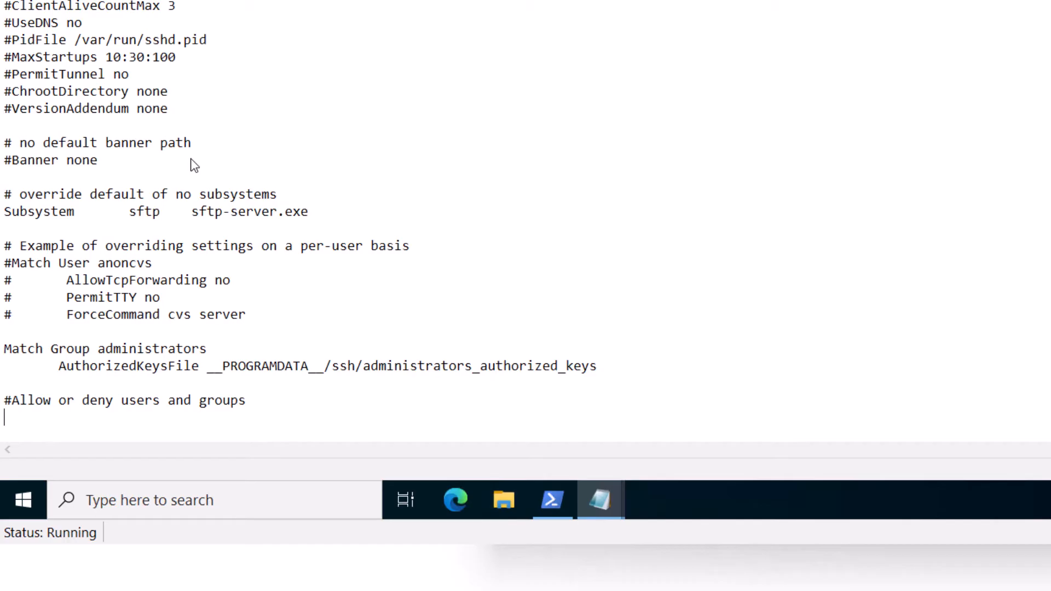
type("Allow")
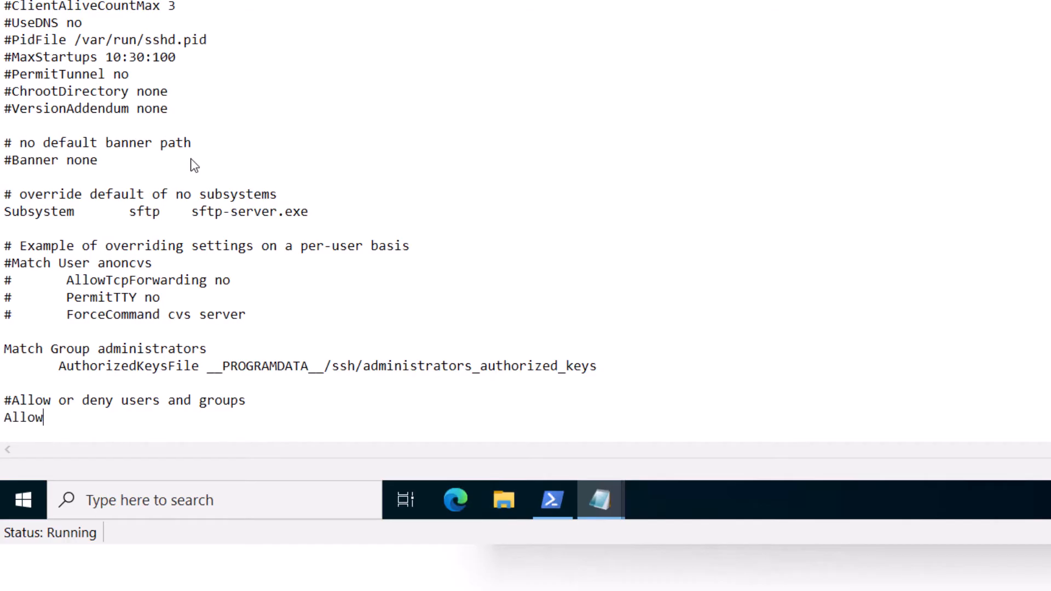
type("Groups tast")
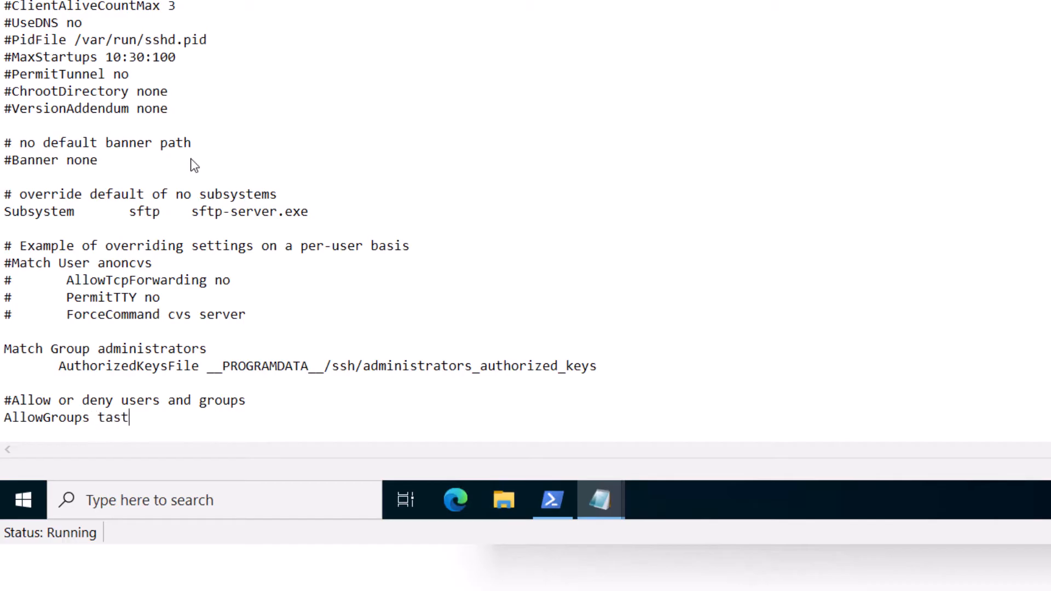
key("Backspace")
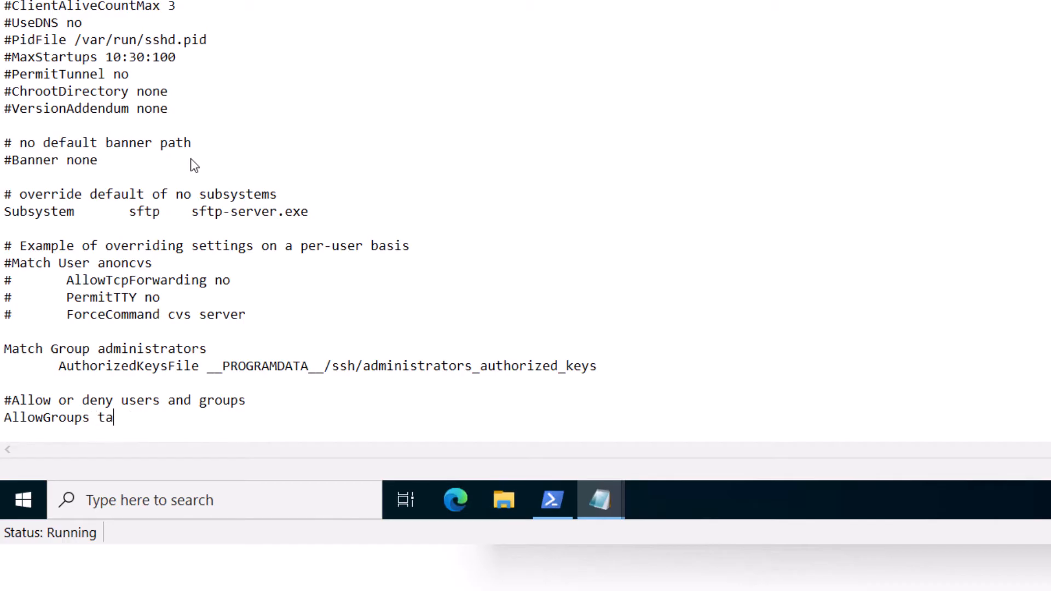
type("stybiryani\\administrators")
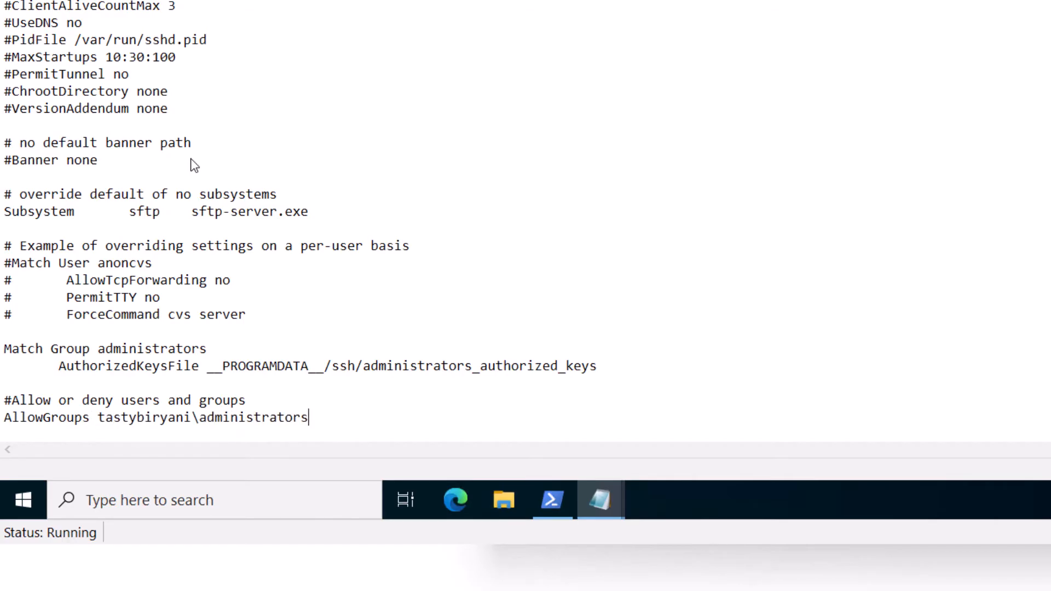
type(", tastybiryani\\ssh_")
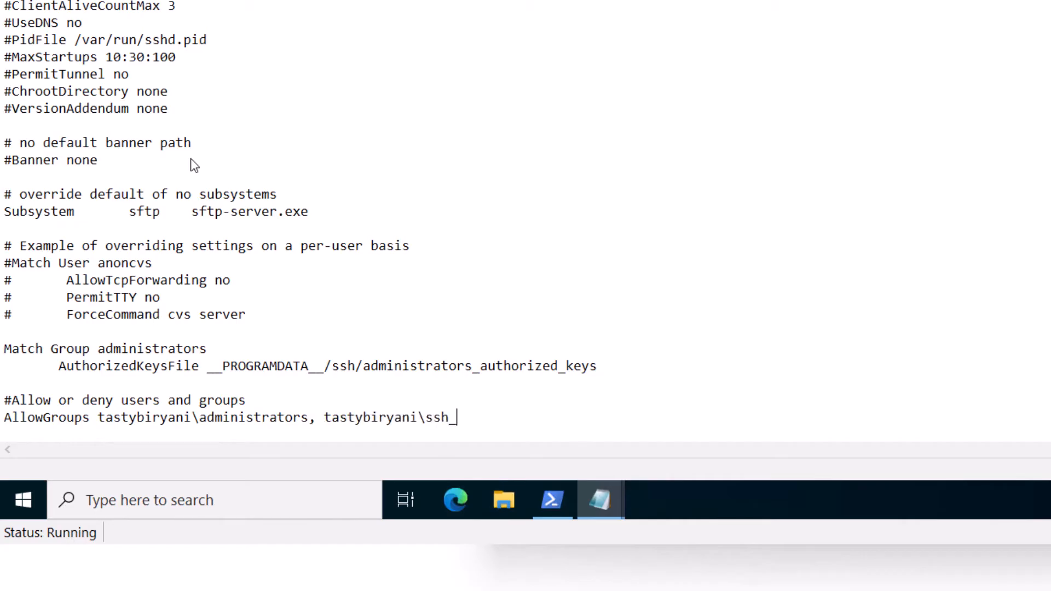
type("admins")
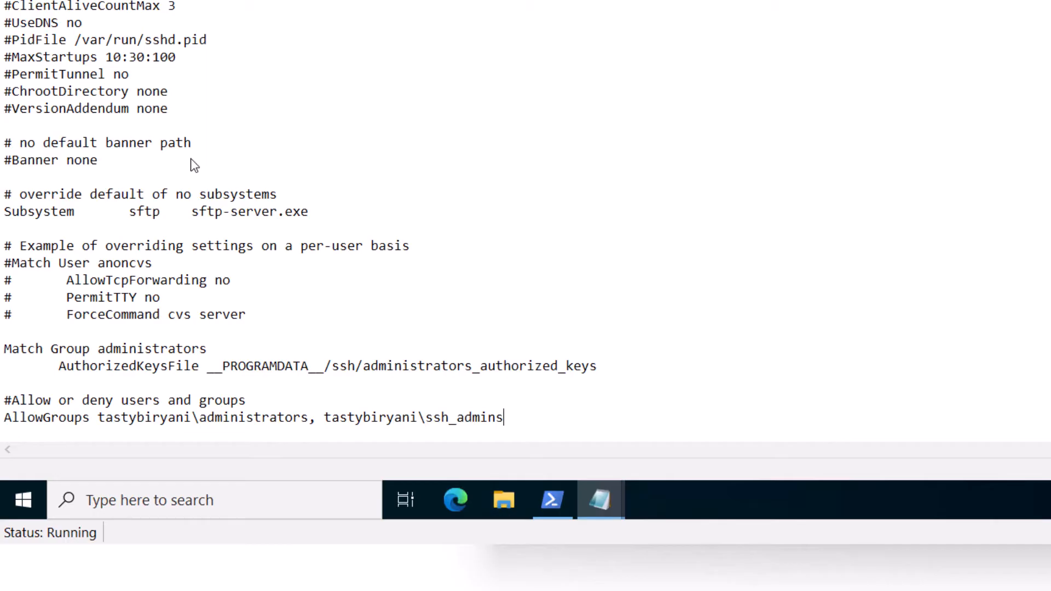
Step: Add DenyGroups tastybiryani\administrators, tastybiryani\ssh_admins and an AllowUsers example line
type("DEnyGroup")
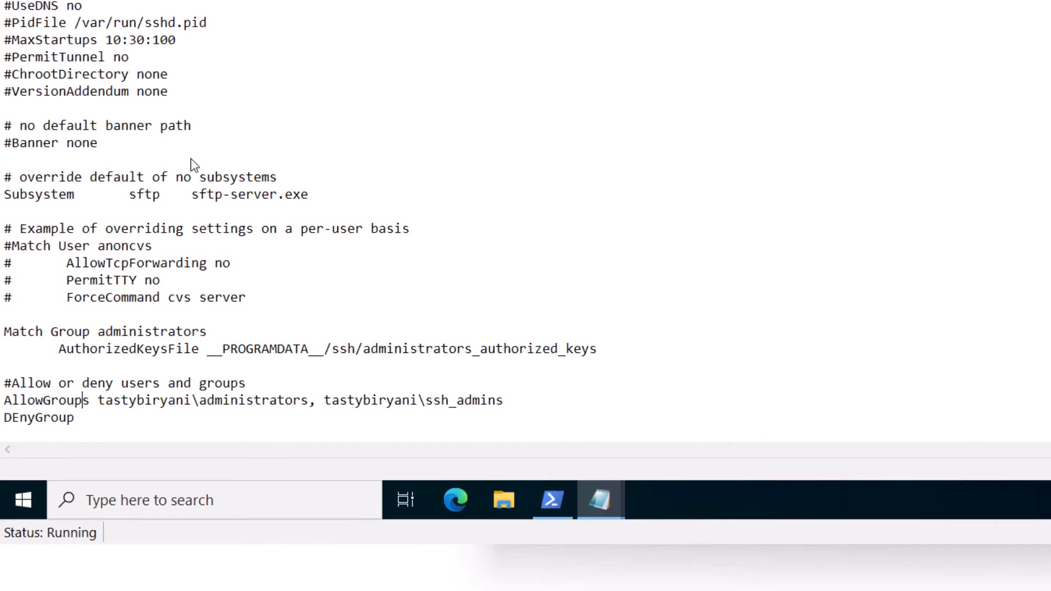
type("tastybiryani\\administrators, tastybiryani\\ssh_admins")
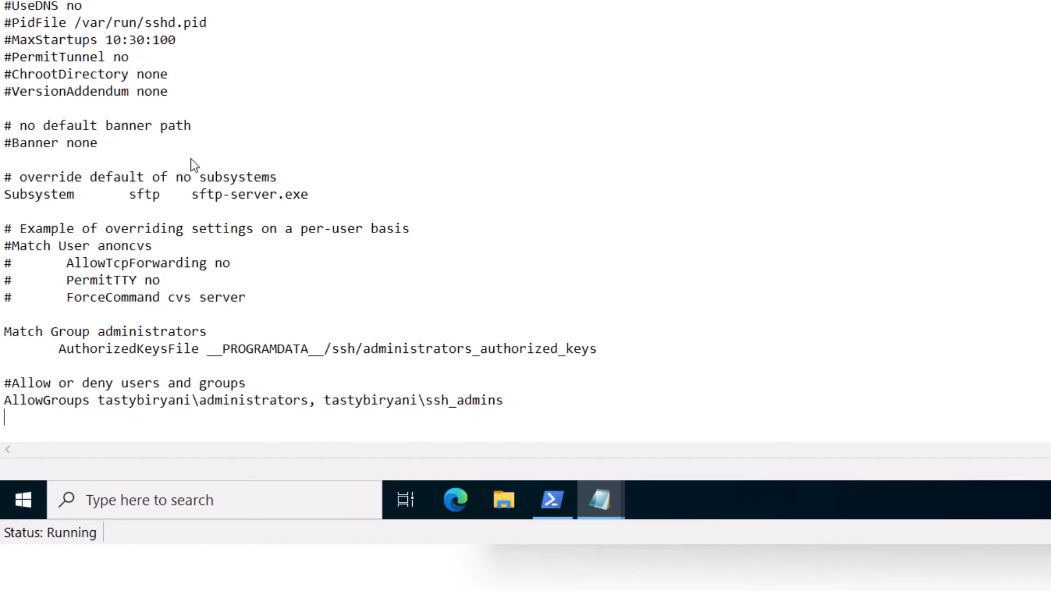
type("AllowUse")
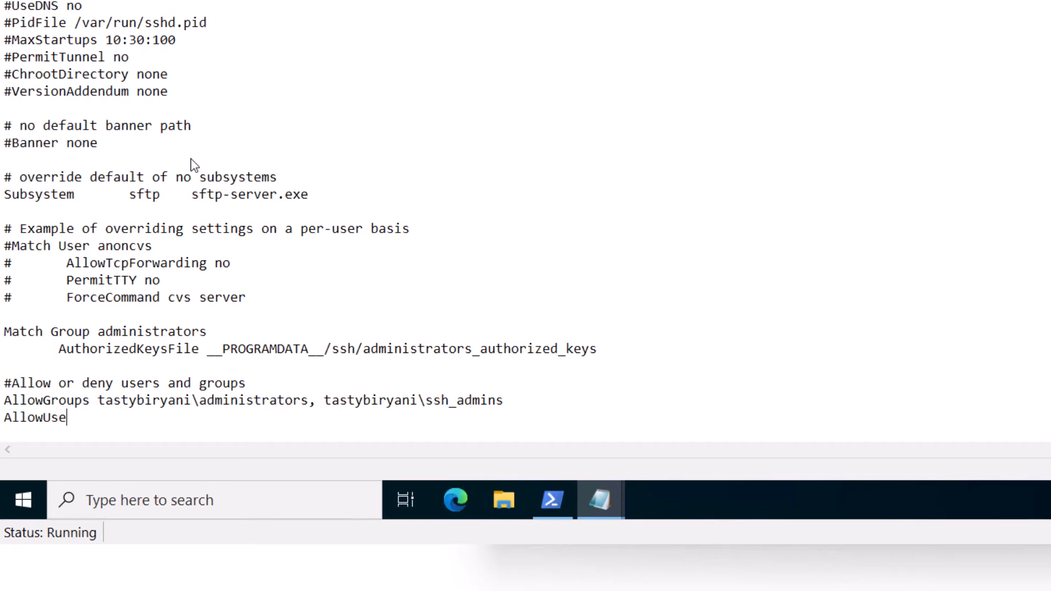
type("rs")
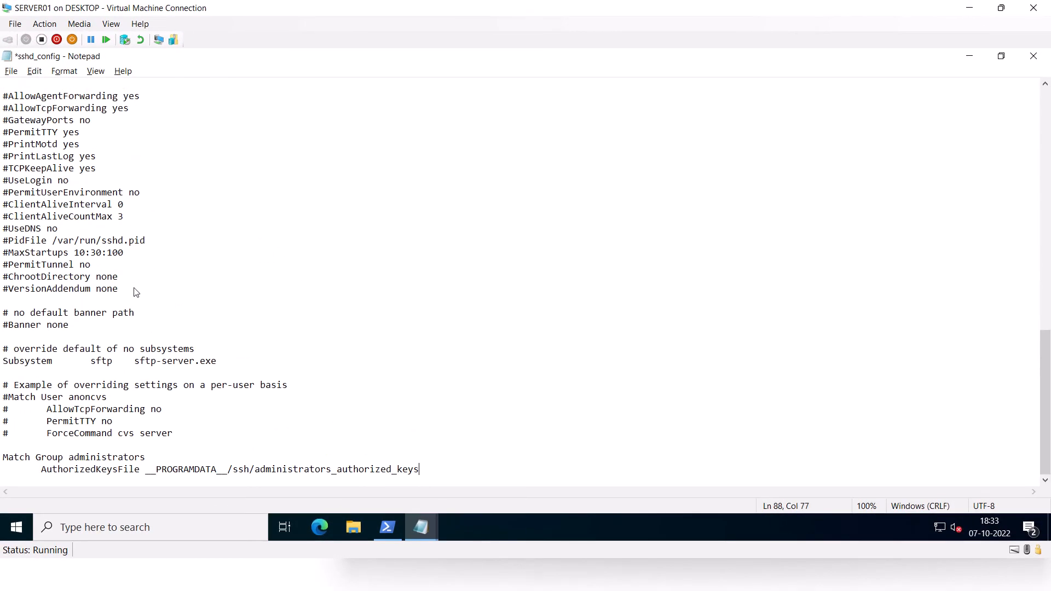
Step: Close Notepad, discarding the unsaved sshd_config edits
left_click(1034, 56)
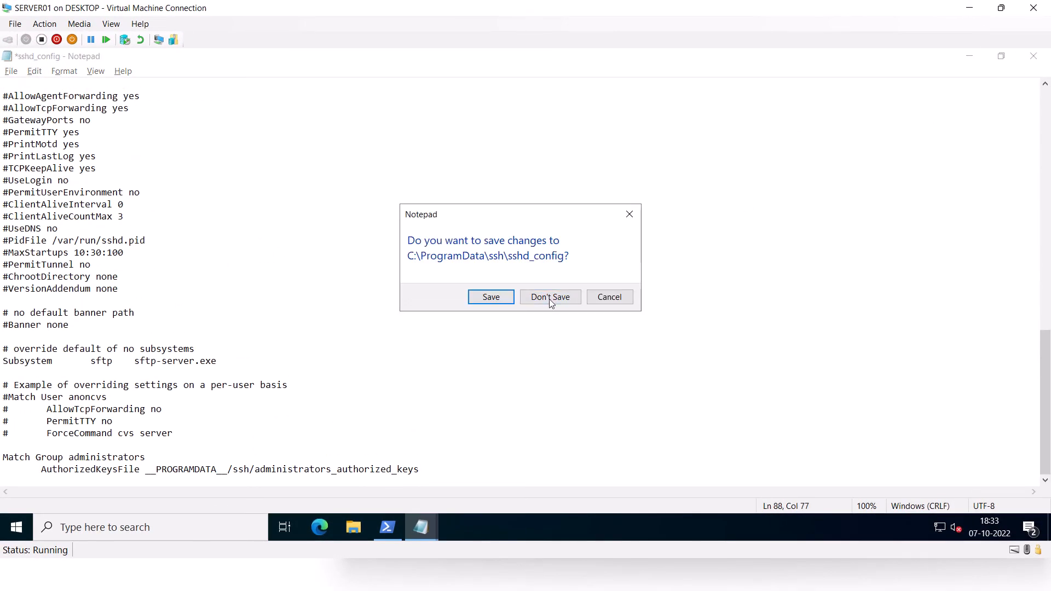
left_click(550, 297)
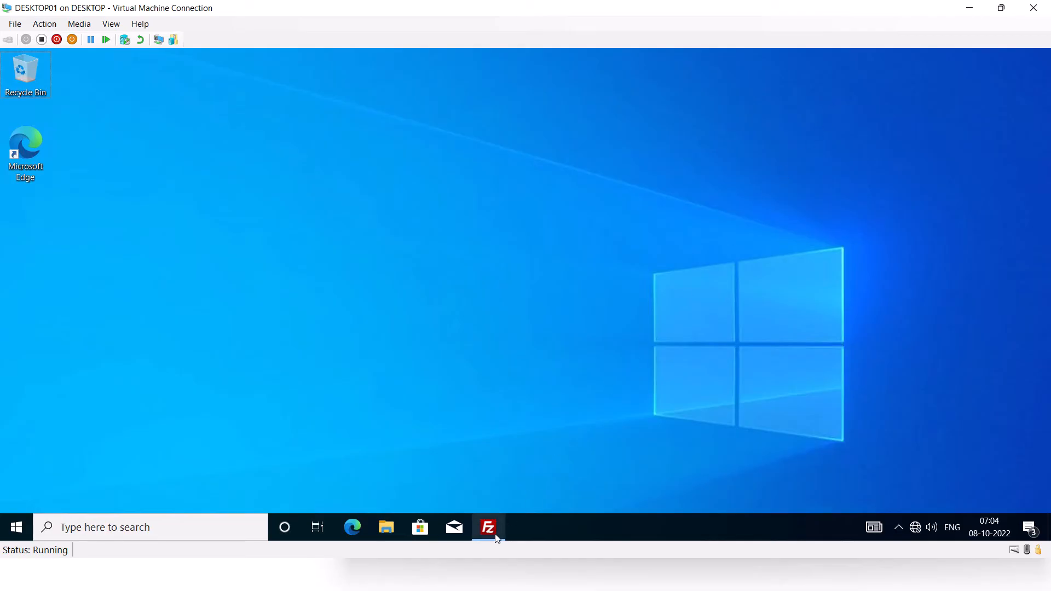
Step: In FileZilla's Site Manager, create a new SFTP site for host 192.168.10.5
left_click(488, 527)
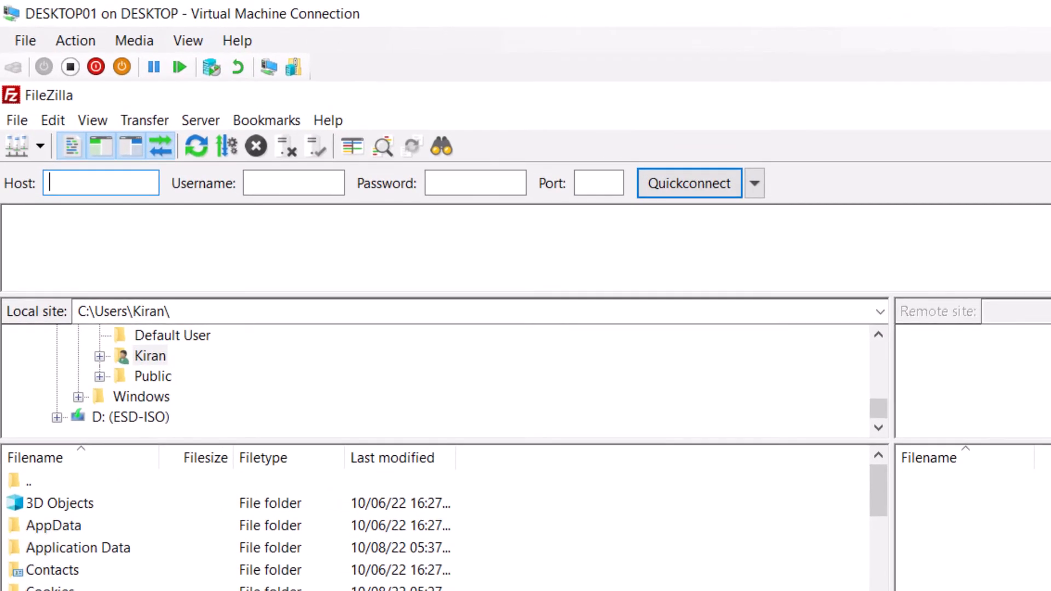
left_click(17, 121)
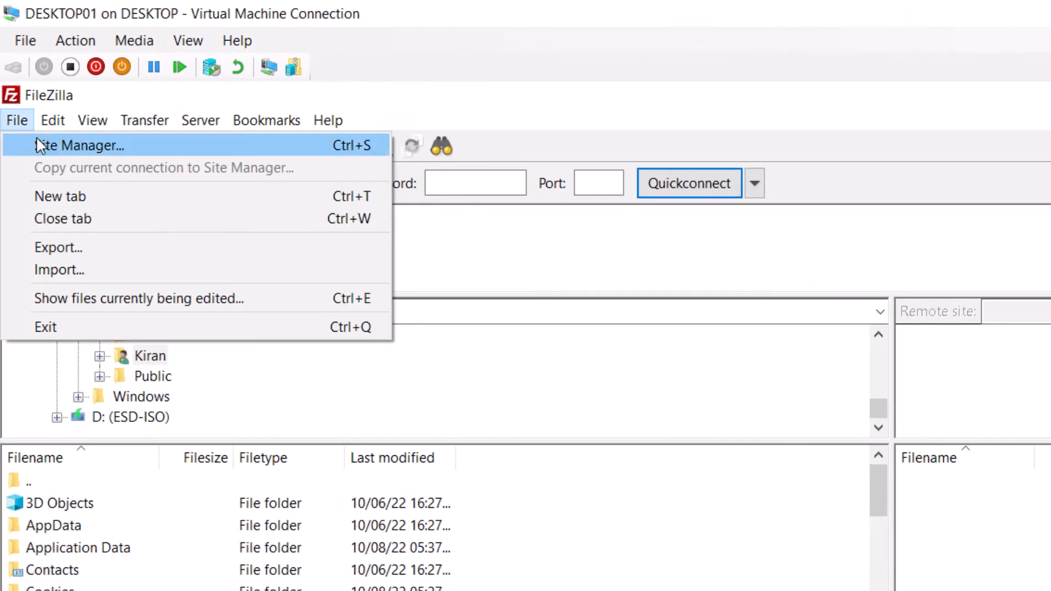
left_click(79, 146)
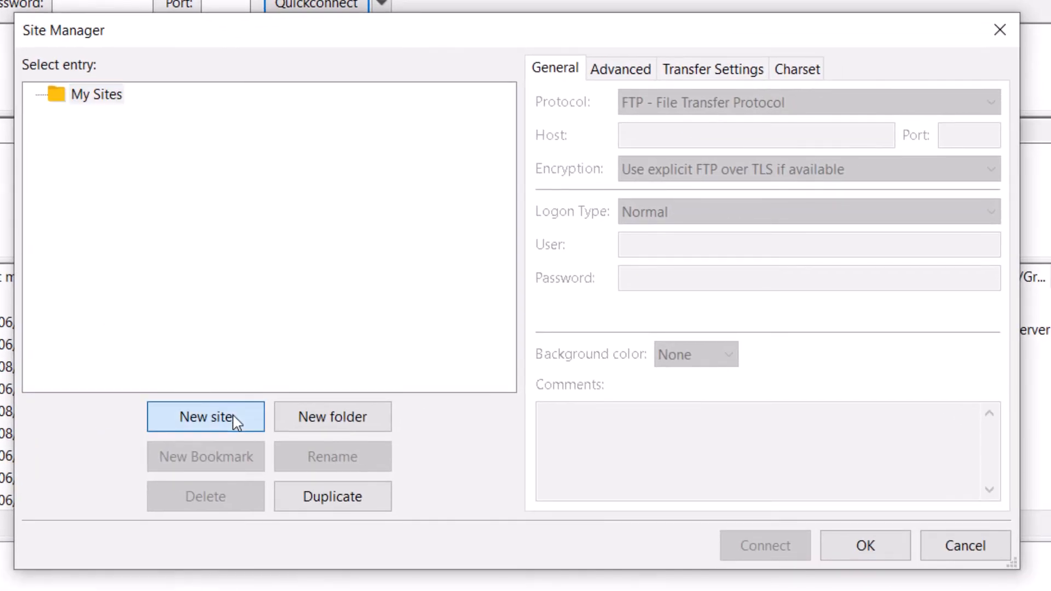
left_click(206, 418)
type("SFTP server")
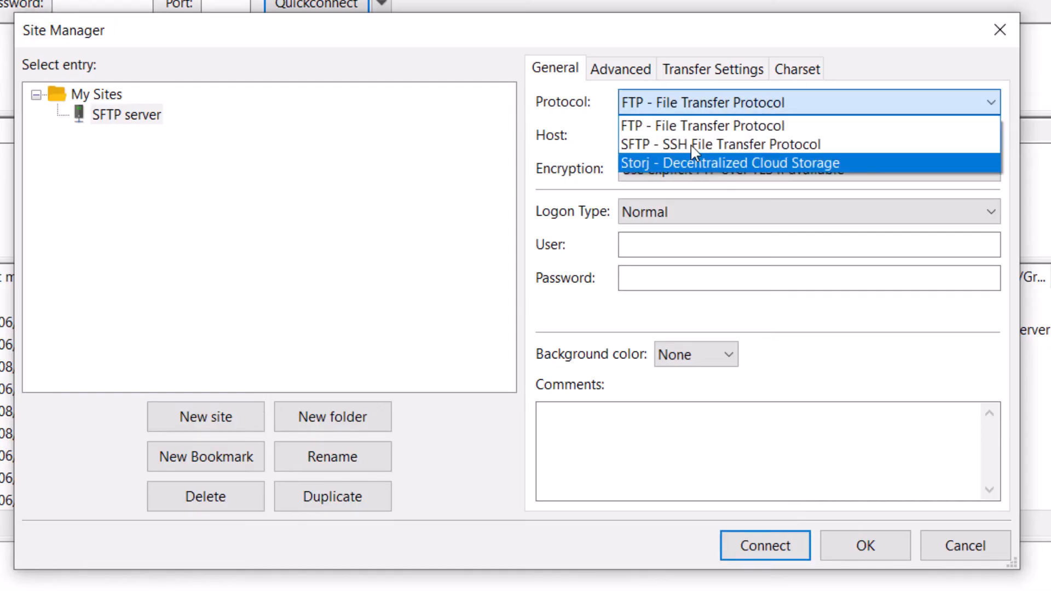
left_click(720, 145)
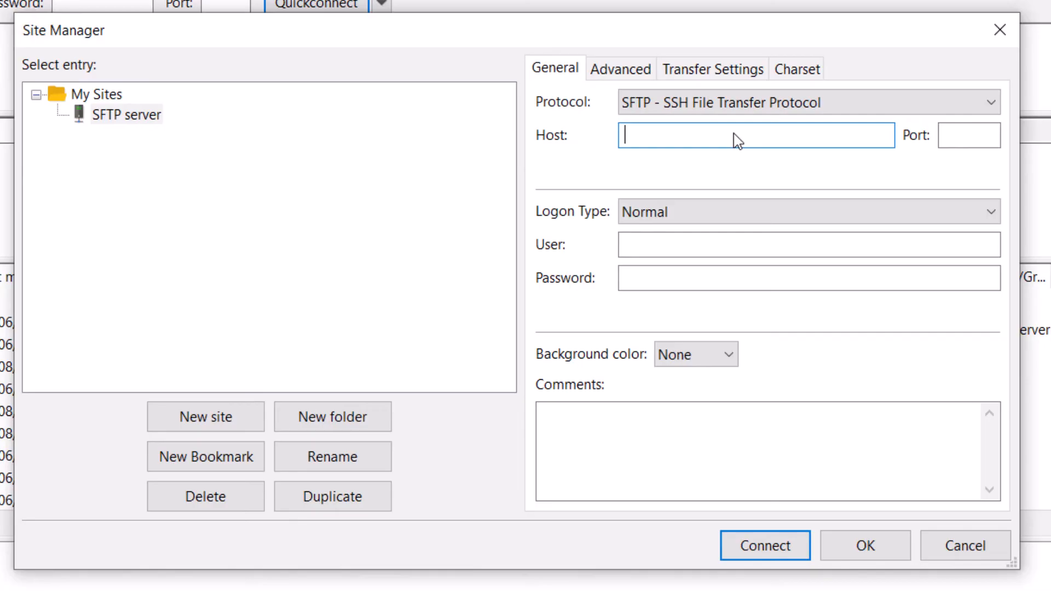
type("1")
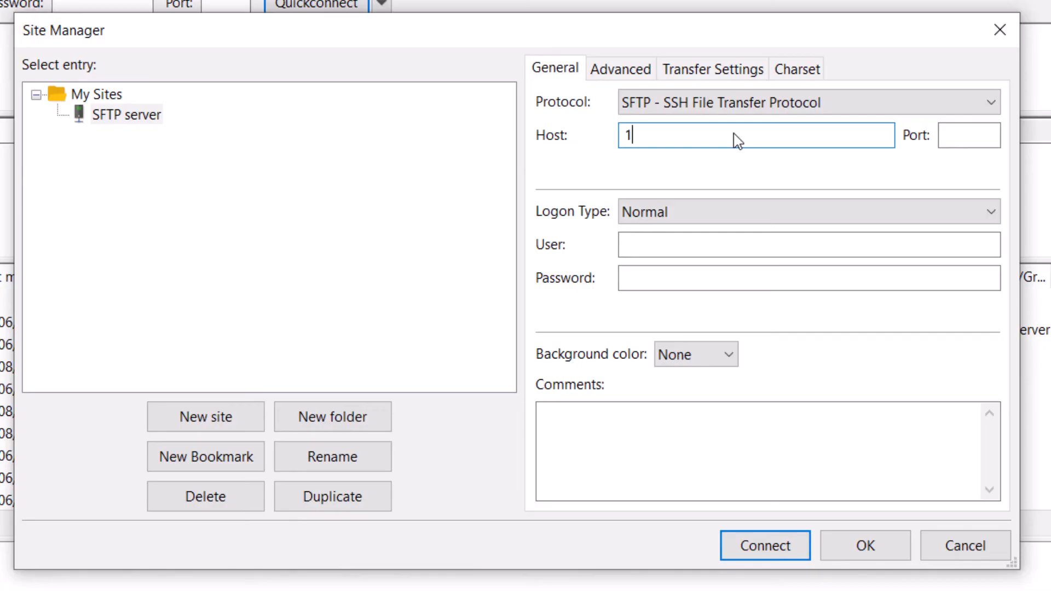
type("92.168.10.5")
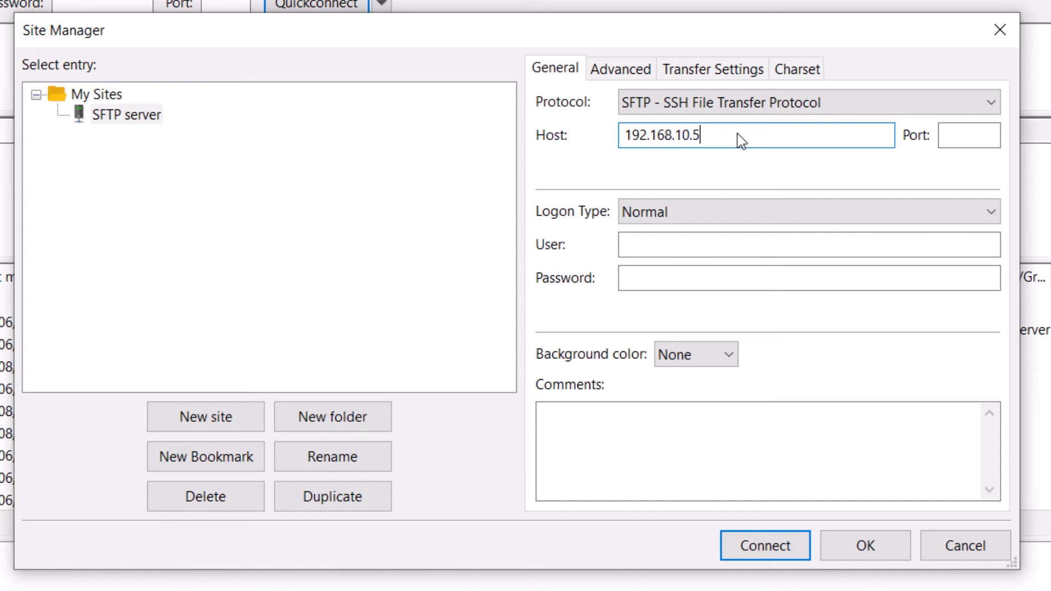
Step: Set port 2223 and the tastybiryani user, connect, and accept saving passwords
left_click(966, 136)
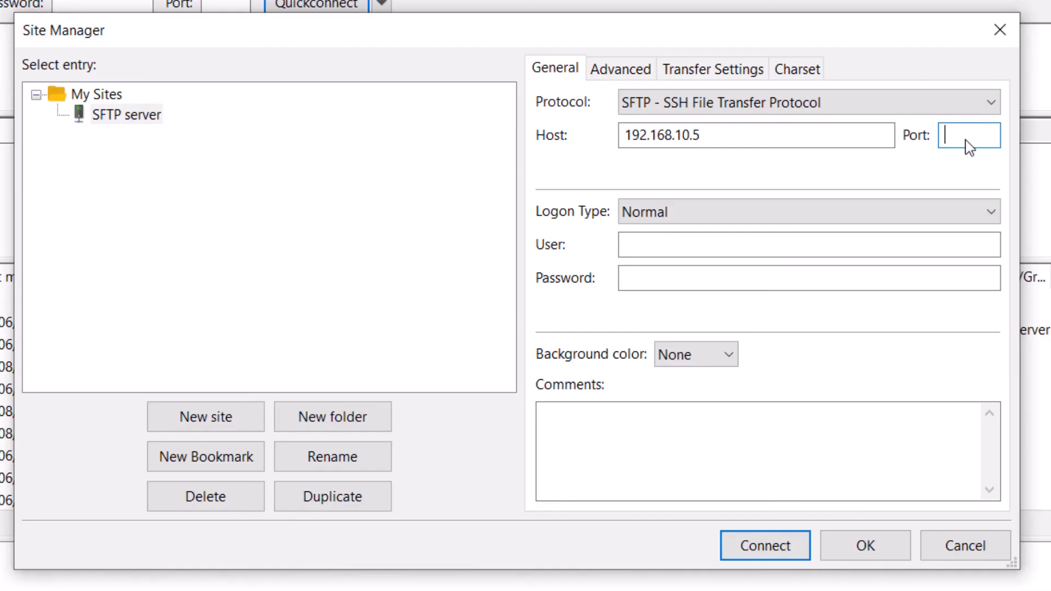
type("2223")
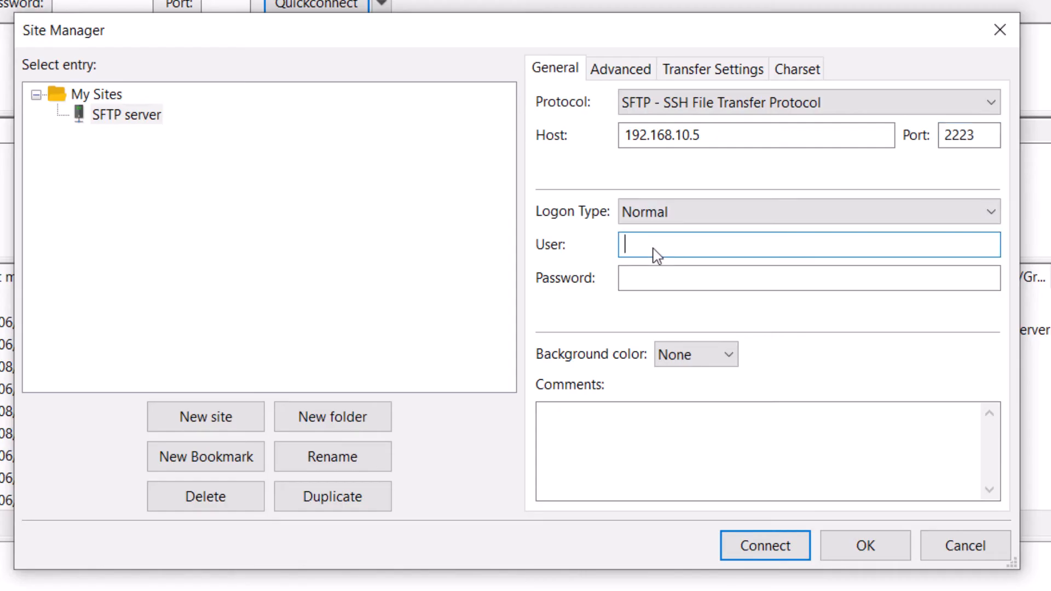
type("tasby")
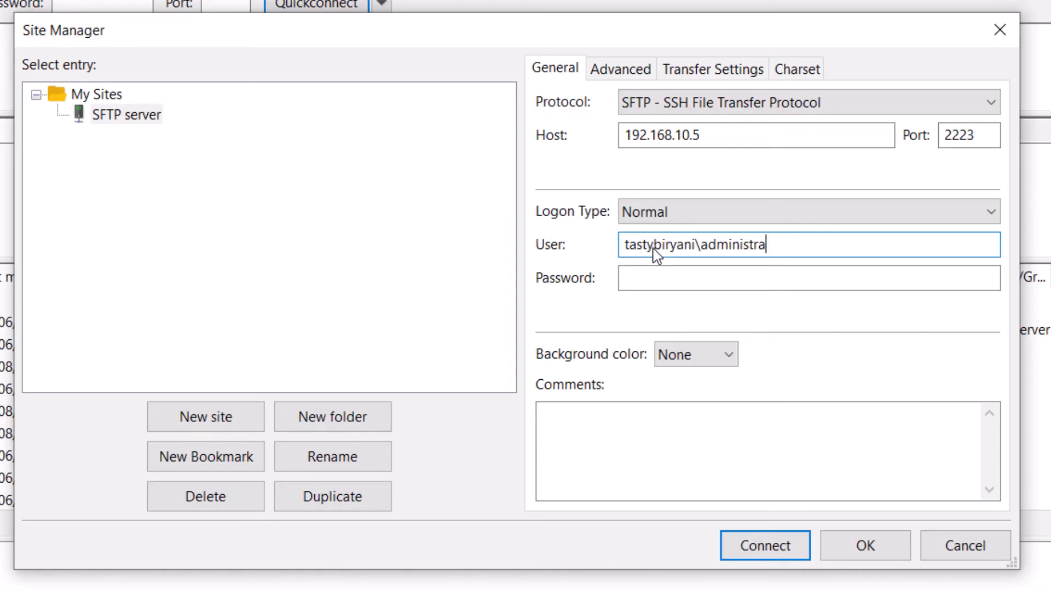
type("tor")
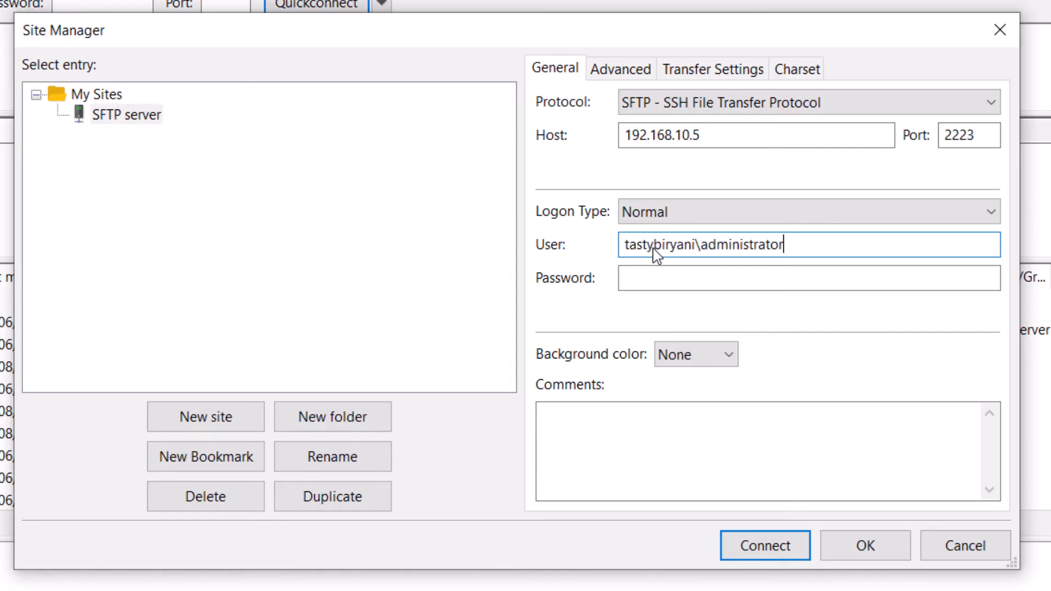
left_click(809, 279)
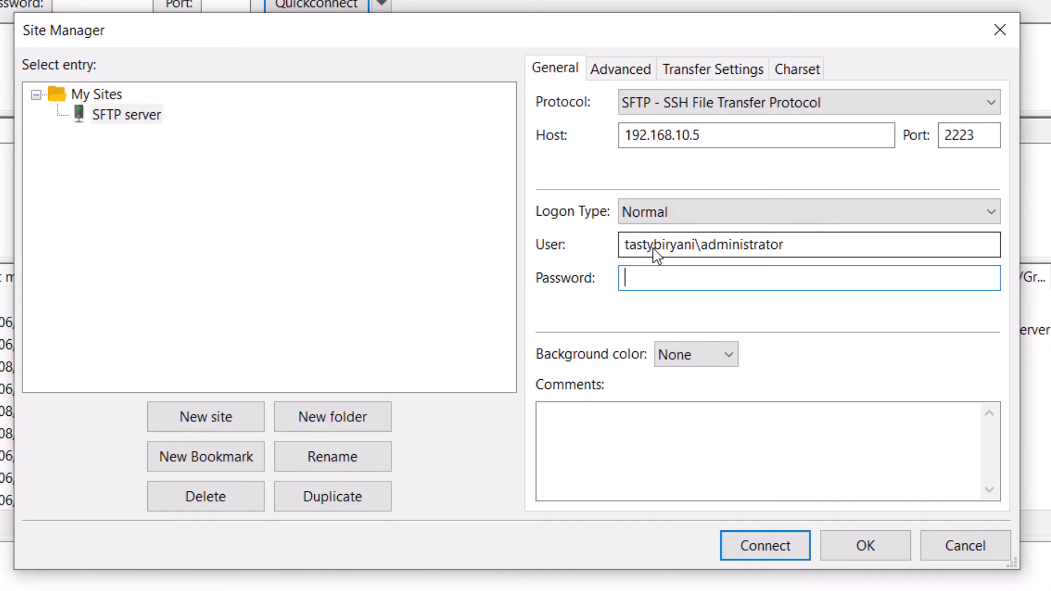
left_click(765, 561)
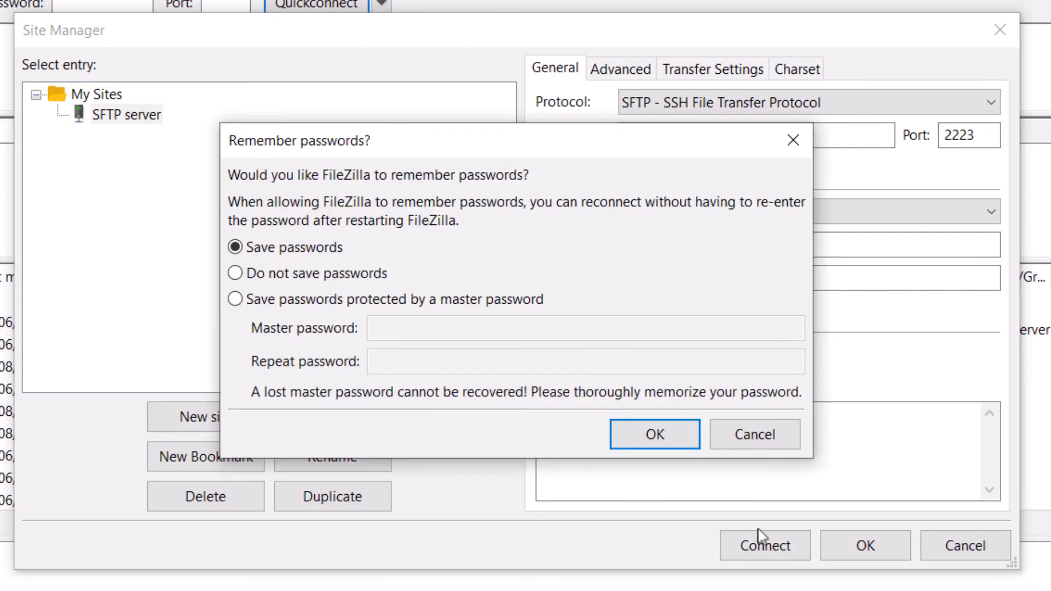
left_click(655, 433)
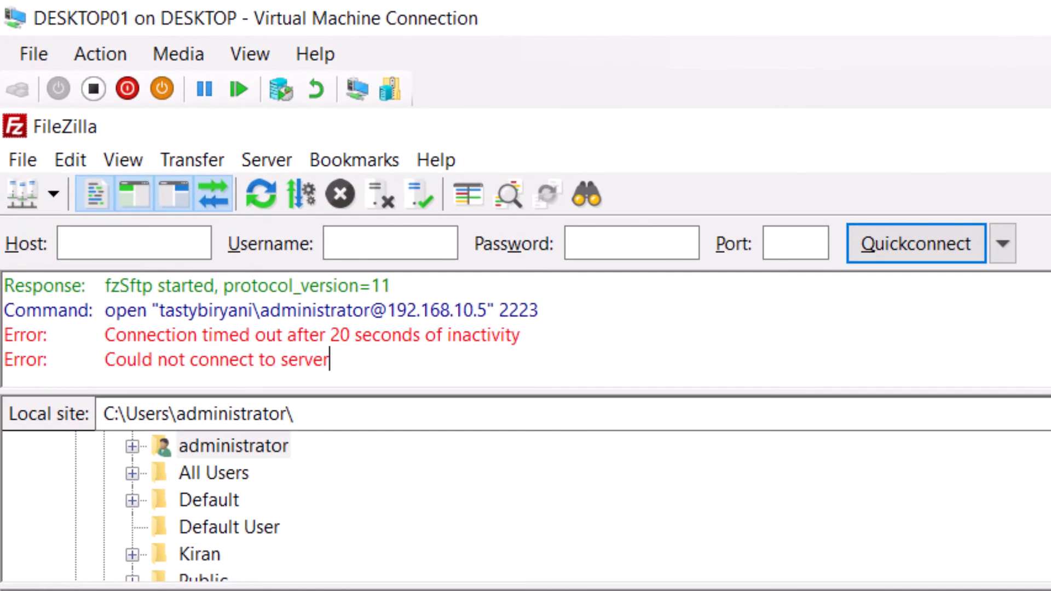
mouse_move(345, 381)
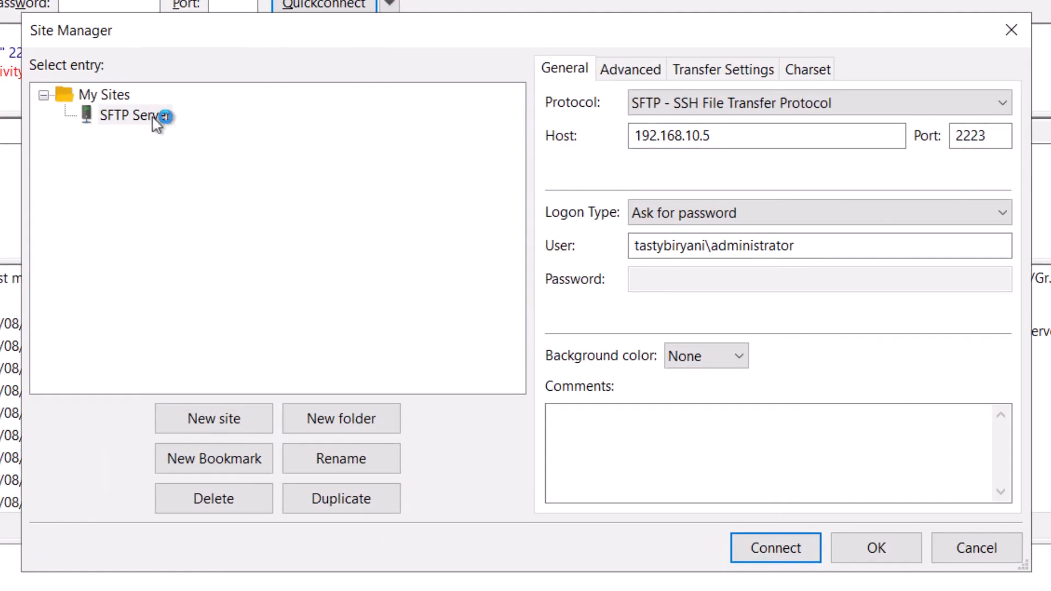
Step: Reconnect to SFTP Server with the password and trust the unknown host key
left_click(775, 548)
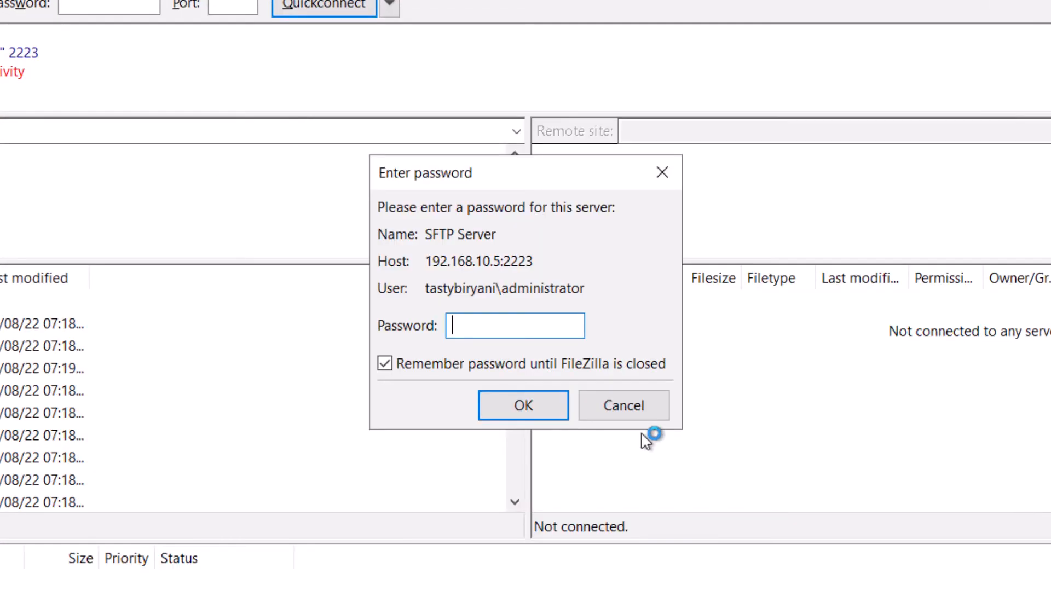
left_click(523, 405)
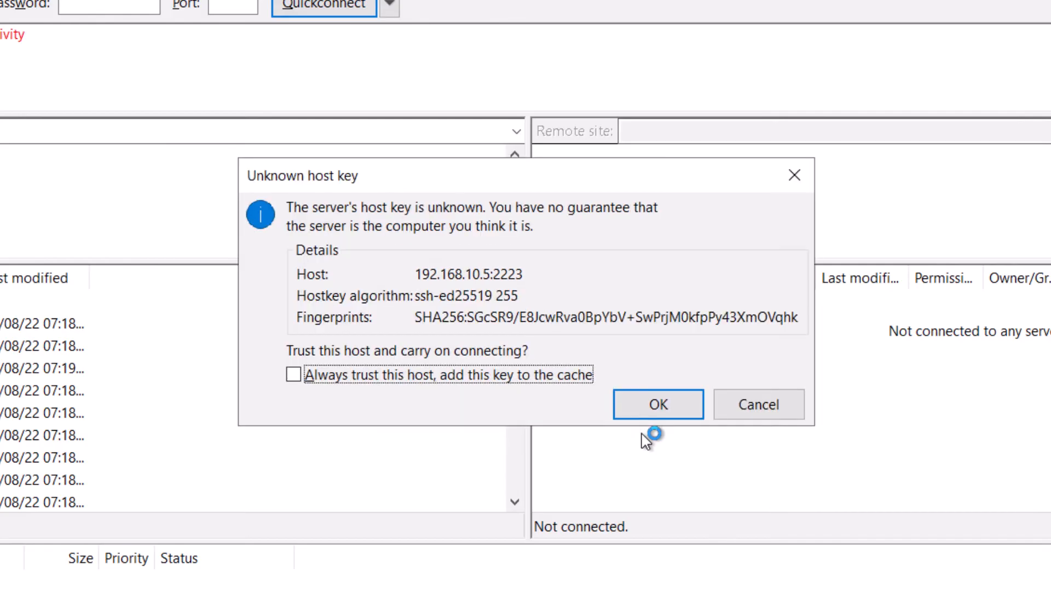
mouse_move(403, 247)
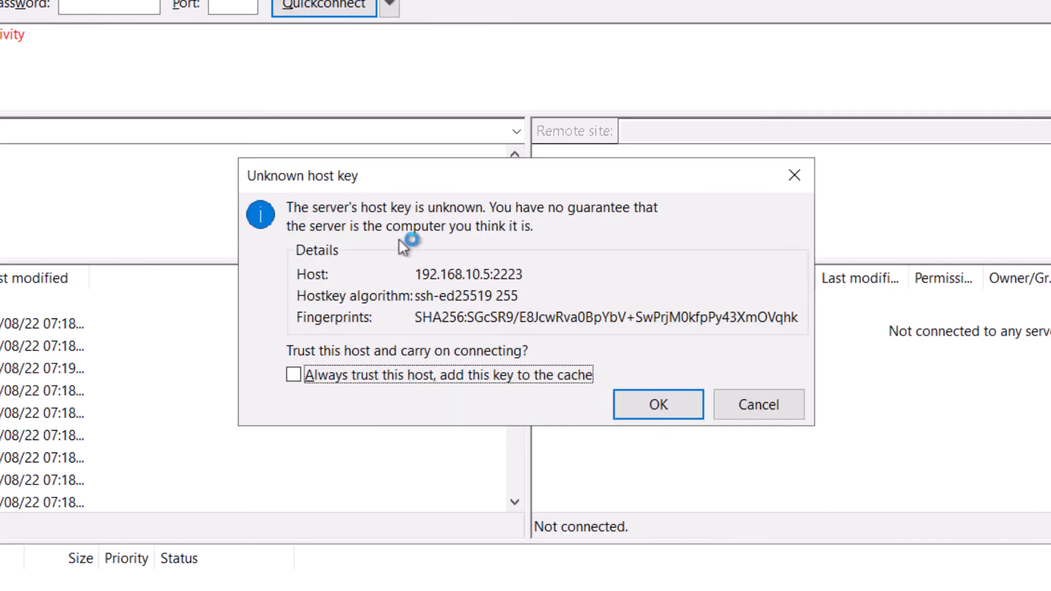
mouse_move(367, 204)
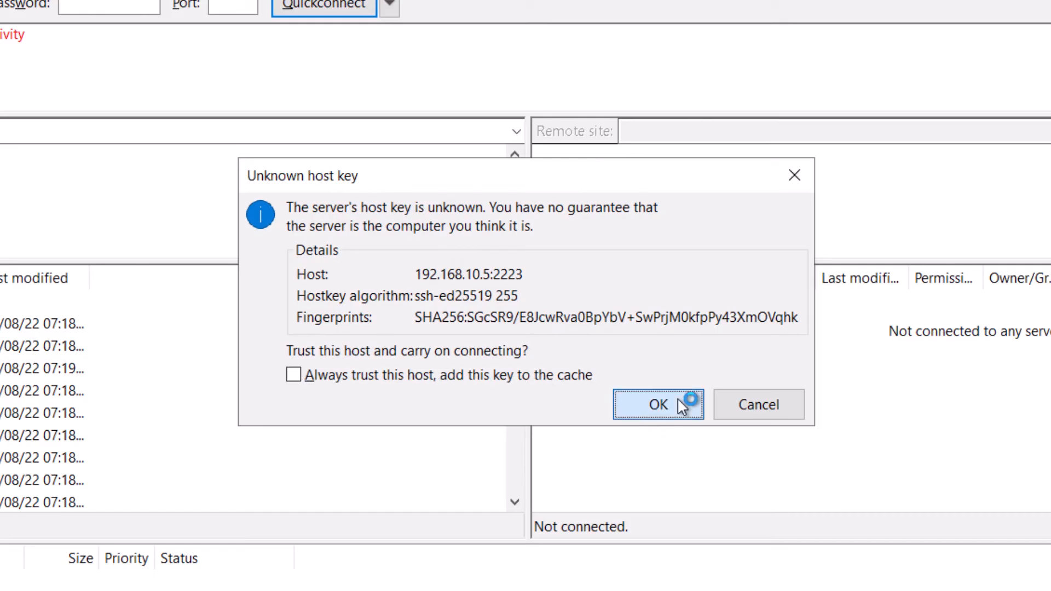
left_click(658, 406)
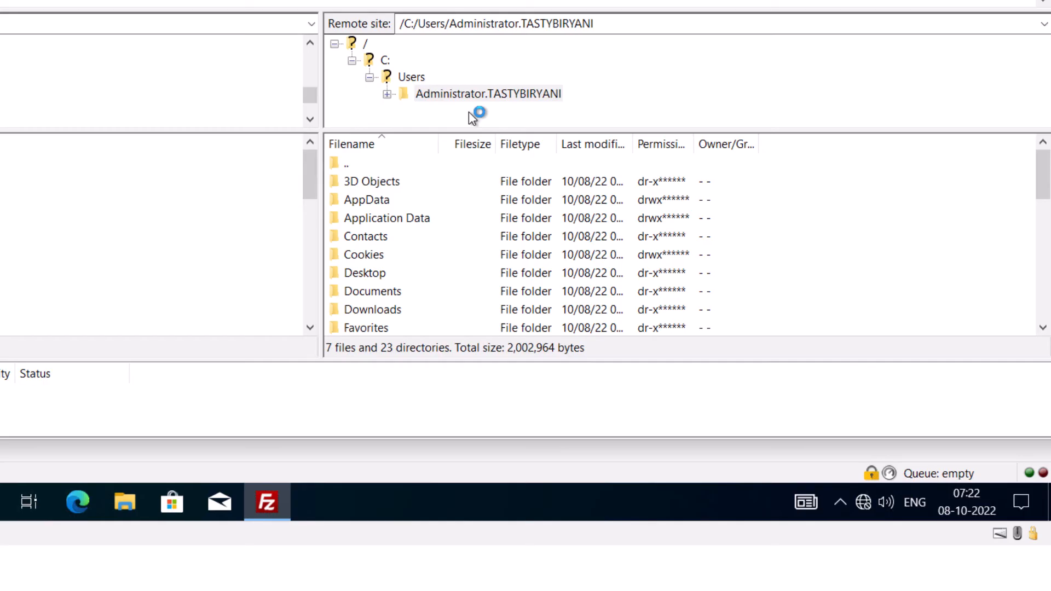
mouse_move(463, 104)
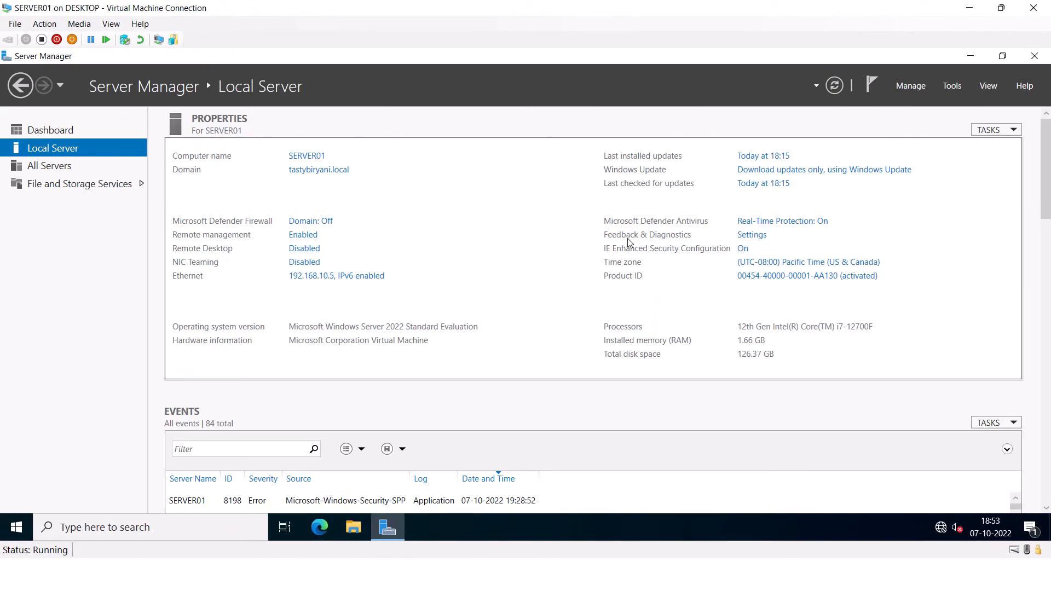
Step: Open %programdata%\ssh\sshd_config again from the Run dialog
key("Win+r")
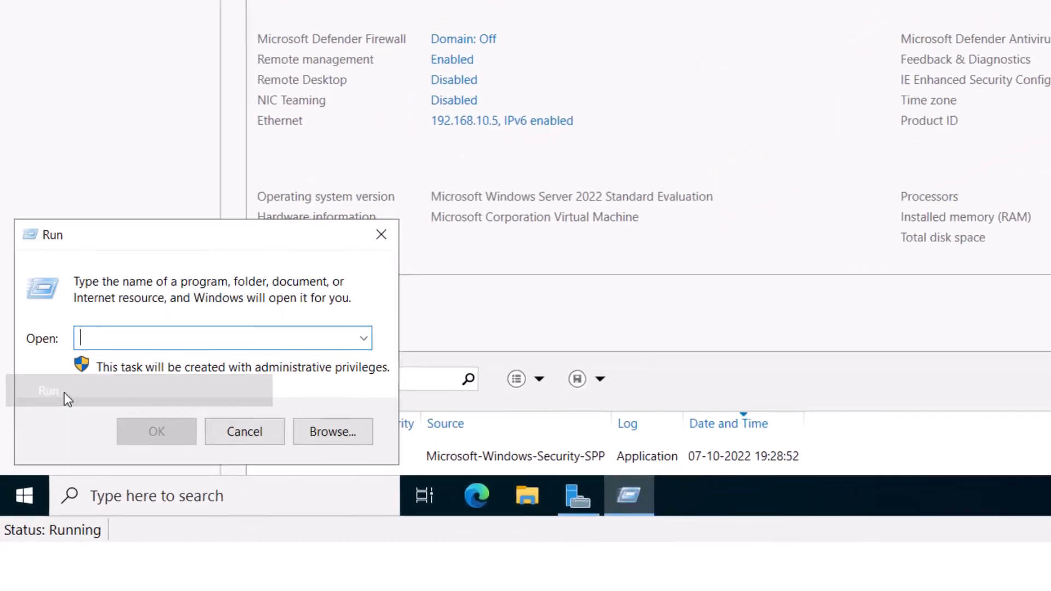
type("%programdata%\\ssh\\sshd_config")
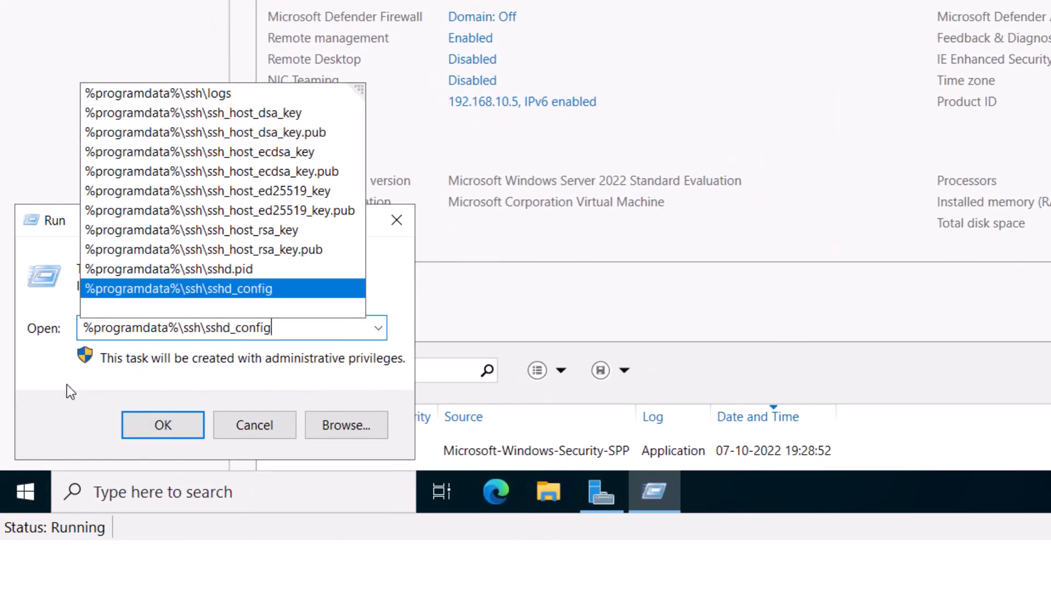
left_click(162, 425)
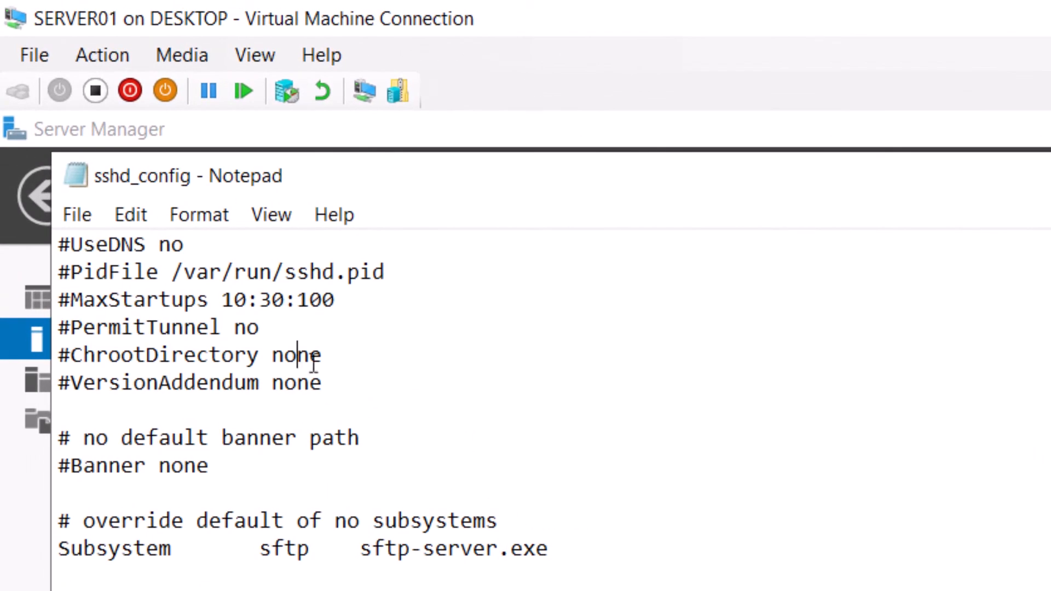
Step: Set ChrootDirectory to "C:\sftp" and restart the OpenSSH SSH Server service
double_click(292, 355)
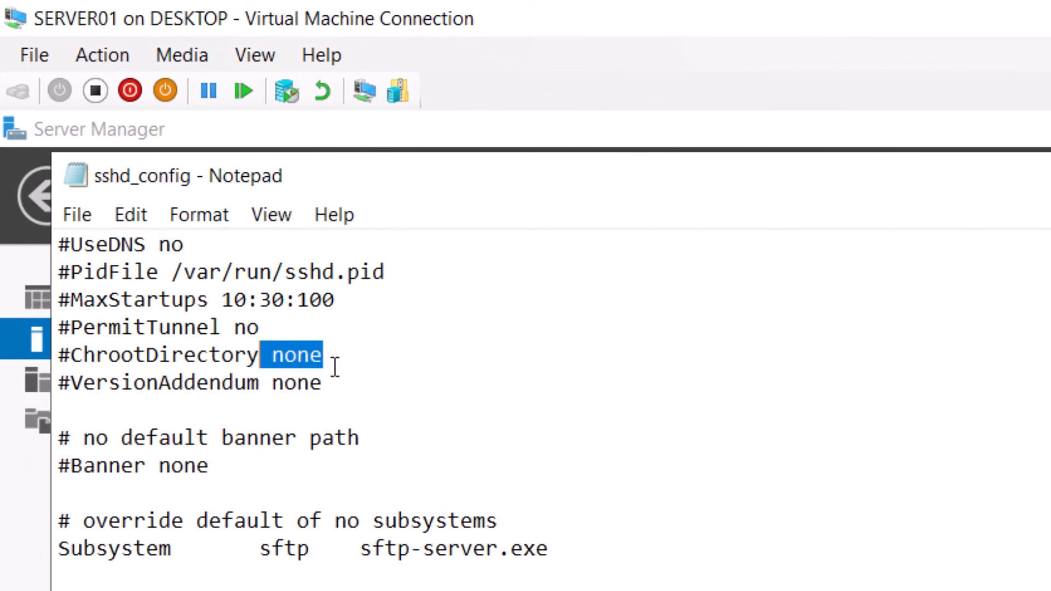
type("\"C:\\sftp")
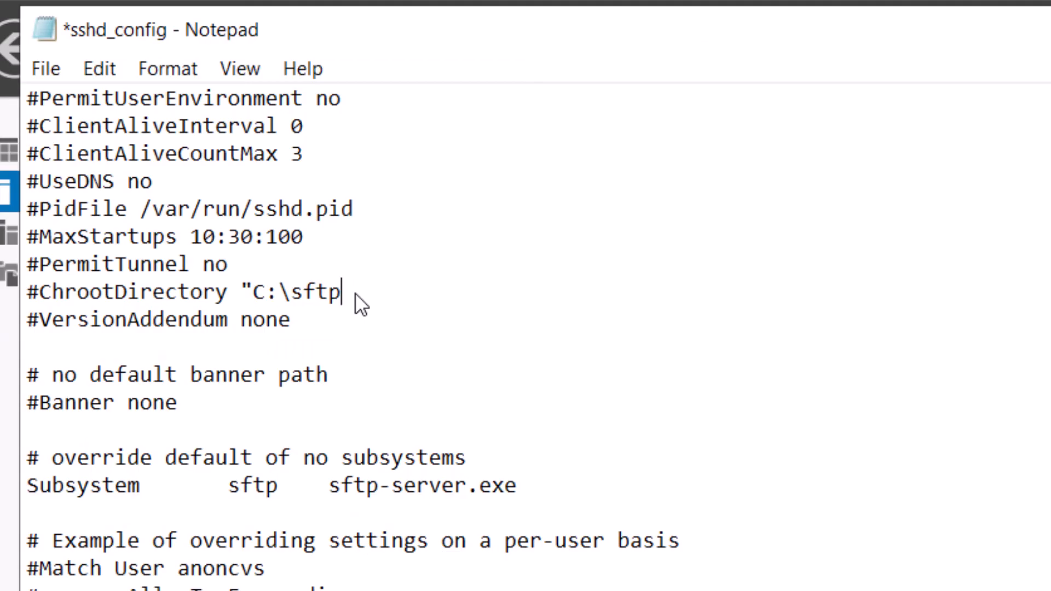
type("\"")
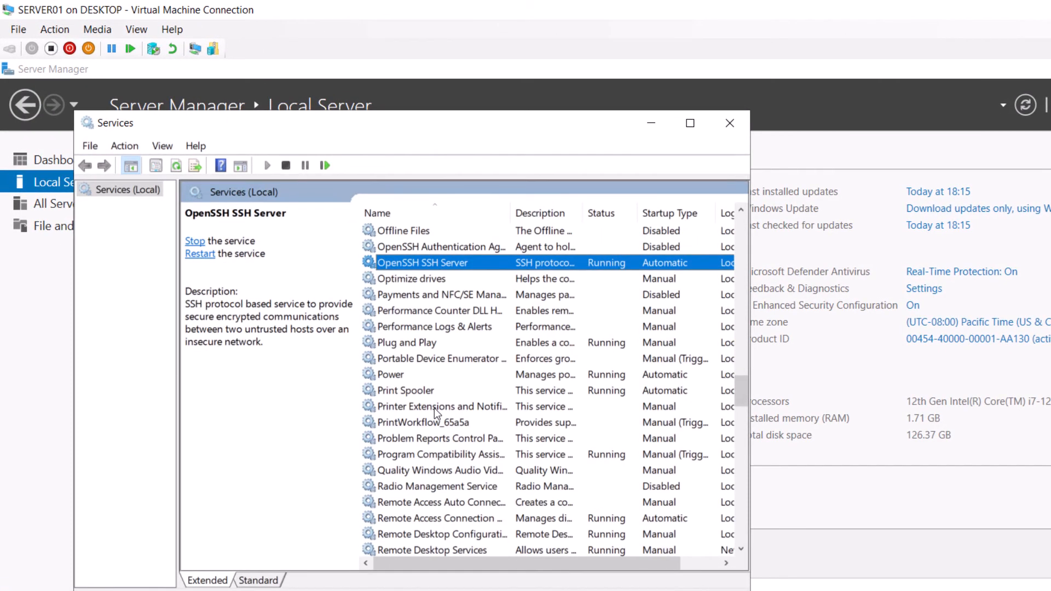
left_click(194, 241)
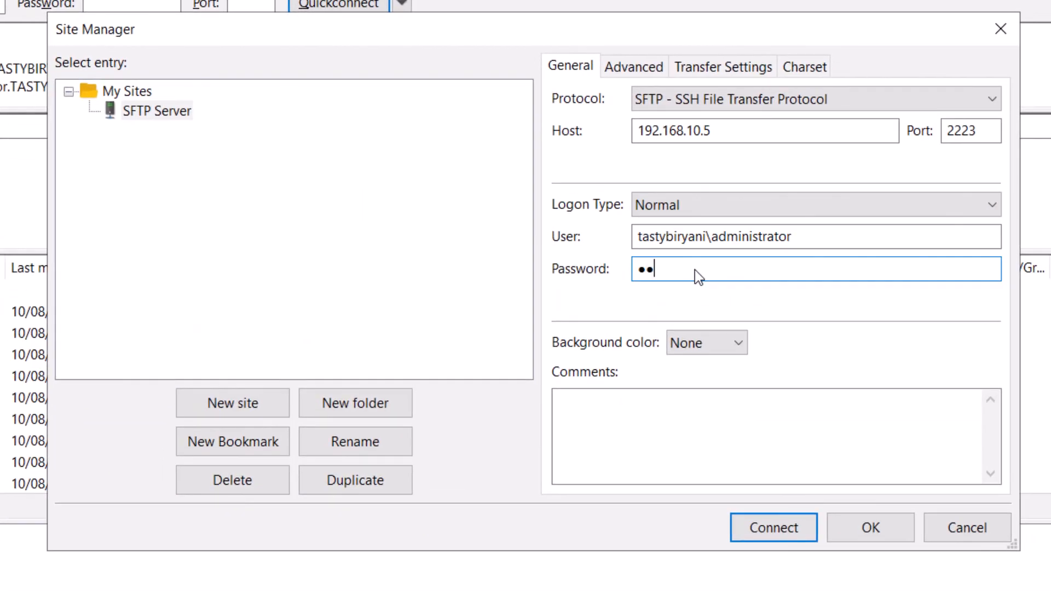
Step: Connect to SFTP Server, aborting the previous connection and reconnecting in the current tab
left_click(773, 529)
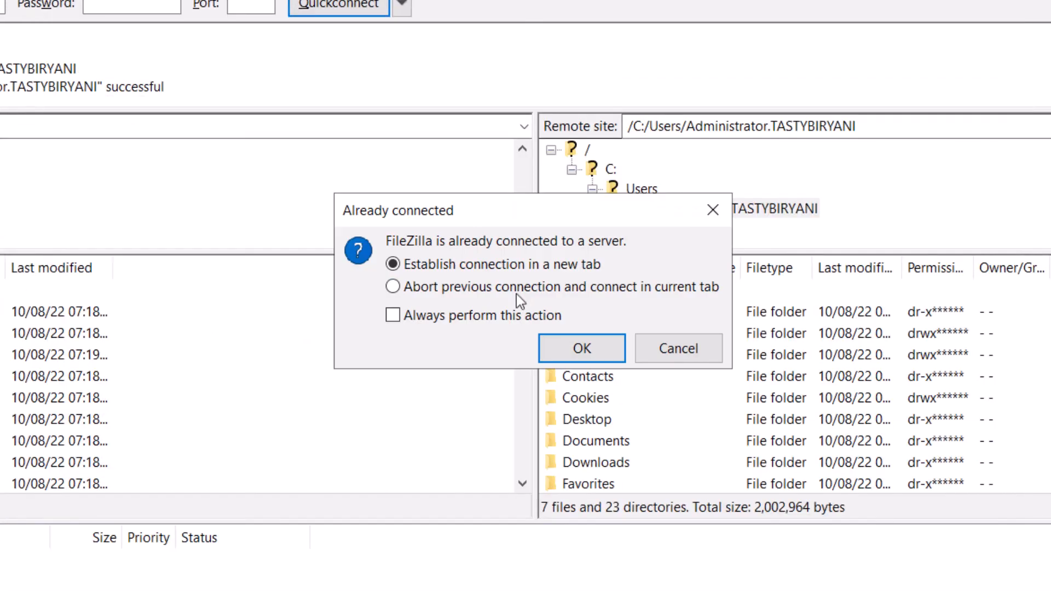
left_click(392, 287)
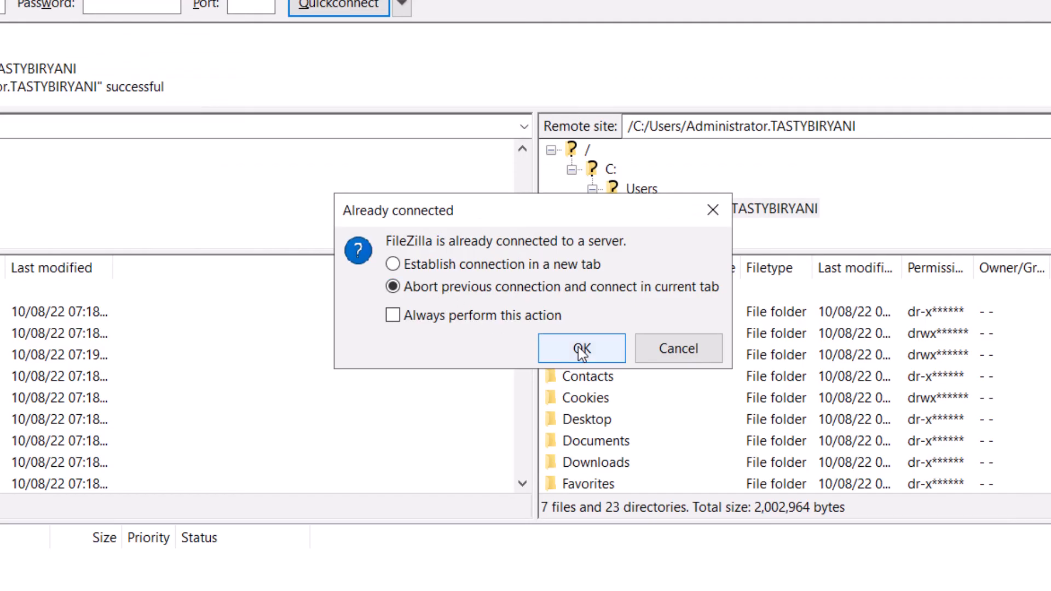
left_click(581, 348)
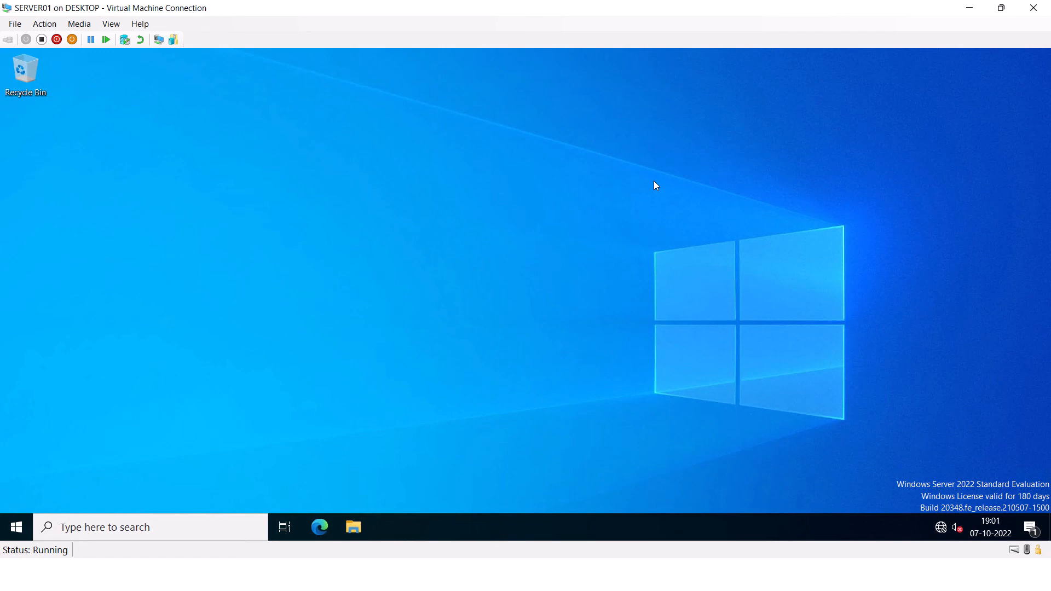
Step: Launch Event Viewer from the Start menu and view the OpenSSH Admin and Operational logs
right_click(15, 527)
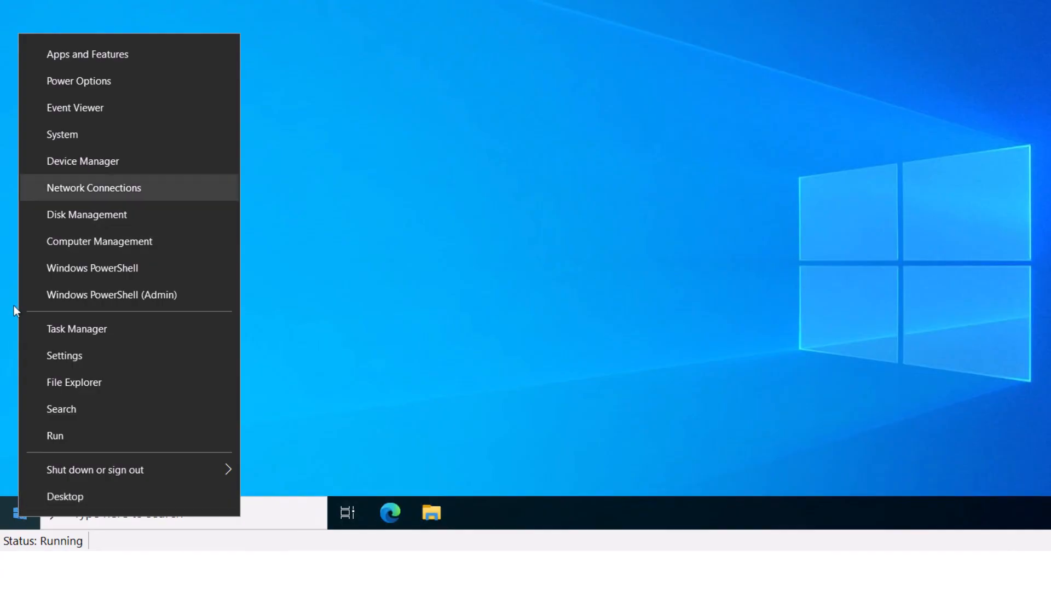
left_click(75, 107)
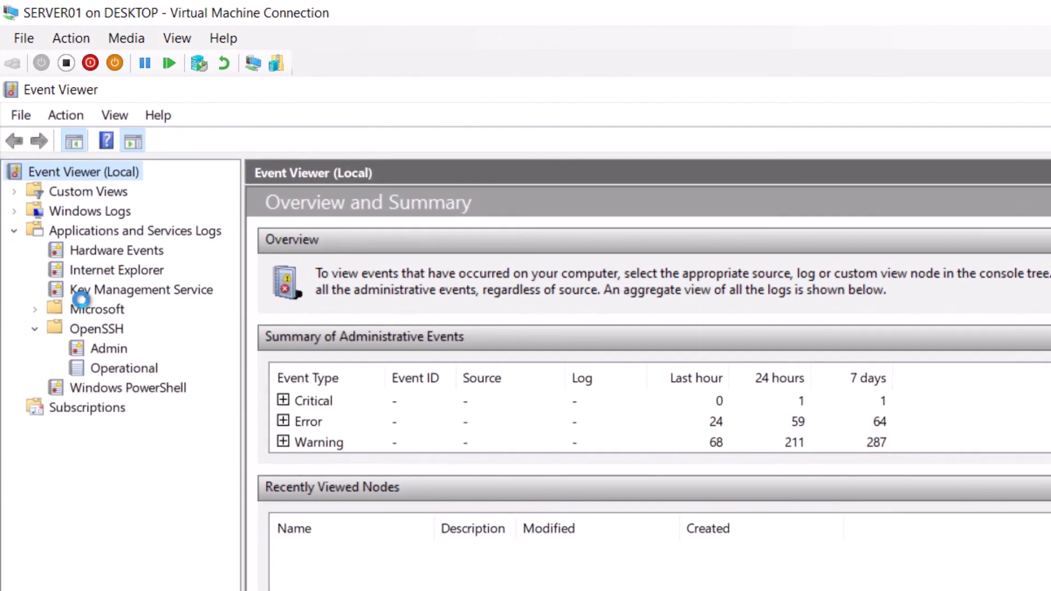
left_click(107, 348)
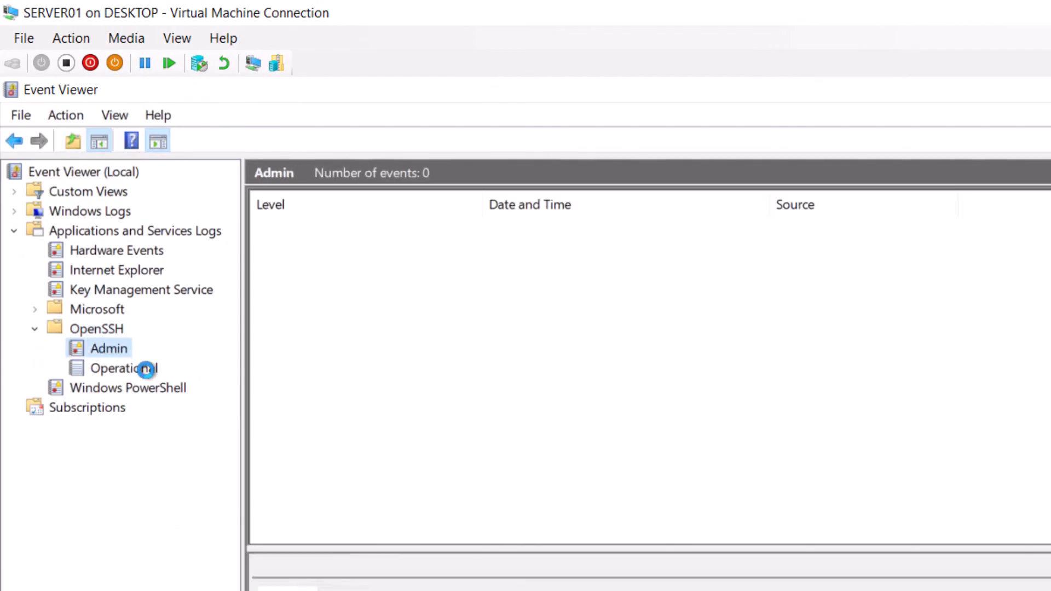
left_click(123, 368)
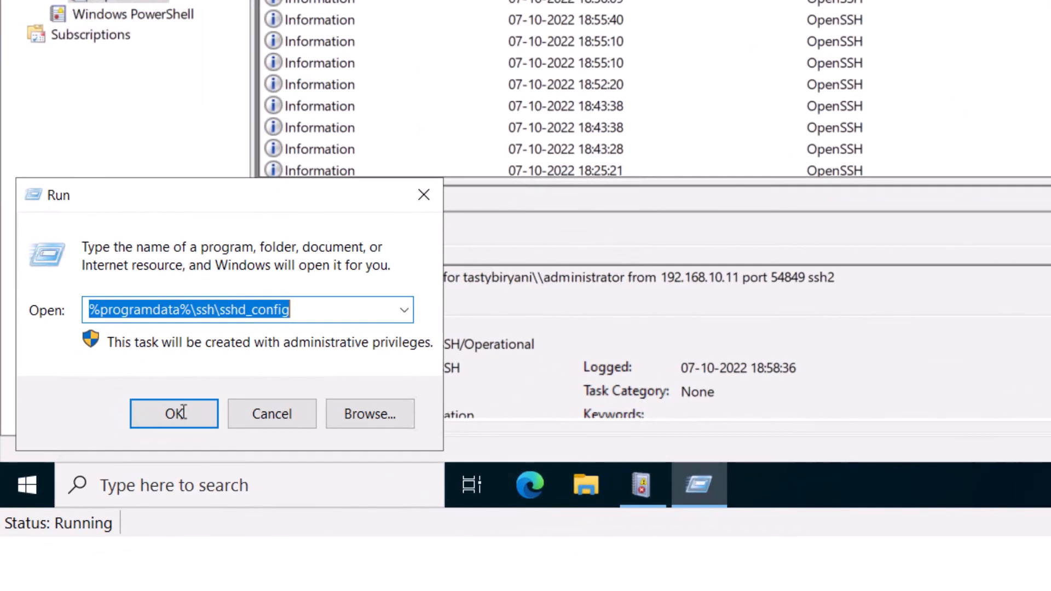
Step: Append SyslogFacility Local0 and LogLevel Debug3 to sshd_config in Notepad, then return to Run
left_click(173, 414)
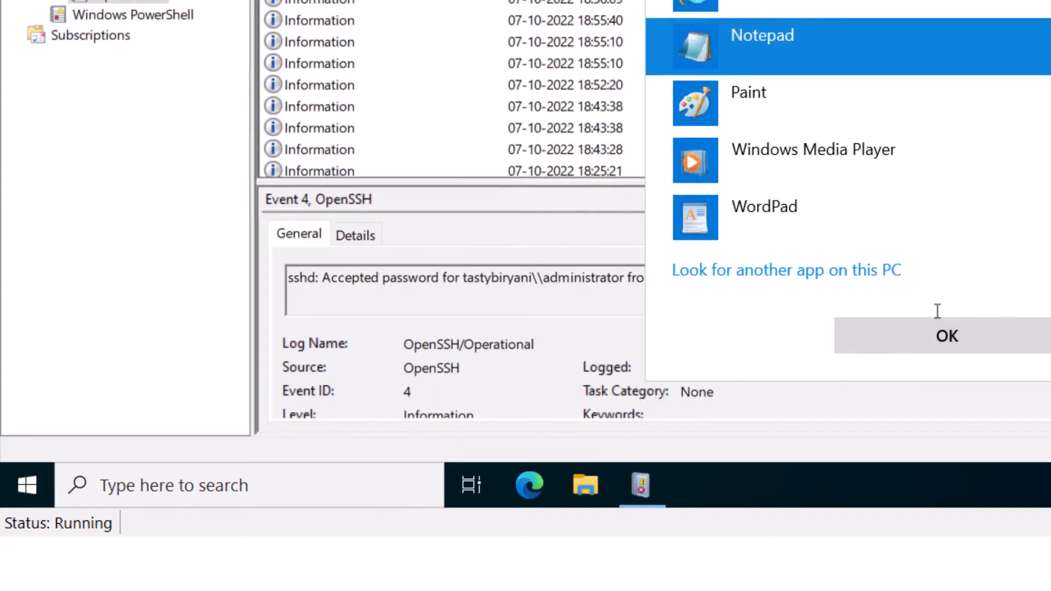
left_click(762, 35)
type("SyslogFacili")
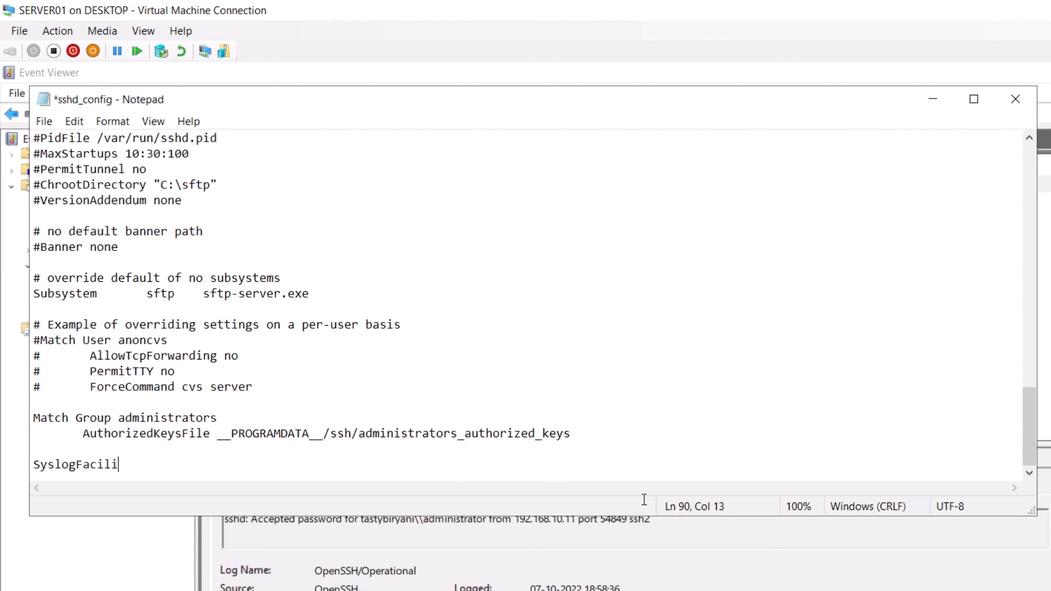
type("ty Local0")
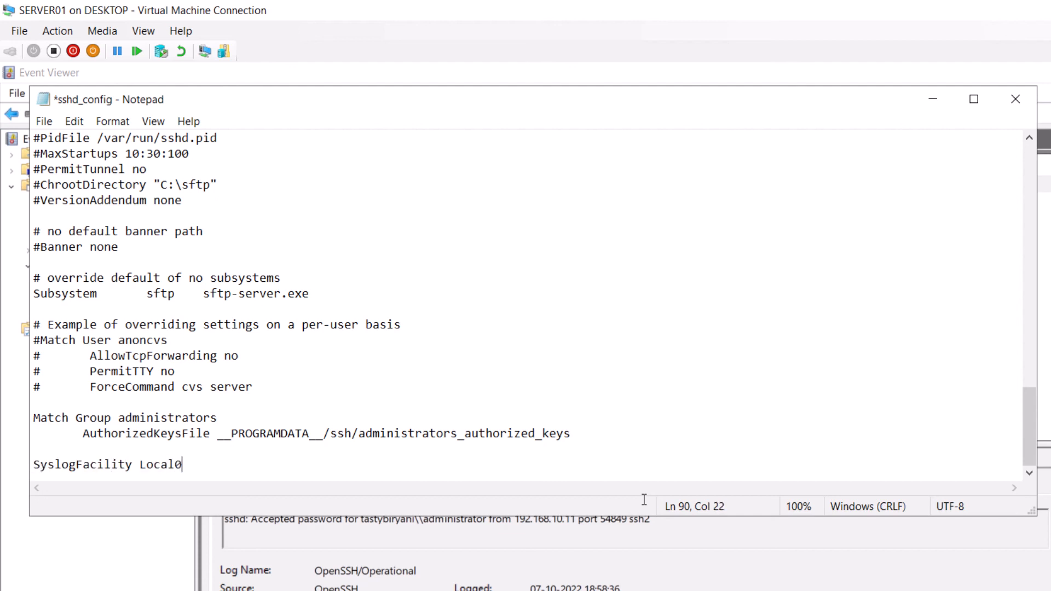
type("LogLe")
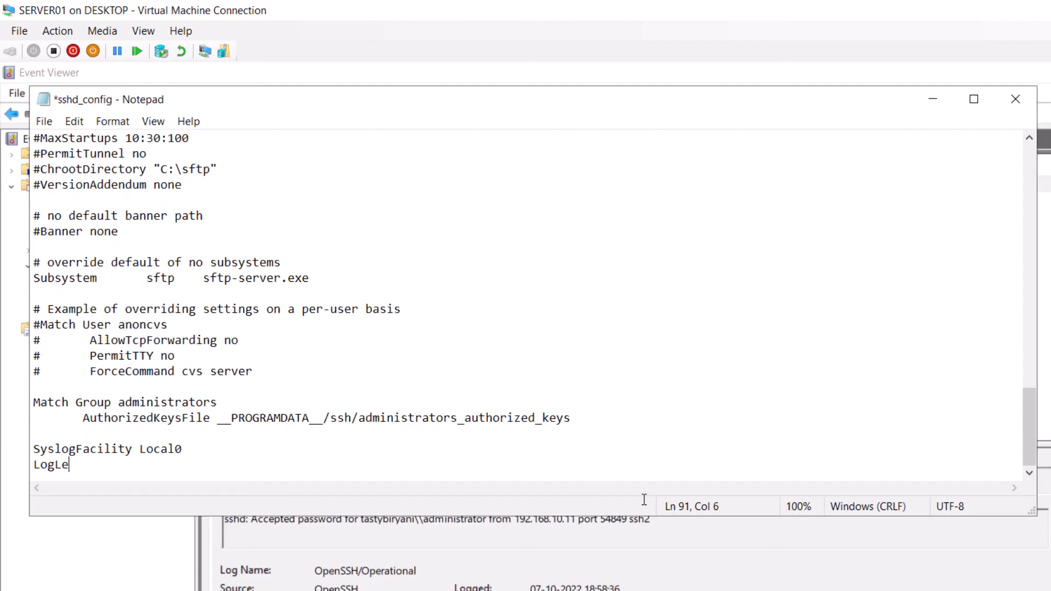
type("vel Debug3")
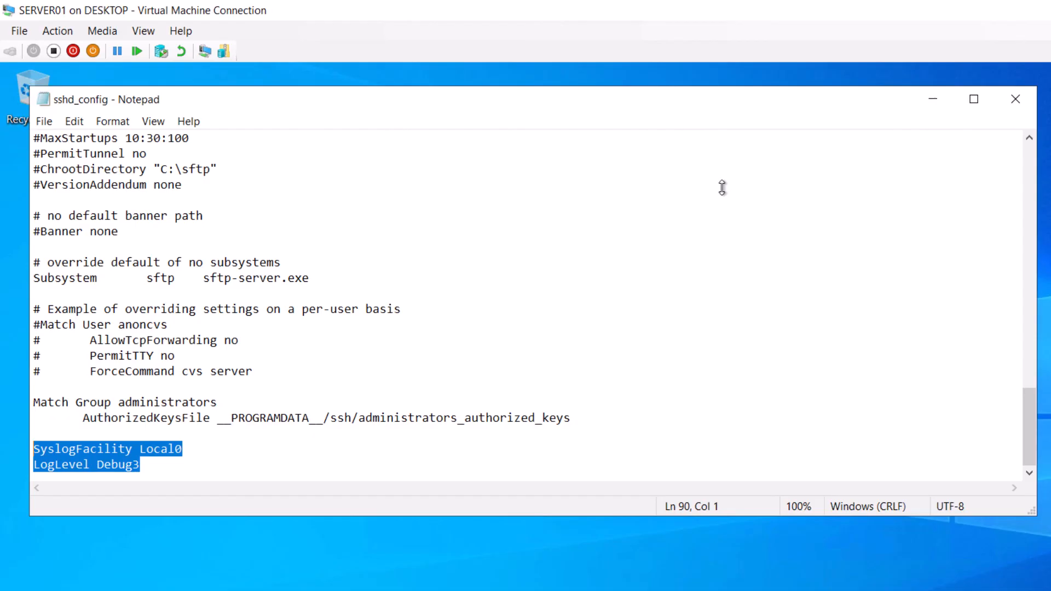
key("Win+r")
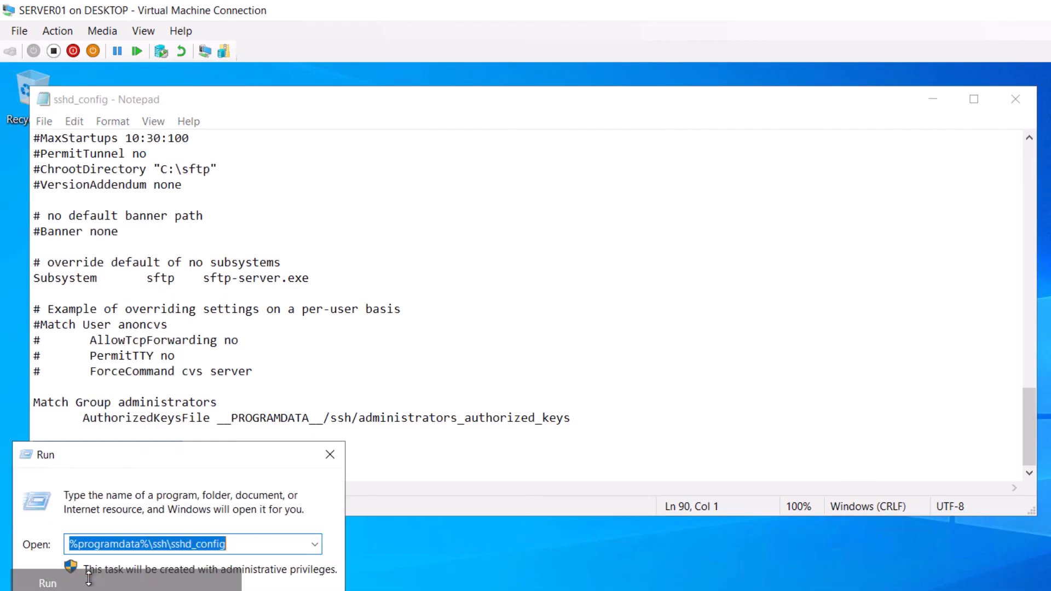